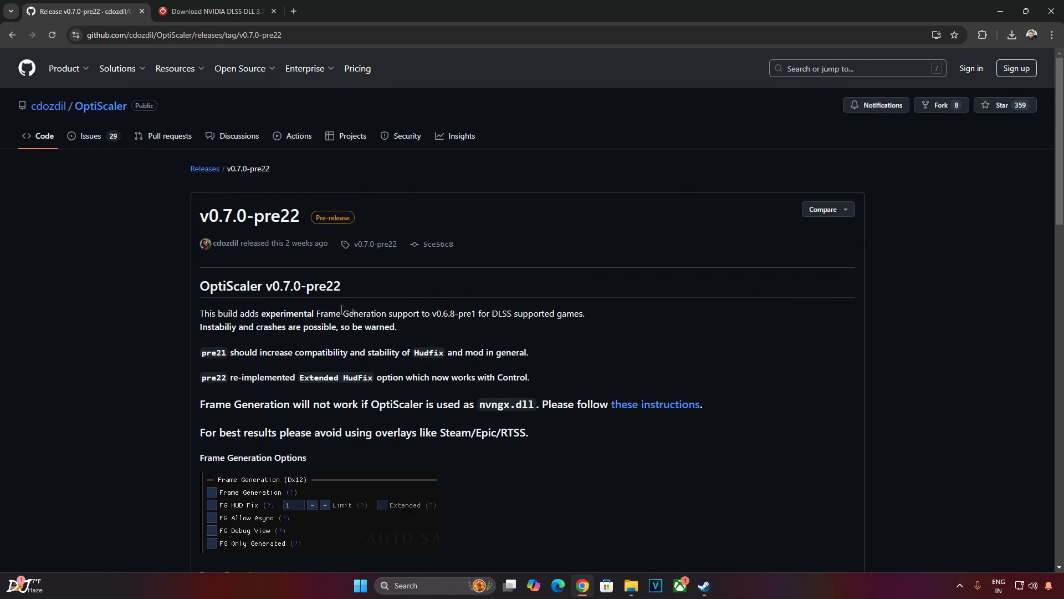
pyautogui.moveTo(380, 375)
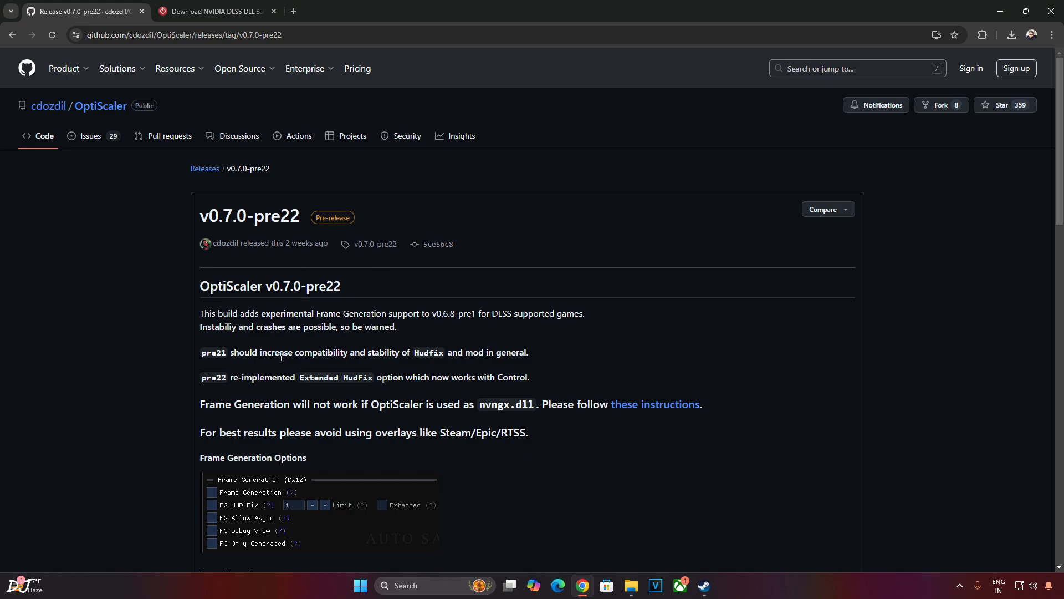
pyautogui.moveTo(143, 353)
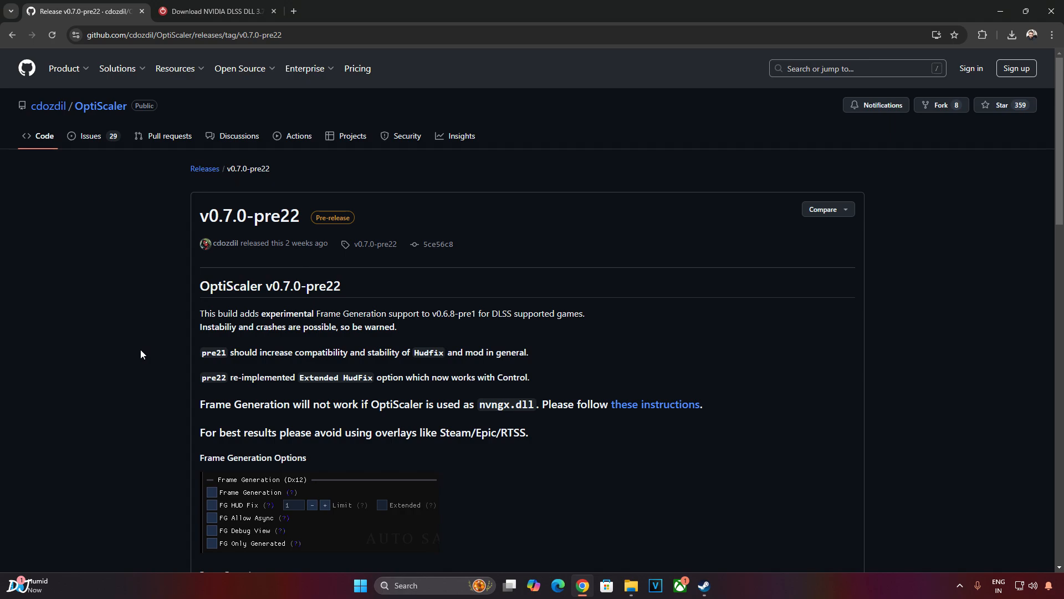
pyautogui.moveTo(163, 410)
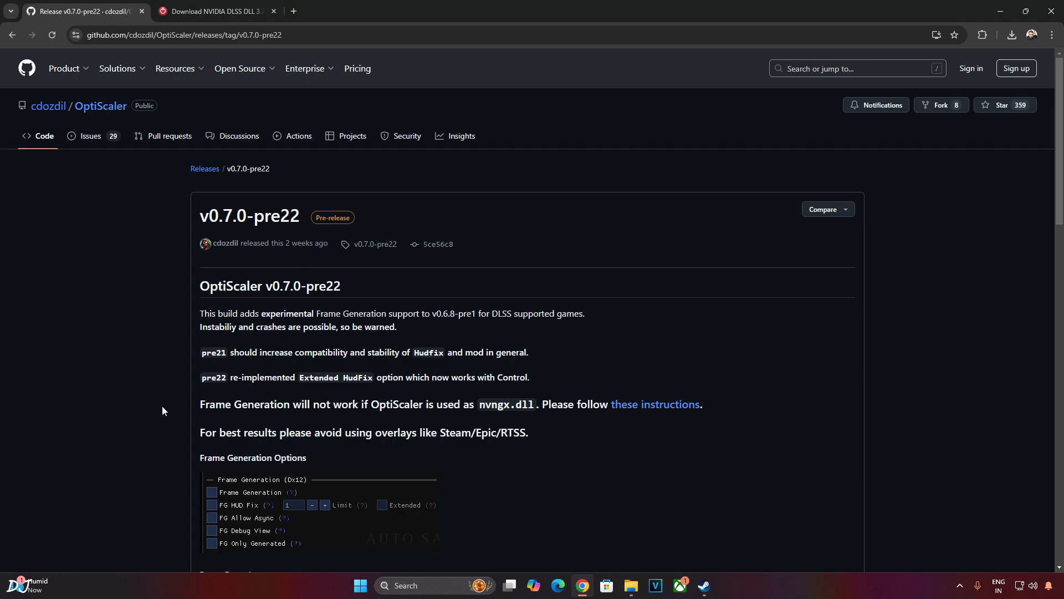
# Scroll the Disable Screen FX description through the disabled effects and installation notes
pyautogui.scroll(-3)
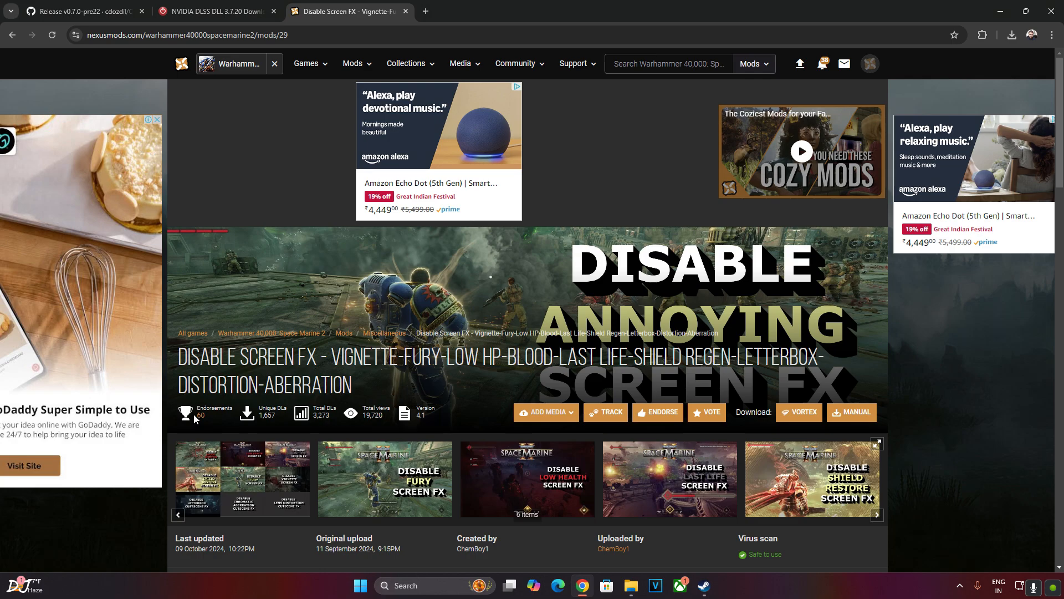
pyautogui.moveTo(254, 439)
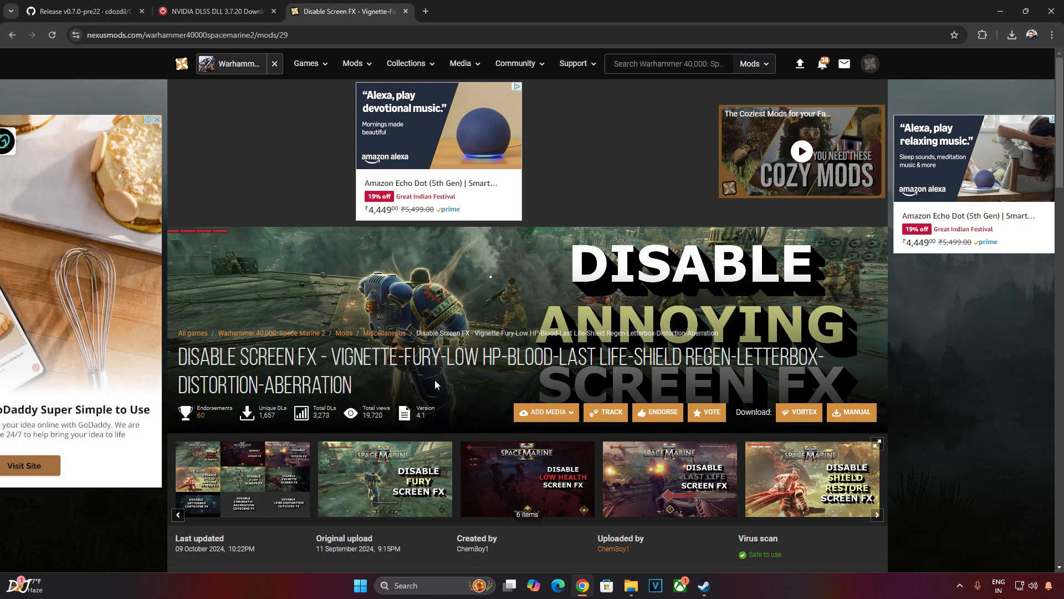
pyautogui.moveTo(204, 377)
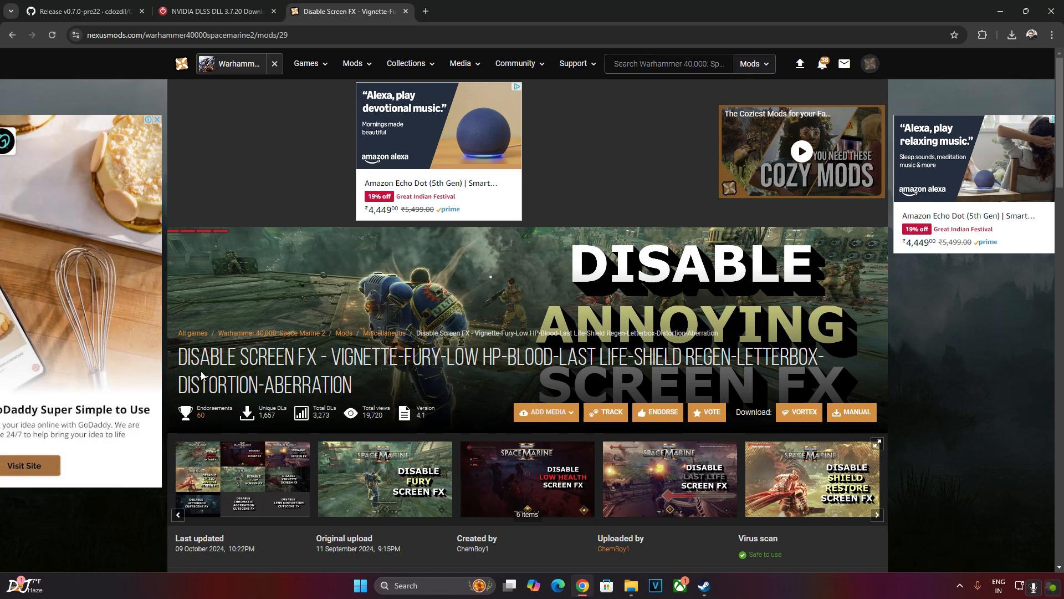
pyautogui.moveTo(314, 348)
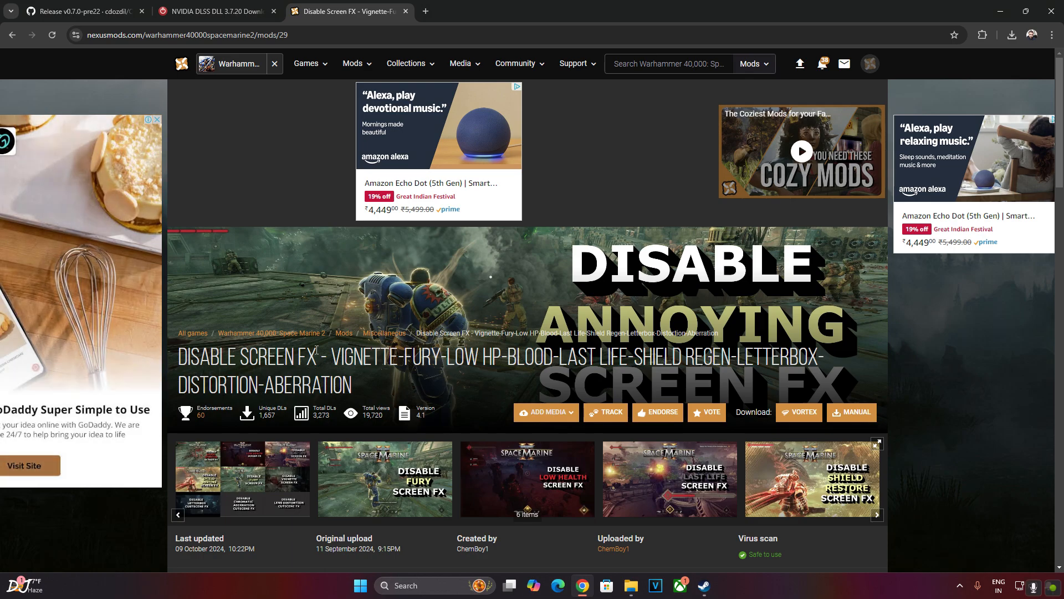
pyautogui.moveTo(295, 227)
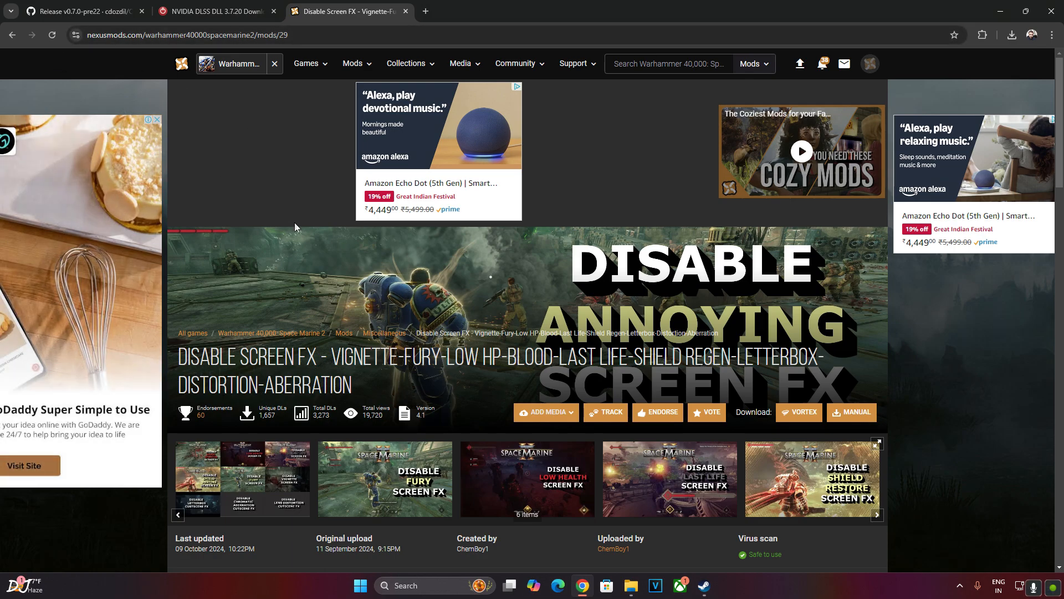
pyautogui.moveTo(448, 376)
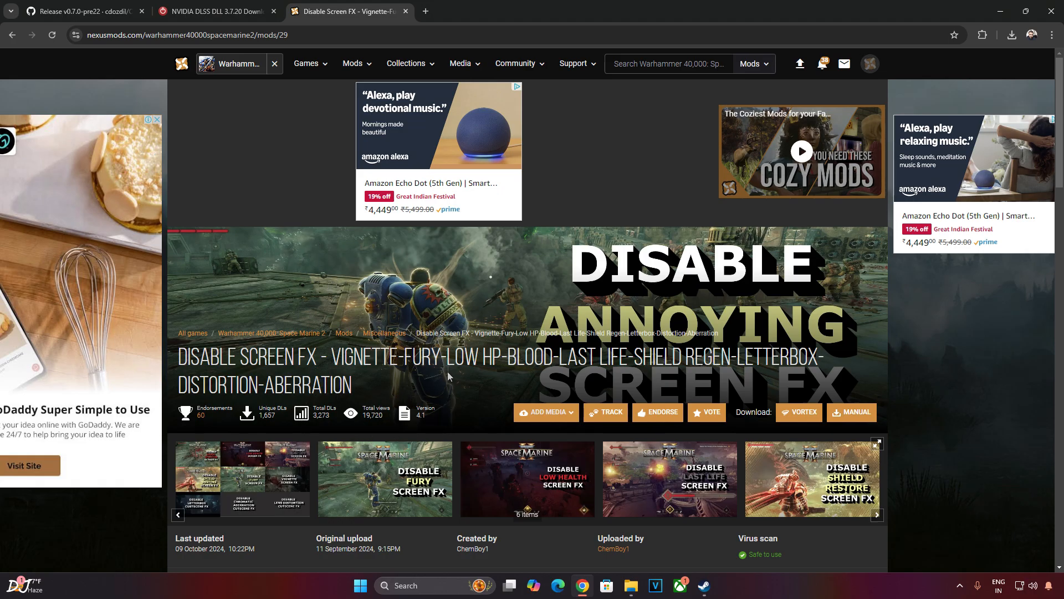
pyautogui.scroll(-3)
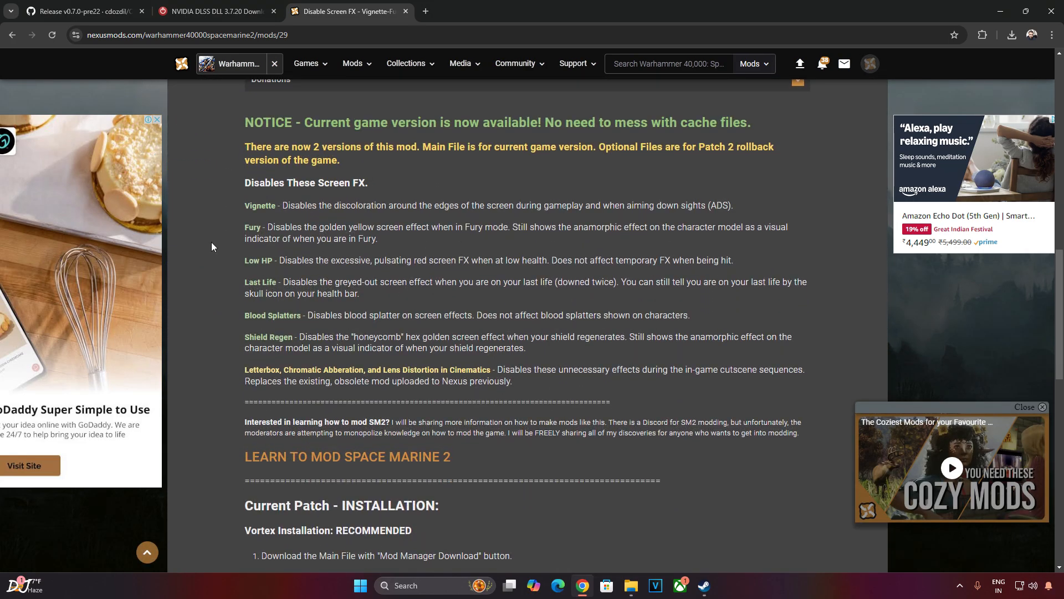
pyautogui.moveTo(234, 270)
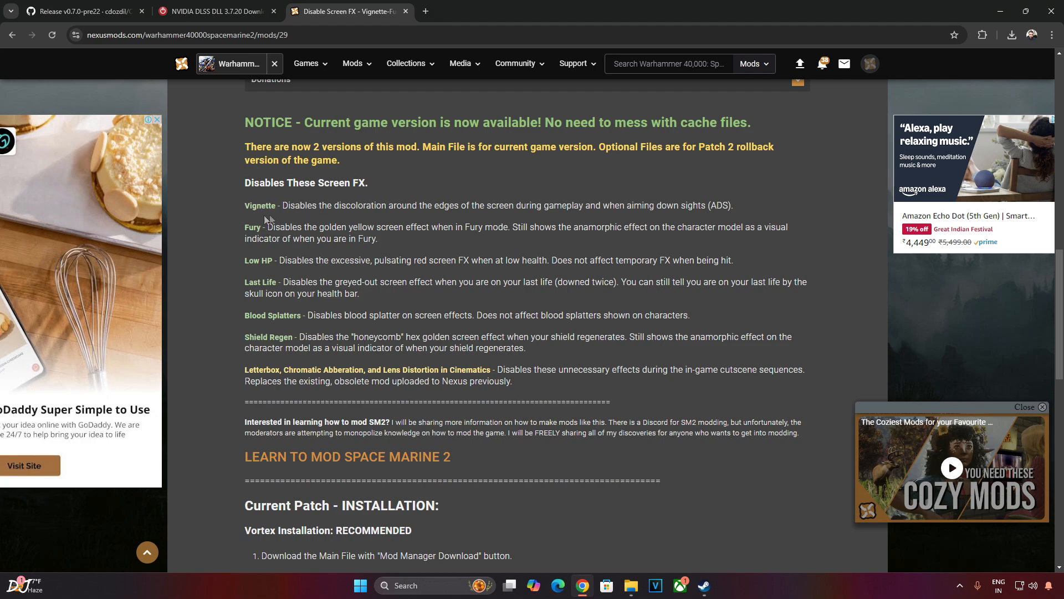
pyautogui.moveTo(229, 253)
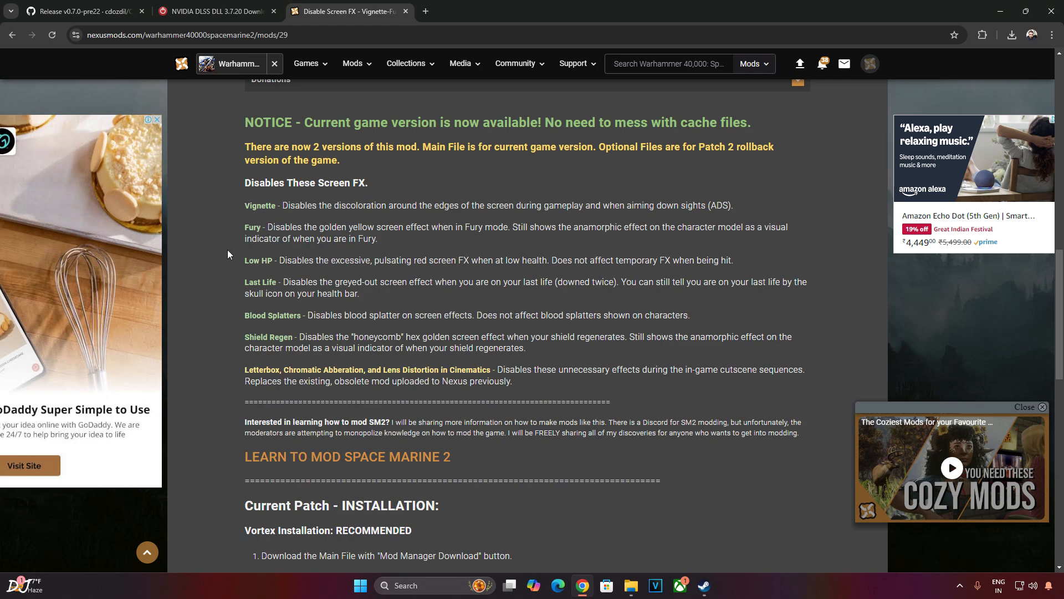
pyautogui.moveTo(288, 292)
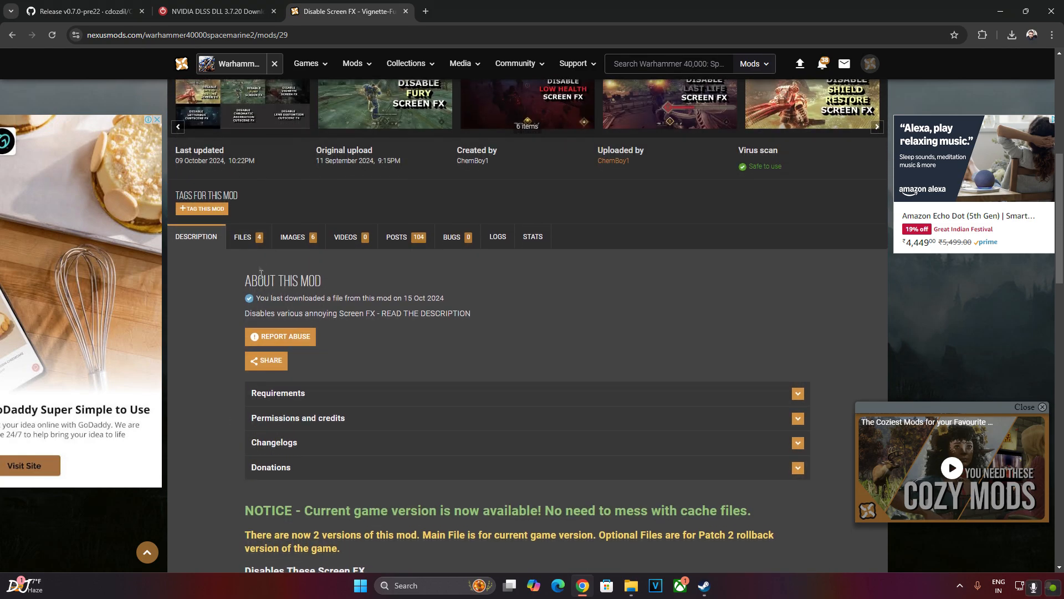
# Manually download the Disable Screen FX Patch 4 (Hotfix 3.1) main file, past the requirements notice
pyautogui.click(242, 236)
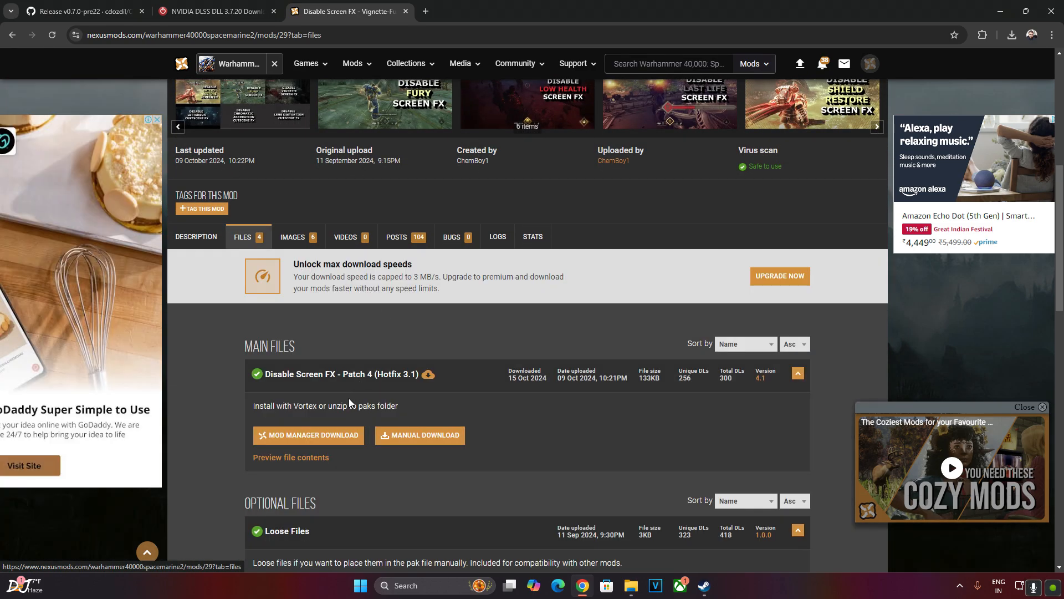
pyautogui.moveTo(549, 435)
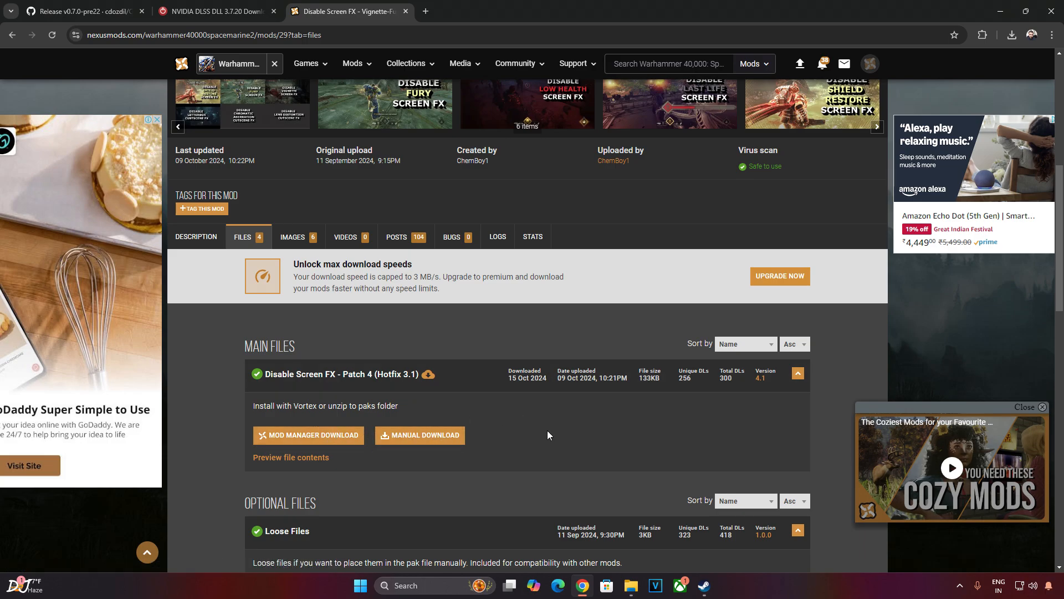
pyautogui.moveTo(416, 451)
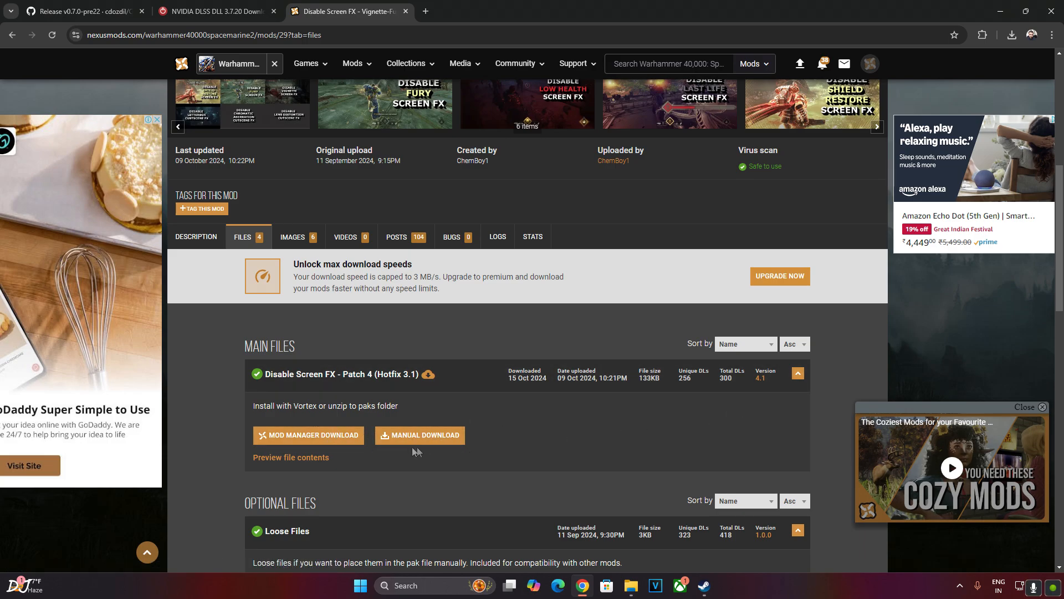
pyautogui.click(419, 436)
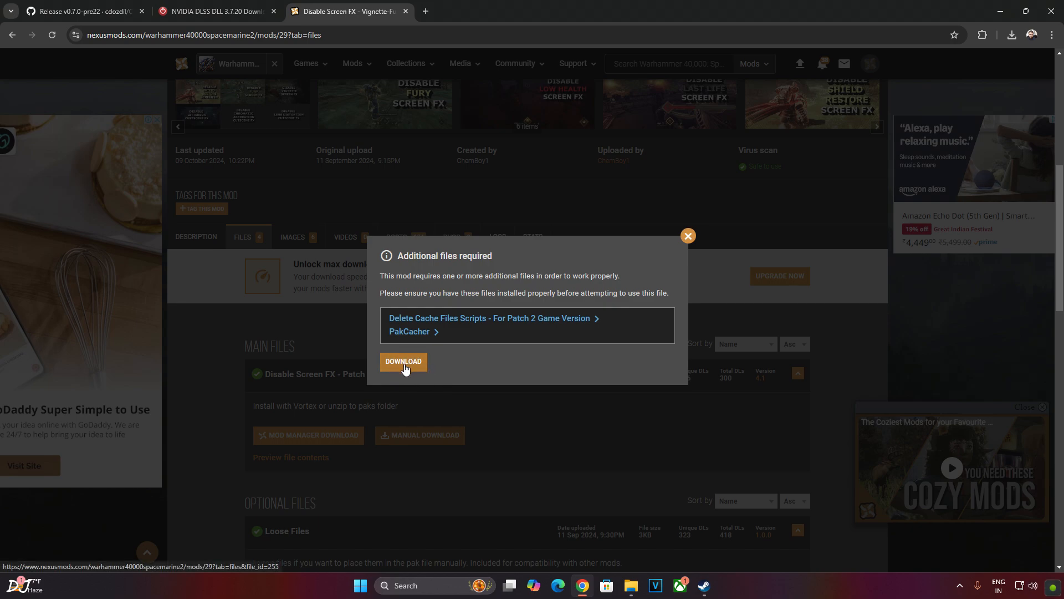
pyautogui.click(403, 361)
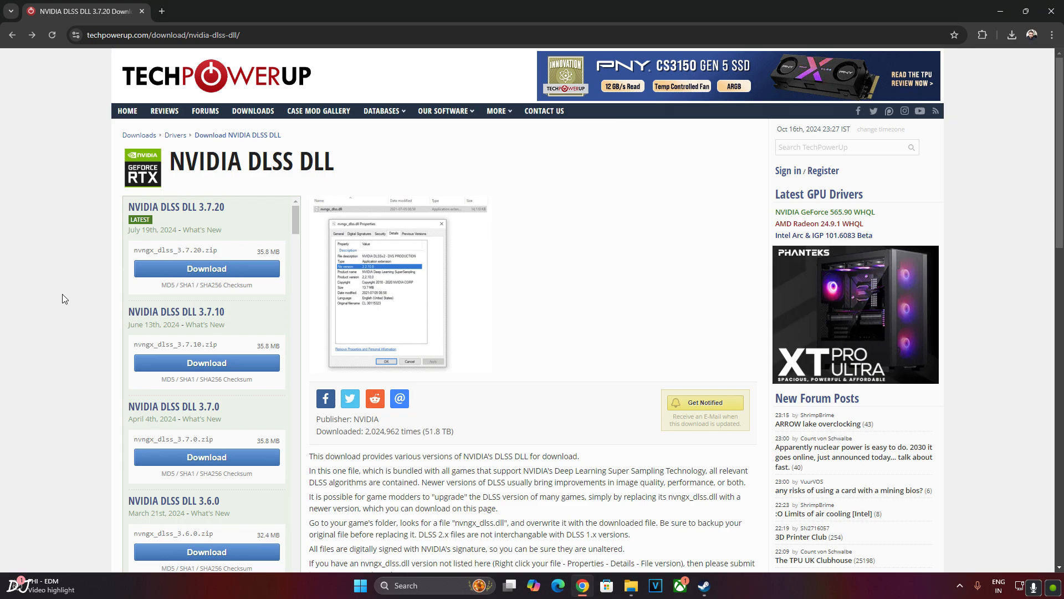
pyautogui.moveTo(139, 259)
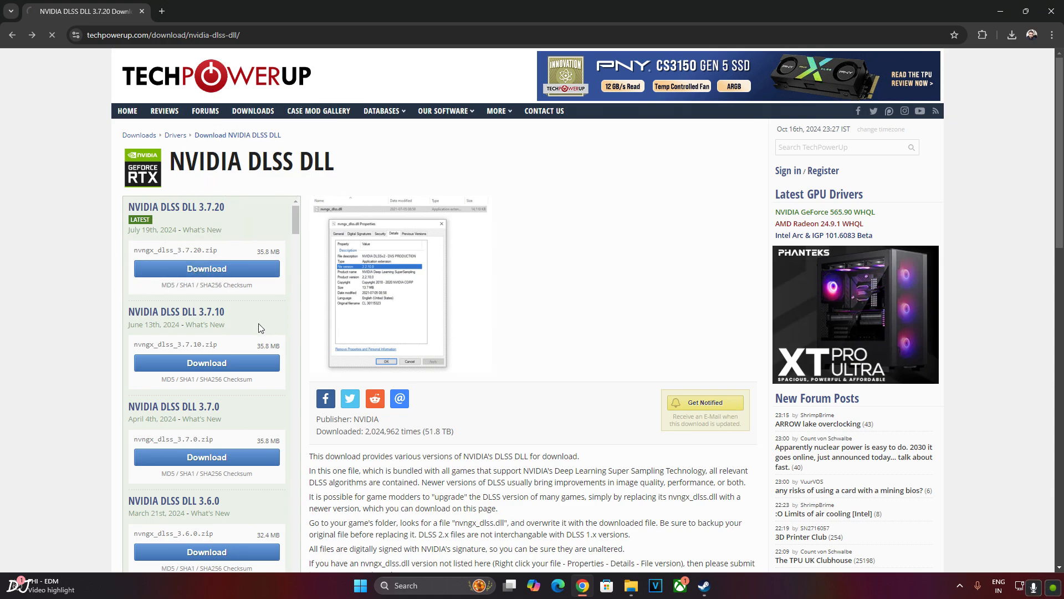
# Show TechPowerUp's NVIDIA DLSS DLL 3.7.20 download page
pyautogui.click(206, 268)
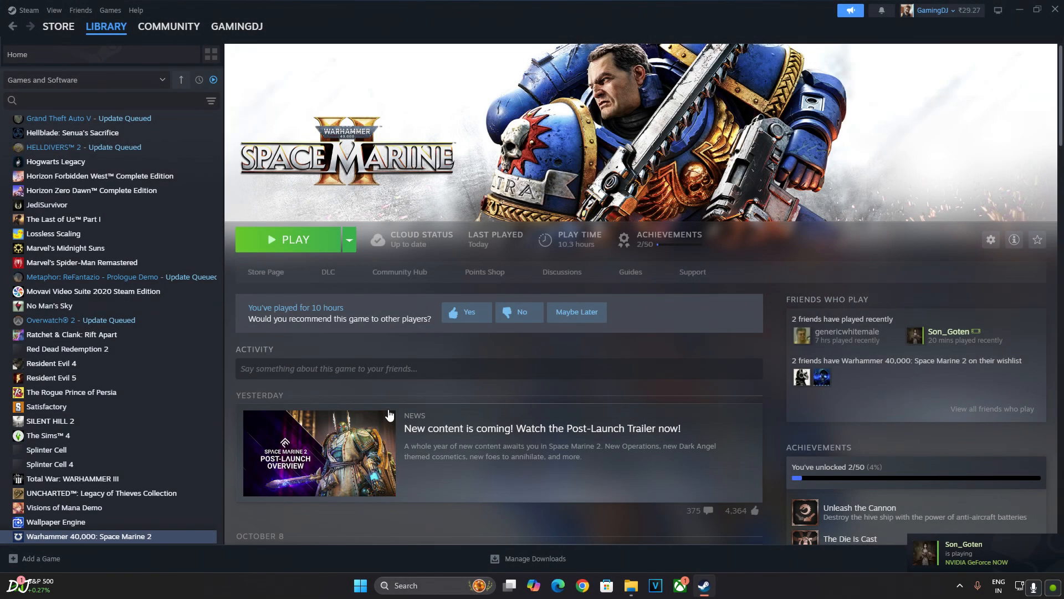
pyautogui.moveTo(395, 411)
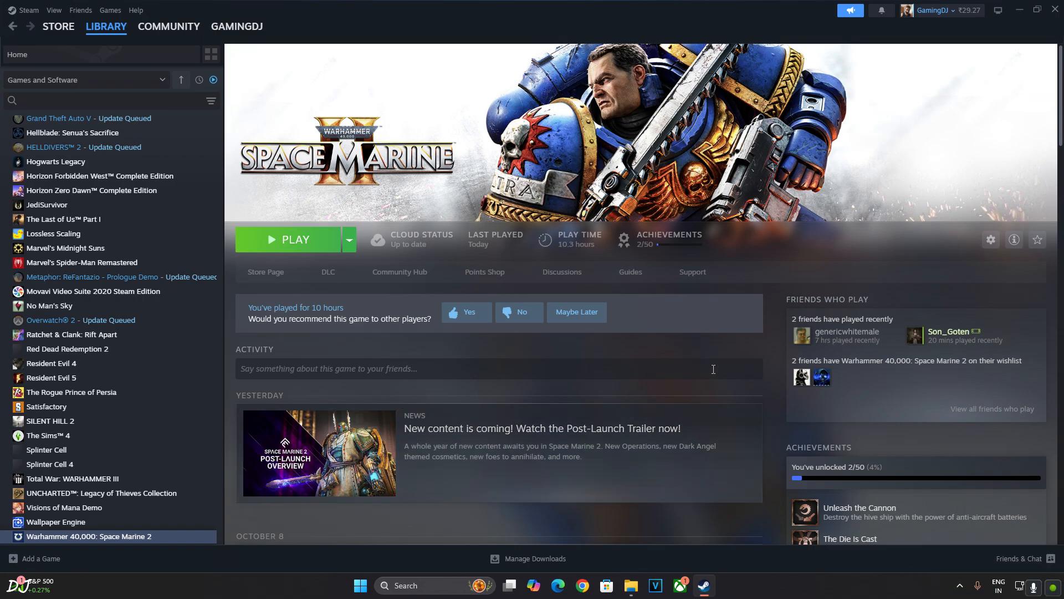
pyautogui.moveTo(508, 384)
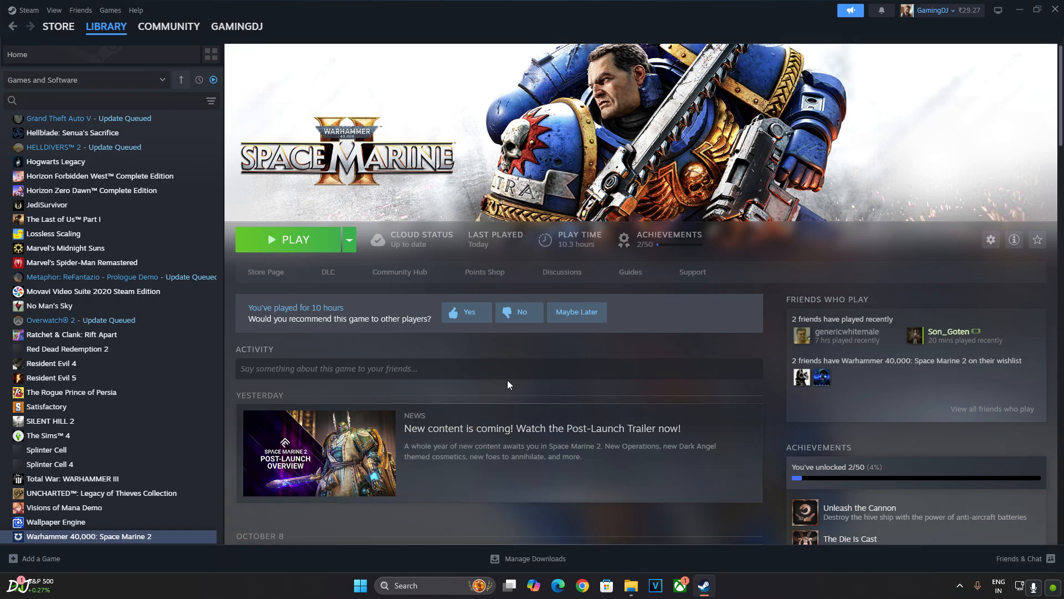
pyautogui.moveTo(355, 396)
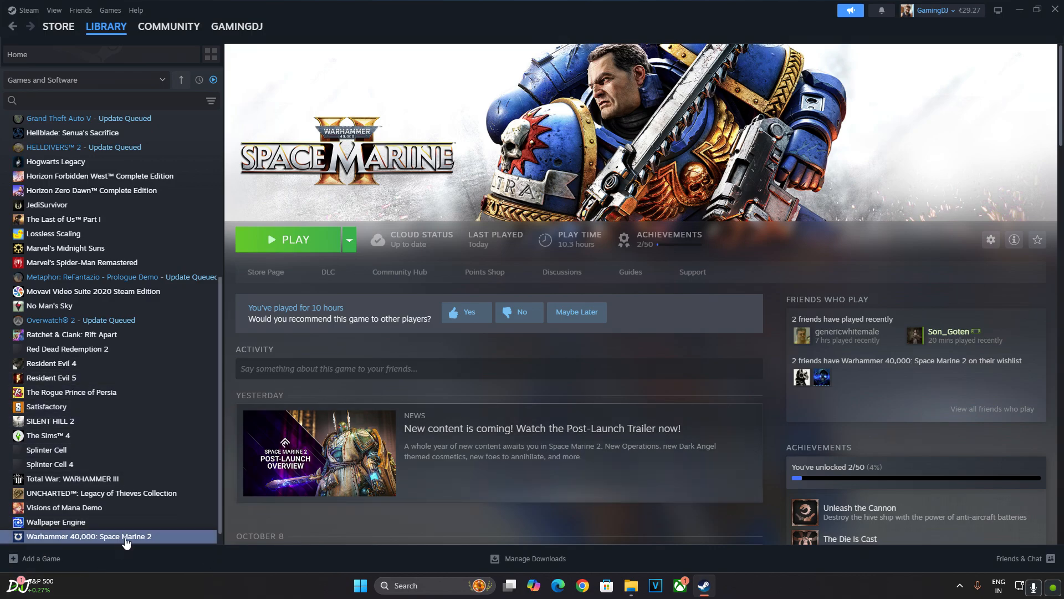
pyautogui.moveTo(82, 545)
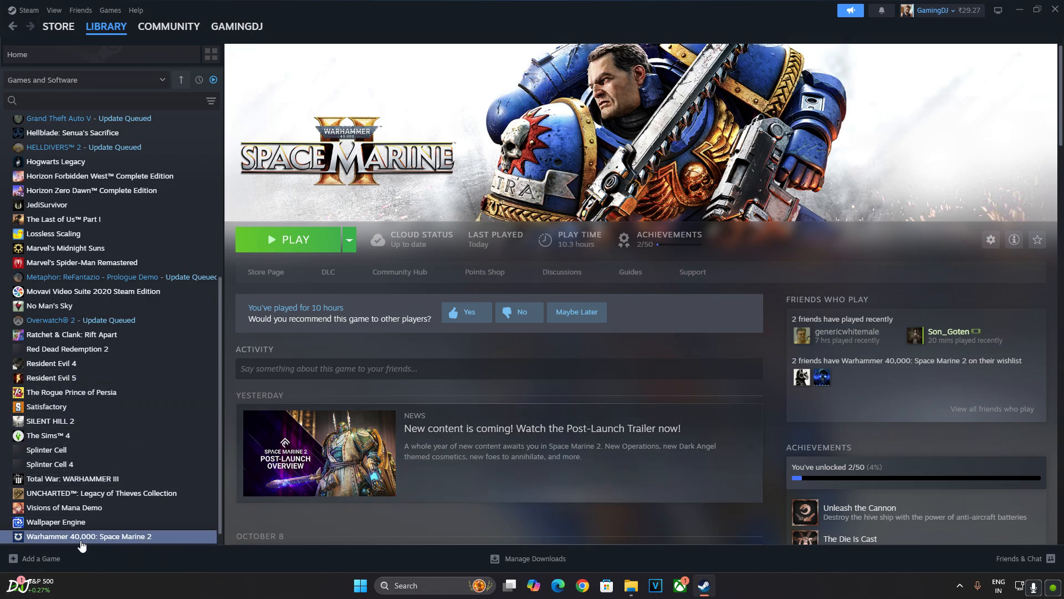
# Browse Space Marine 2's local files from its Steam library entry
pyautogui.rightClick(89, 536)
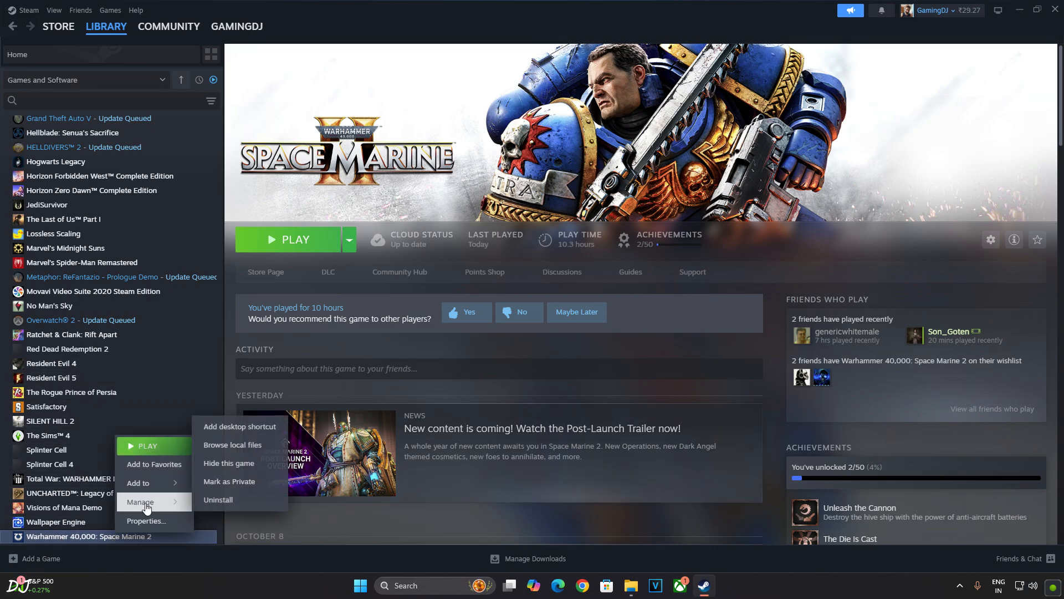
pyautogui.moveTo(250, 448)
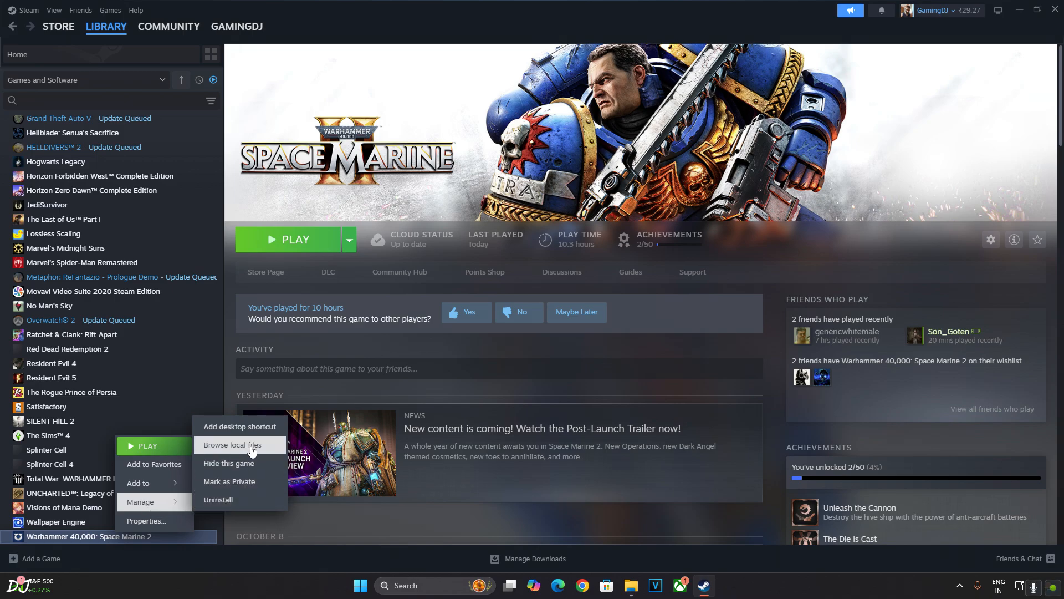
pyautogui.click(235, 444)
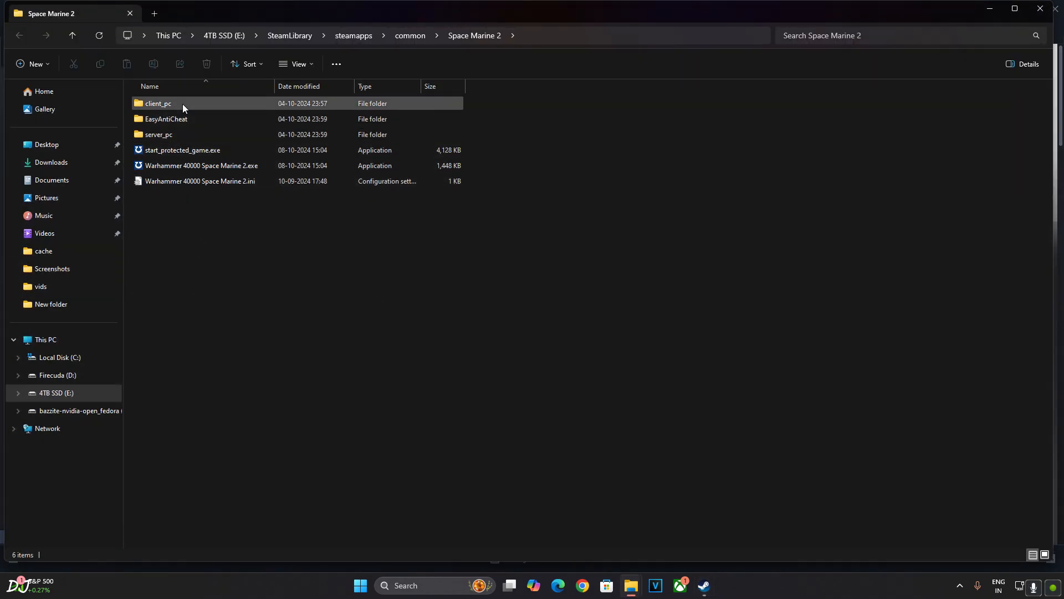
# Navigate into client_pc\root\bin\pc of the Space Marine 2 install
pyautogui.doubleClick(157, 103)
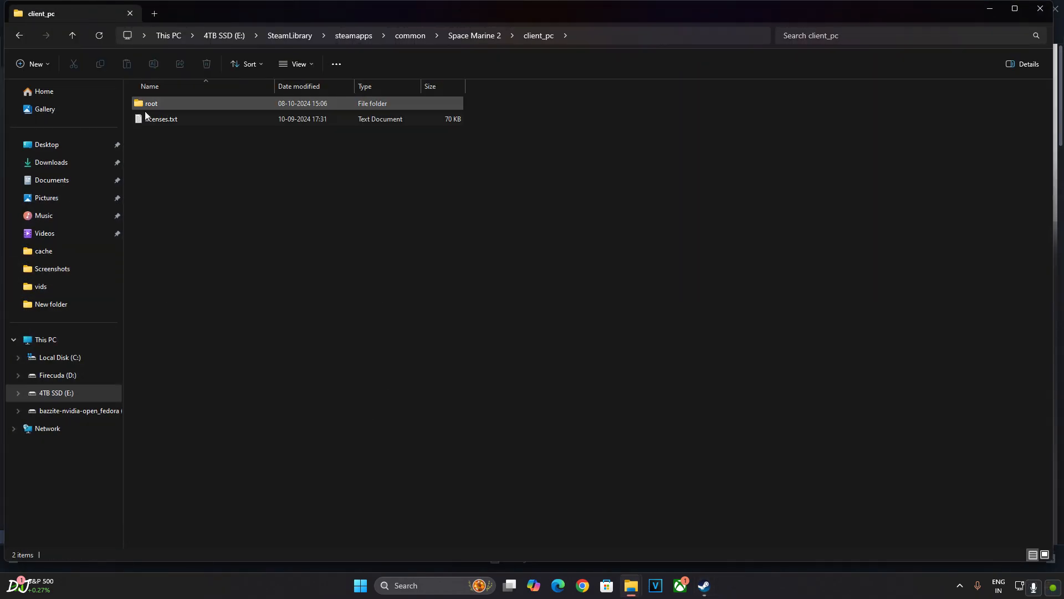
pyautogui.doubleClick(151, 103)
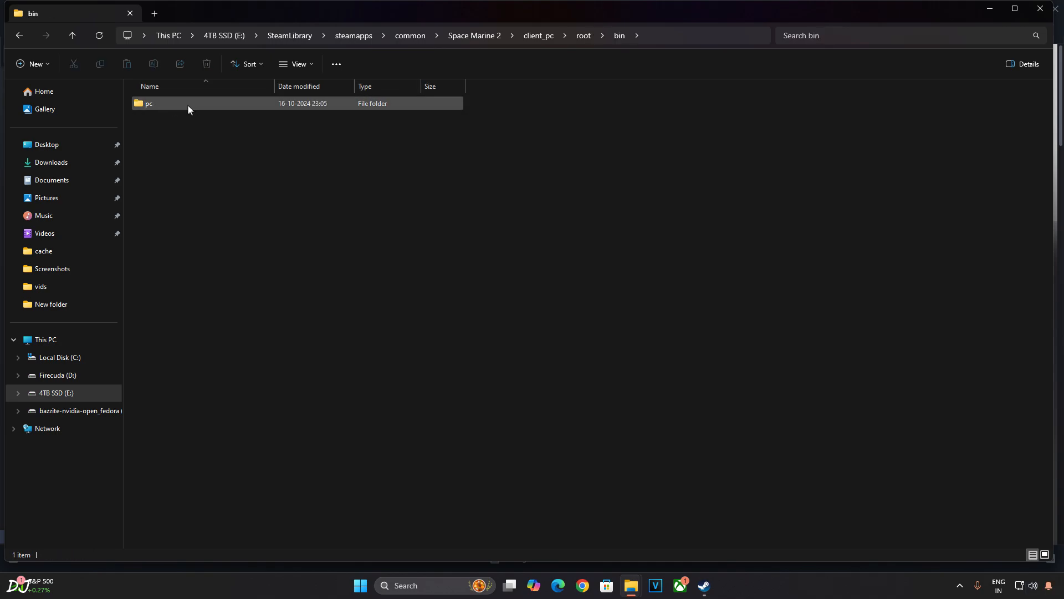
pyautogui.doubleClick(148, 103)
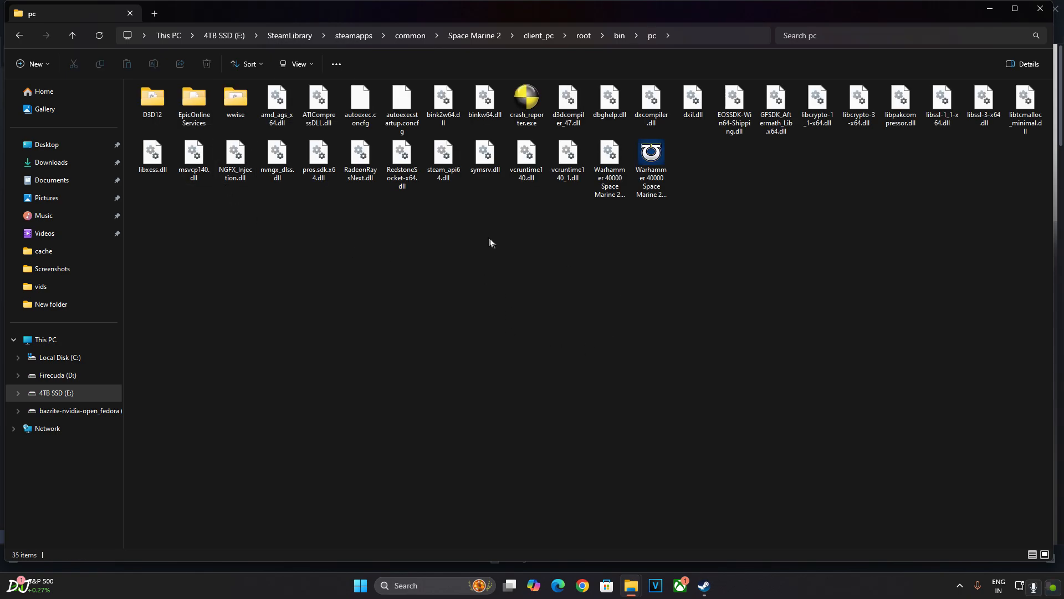
pyautogui.moveTo(484, 343)
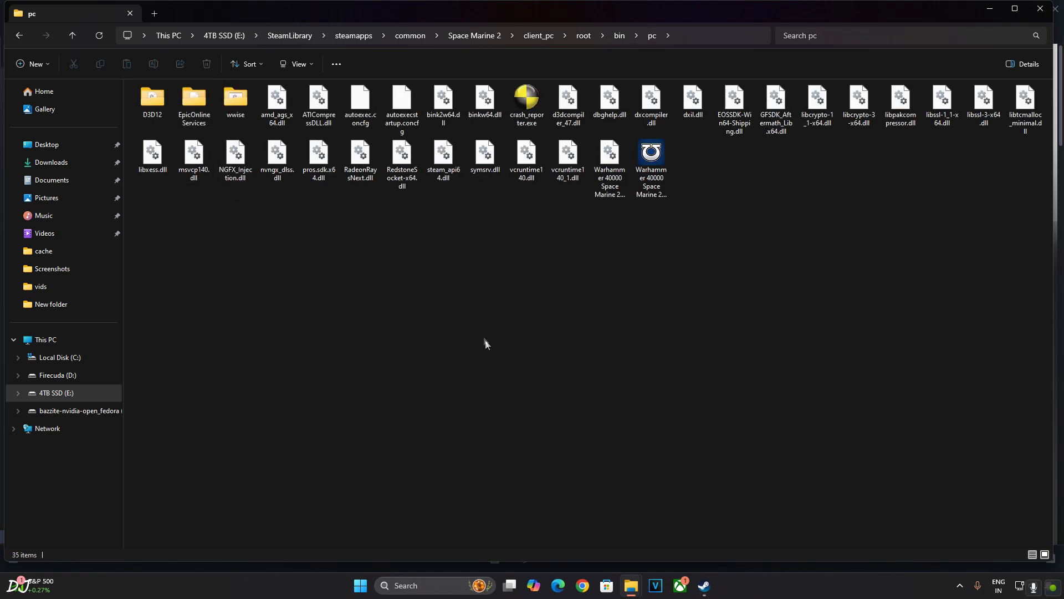
# Create a new text document in the pc folder and rename it to rungame.bat
pyautogui.rightClick(393, 310)
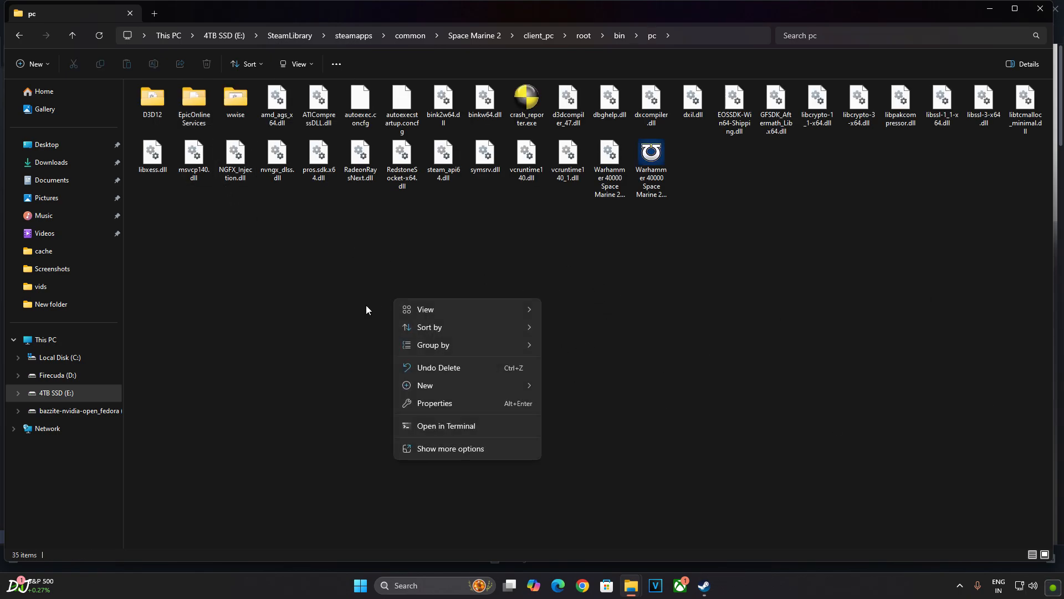
pyautogui.click(426, 384)
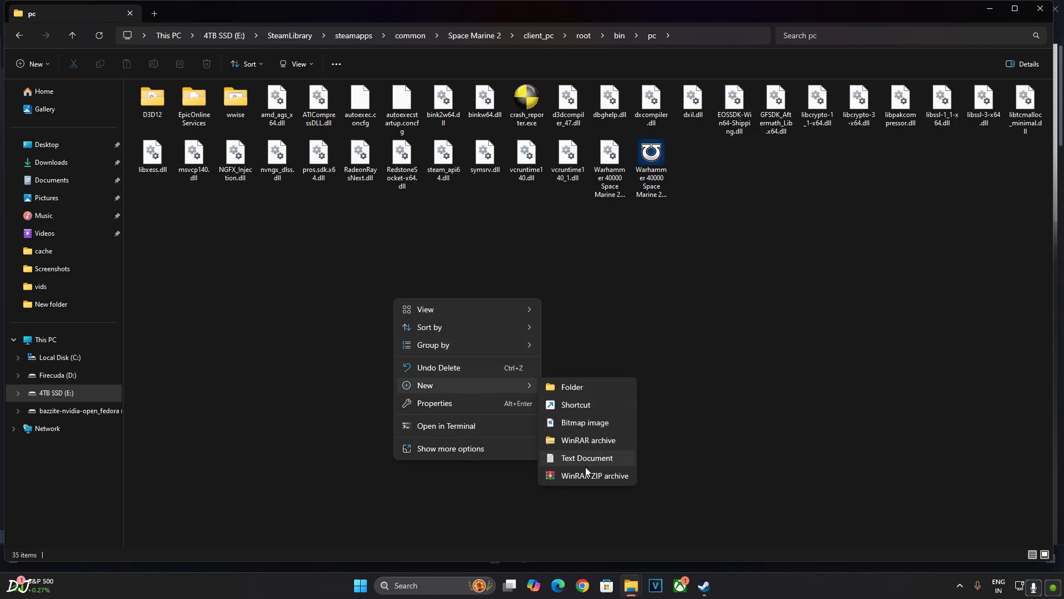
pyautogui.click(586, 457)
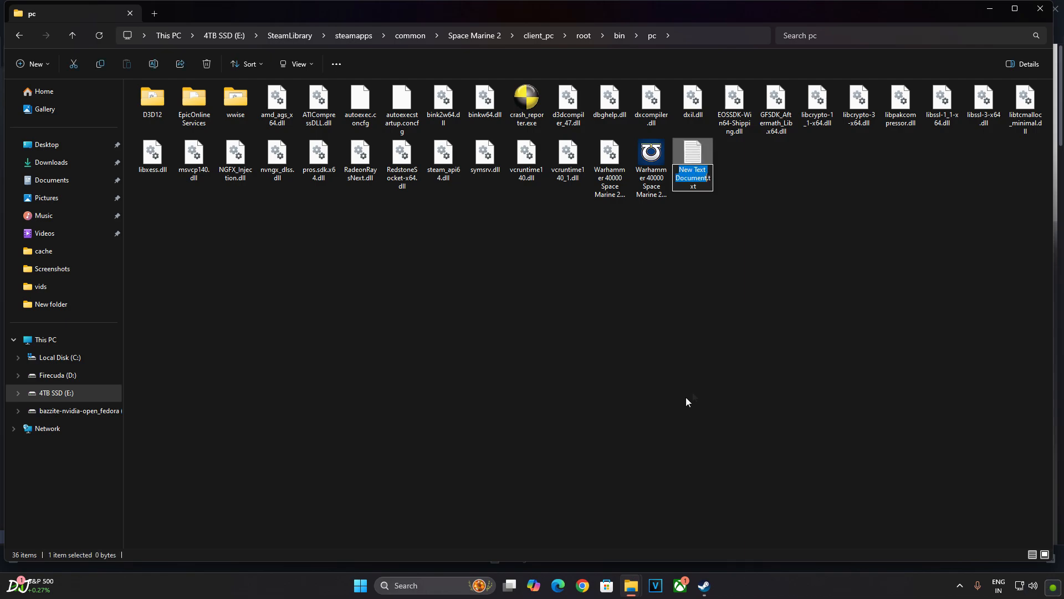
pyautogui.moveTo(702, 189)
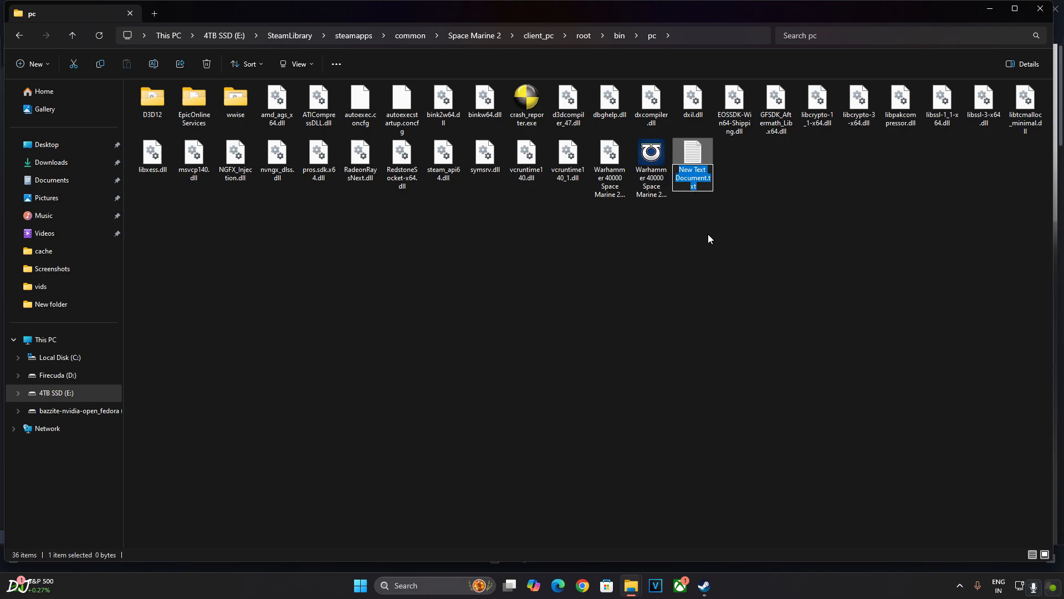
pyautogui.moveTo(724, 239)
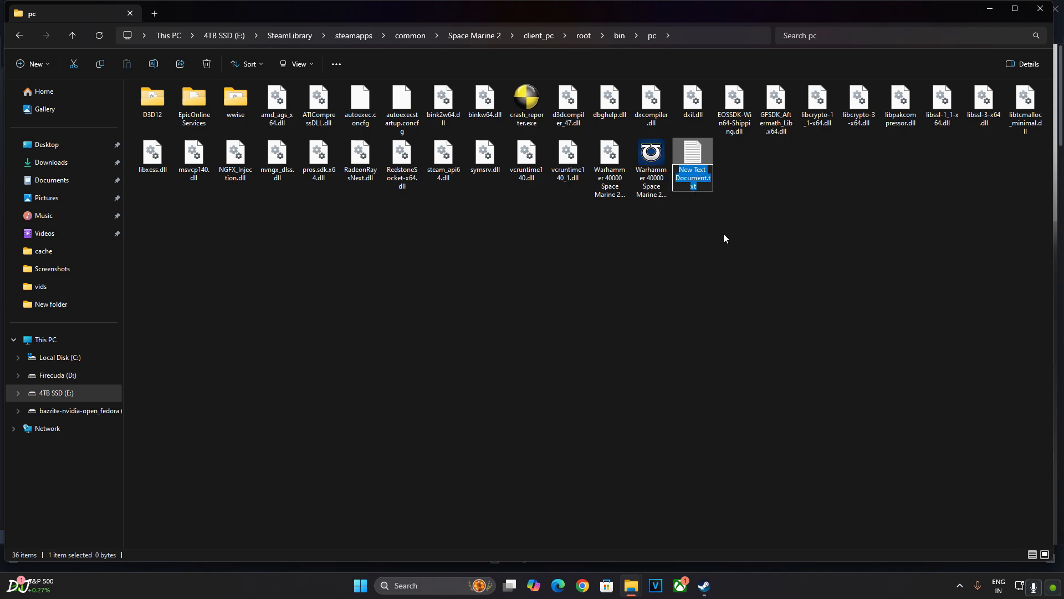
pyautogui.moveTo(701, 232)
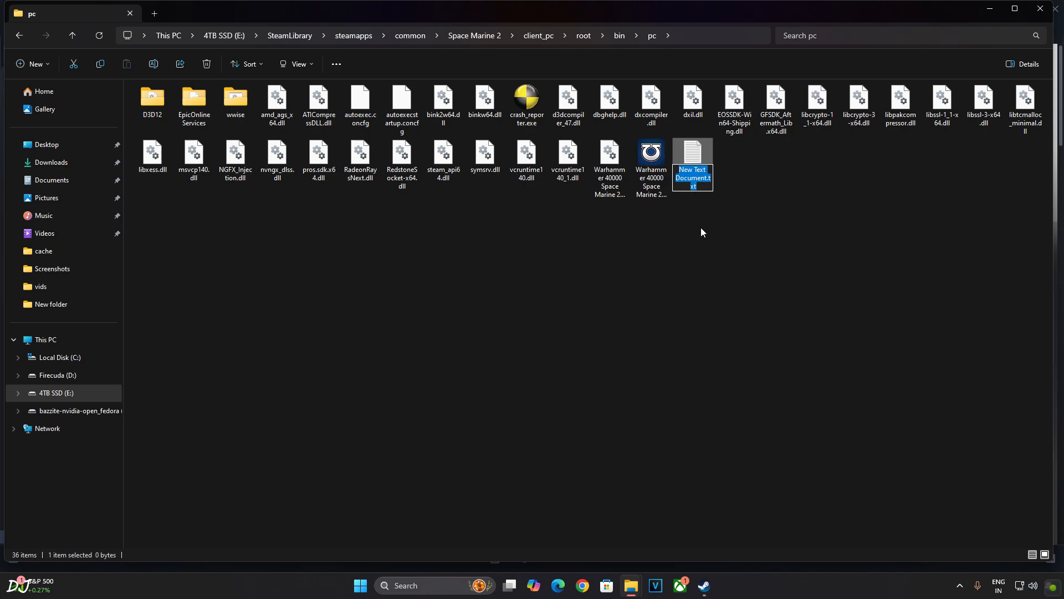
pyautogui.write('r')
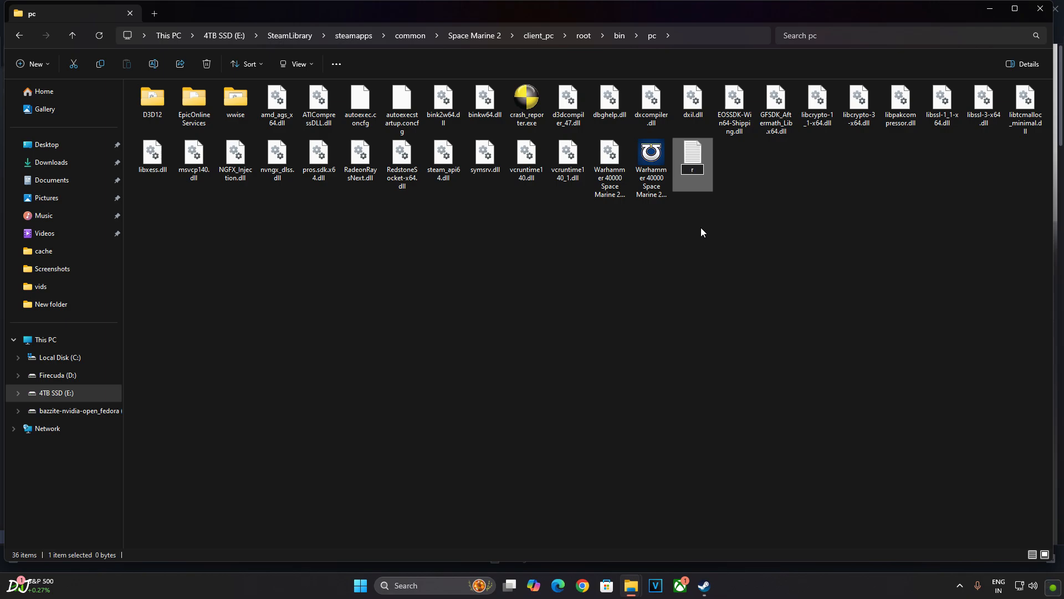
pyautogui.write('ungame.bat')
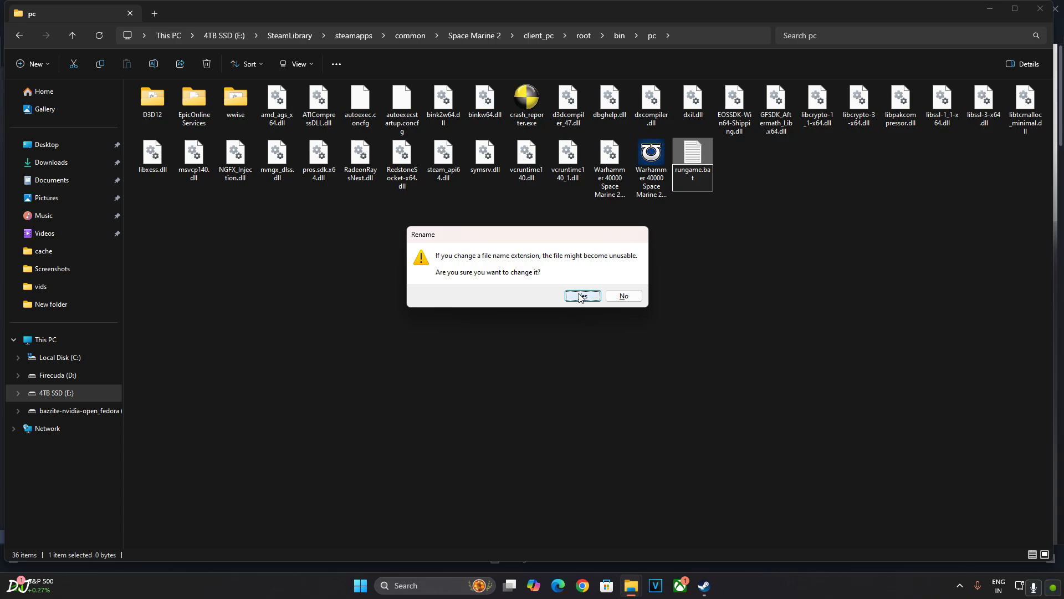
pyautogui.click(581, 296)
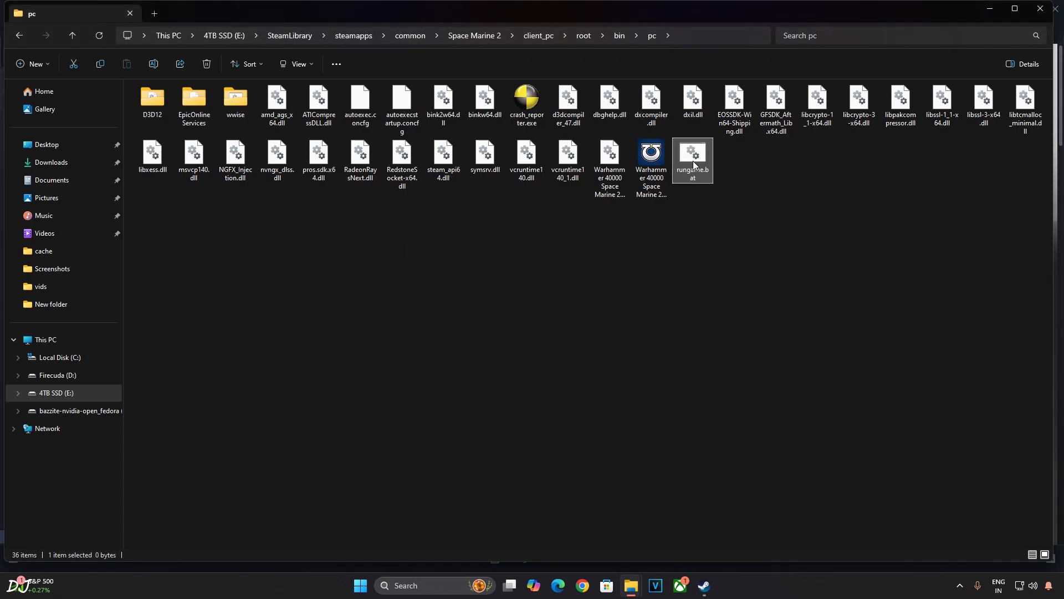
pyautogui.rightClick(692, 155)
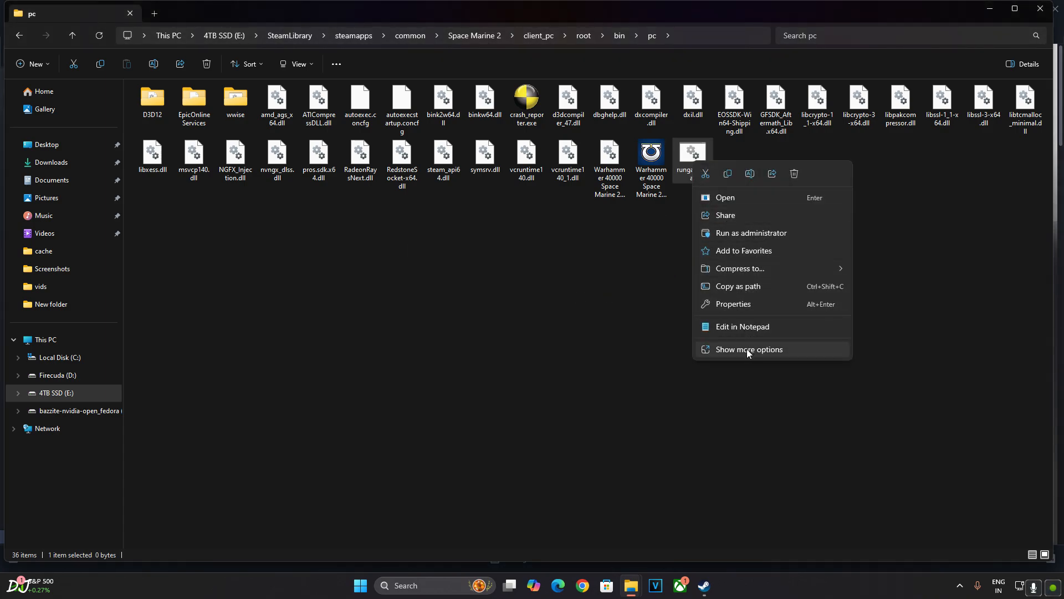
pyautogui.click(749, 349)
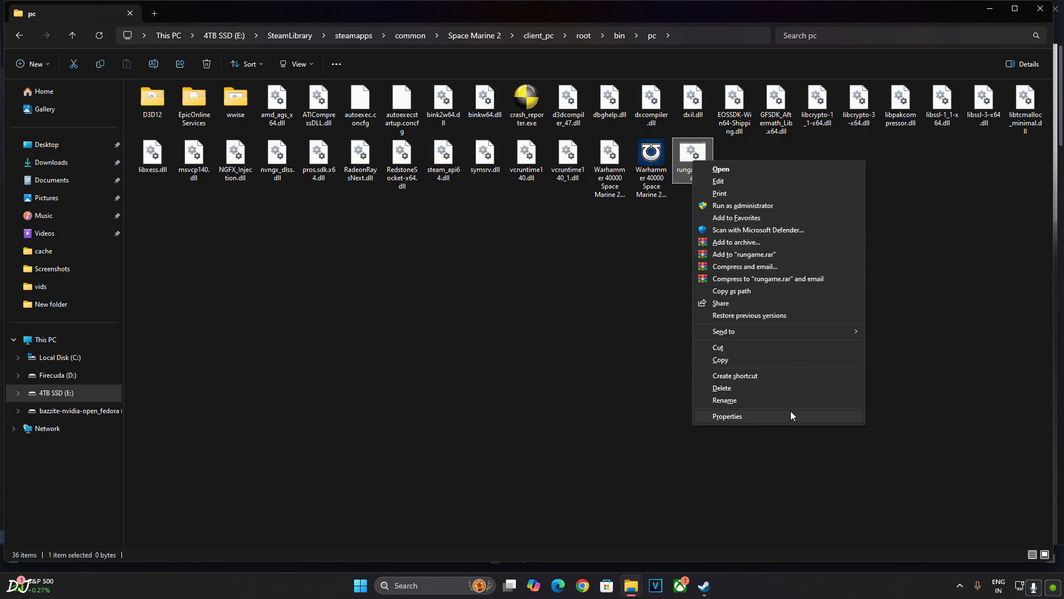
pyautogui.moveTo(723, 182)
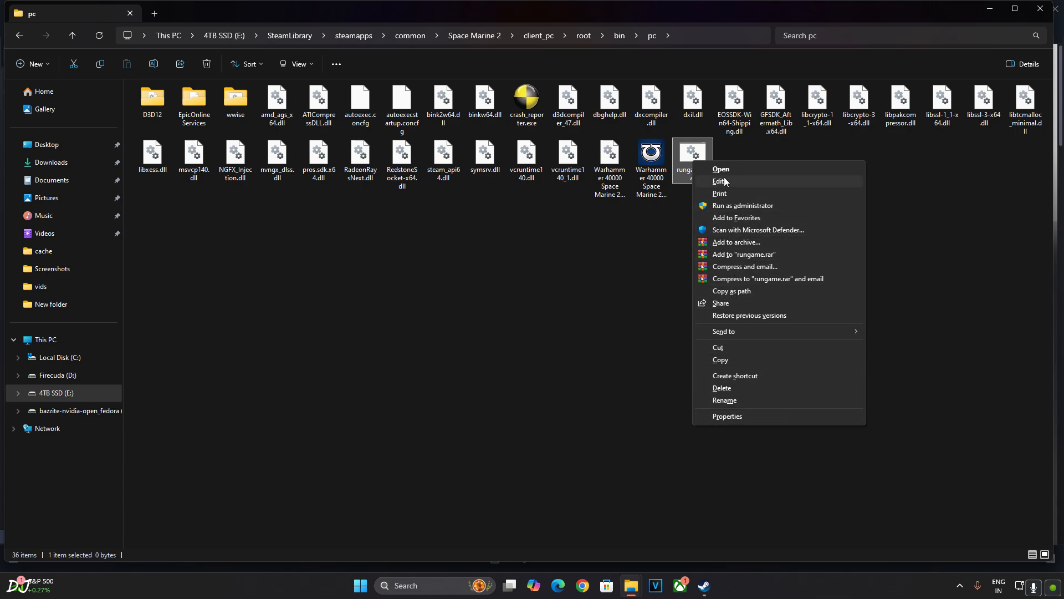
# Fill rungame.bat with SteamAppId/SteamGameId 2183900 and the Retail launch line, then save
pyautogui.click(719, 182)
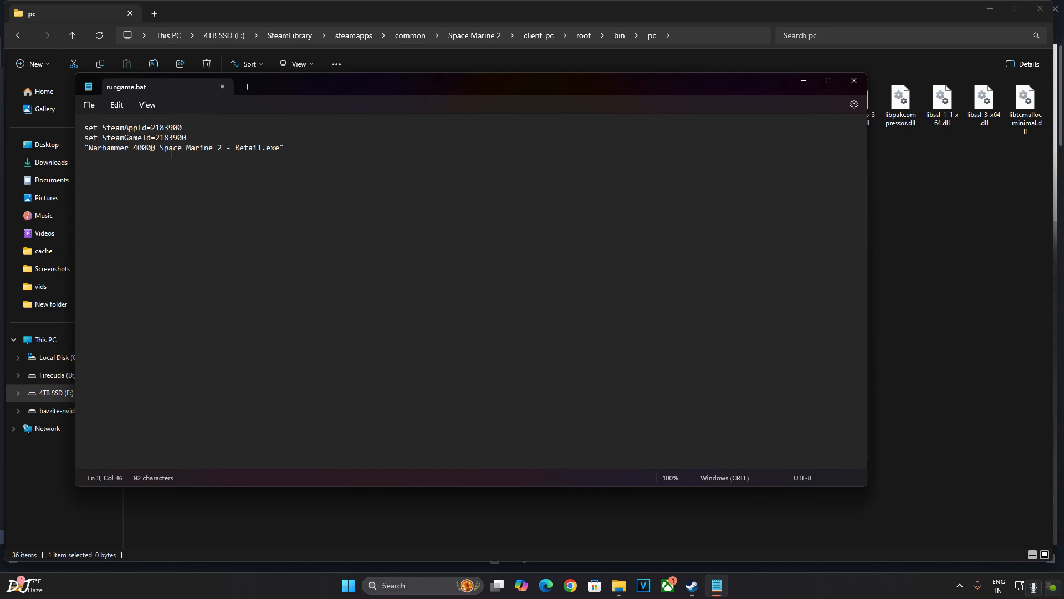
pyautogui.click(88, 105)
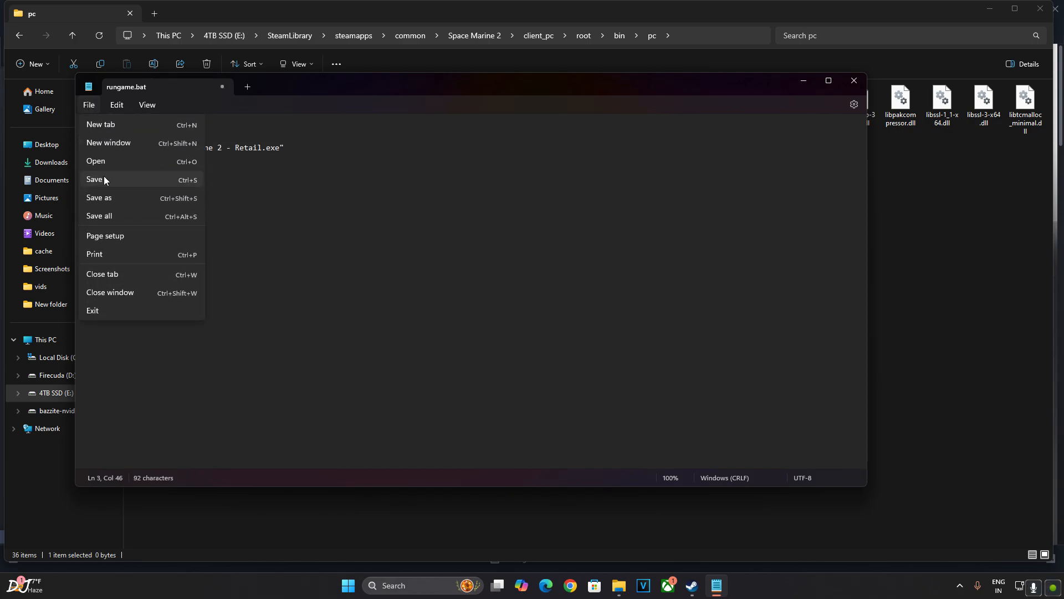
pyautogui.click(95, 179)
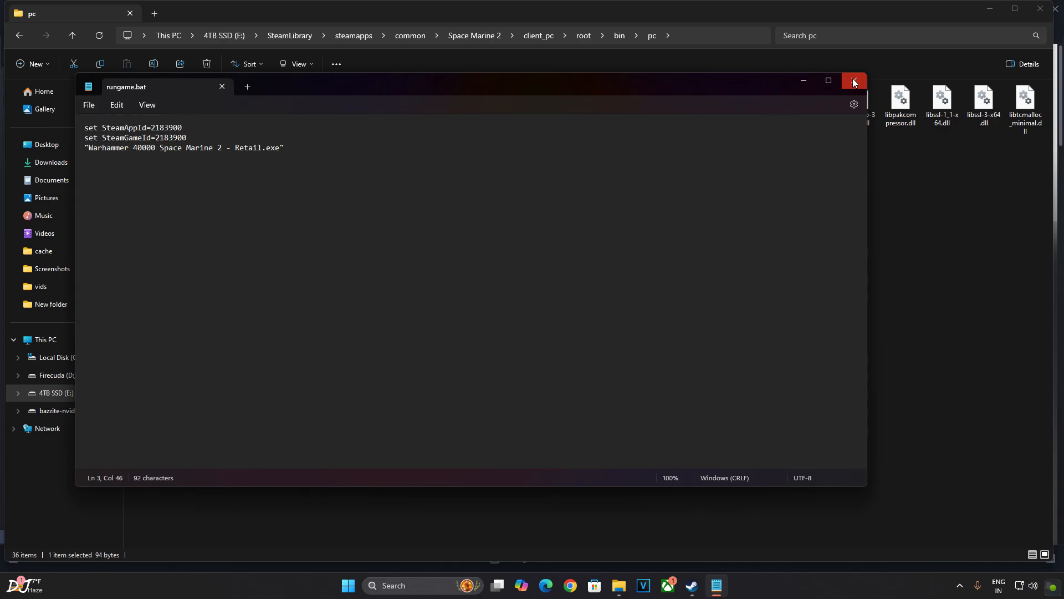
pyautogui.click(853, 79)
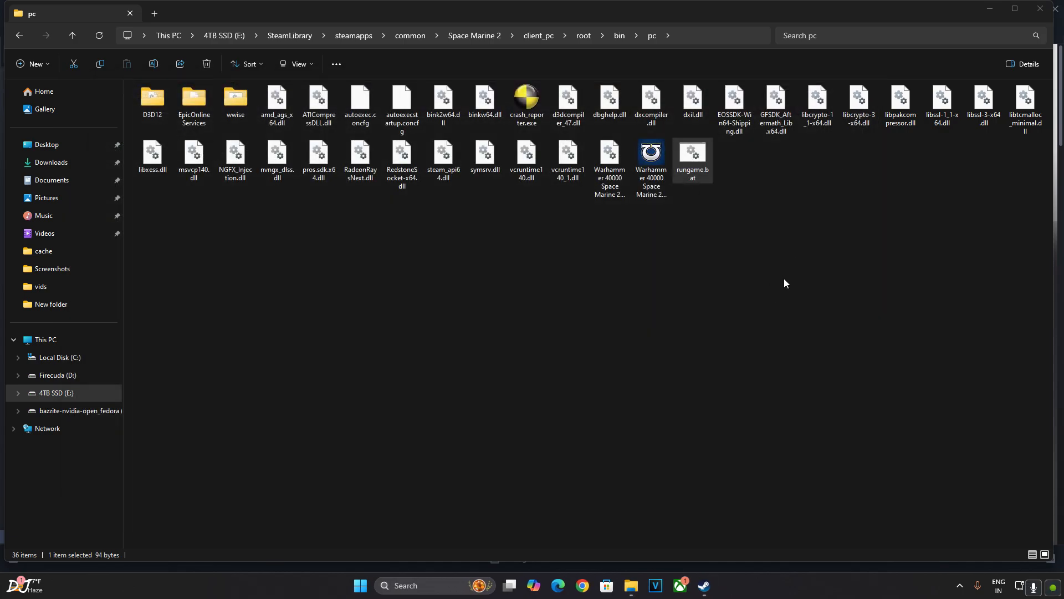
pyautogui.moveTo(689, 193)
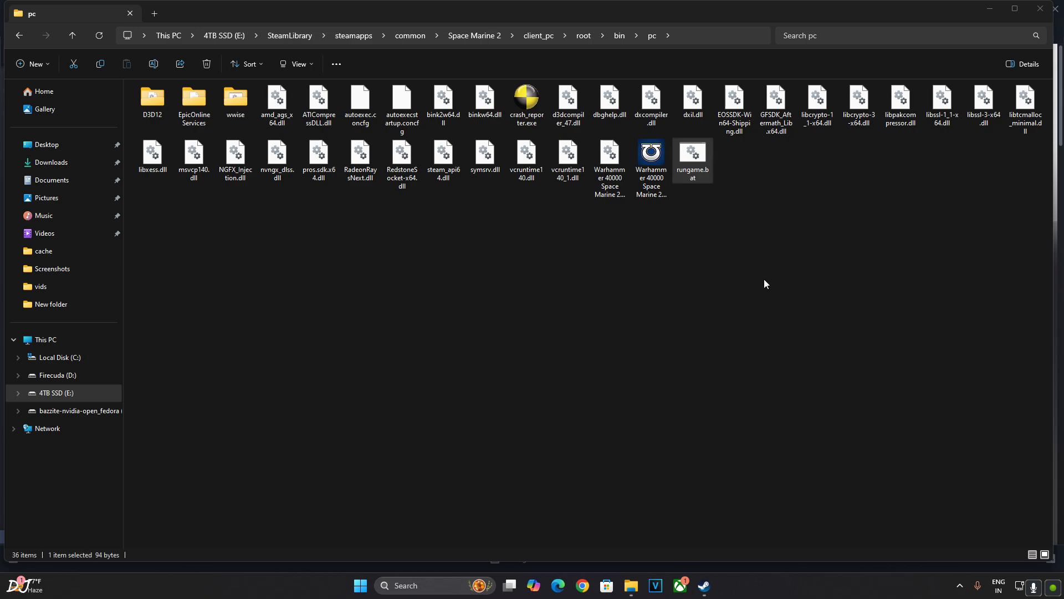
pyautogui.moveTo(764, 279)
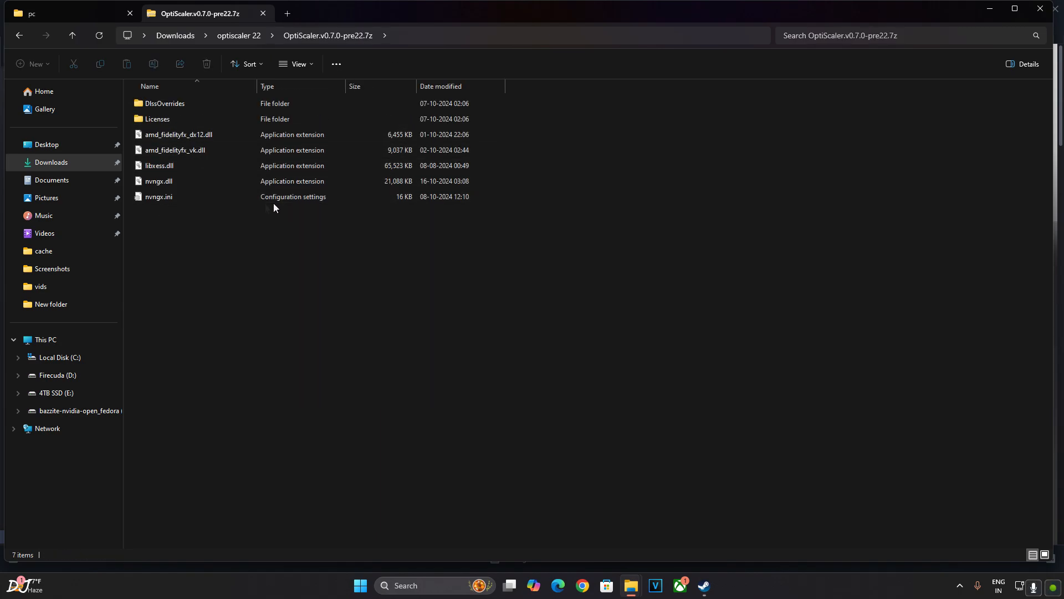
pyautogui.moveTo(170, 222)
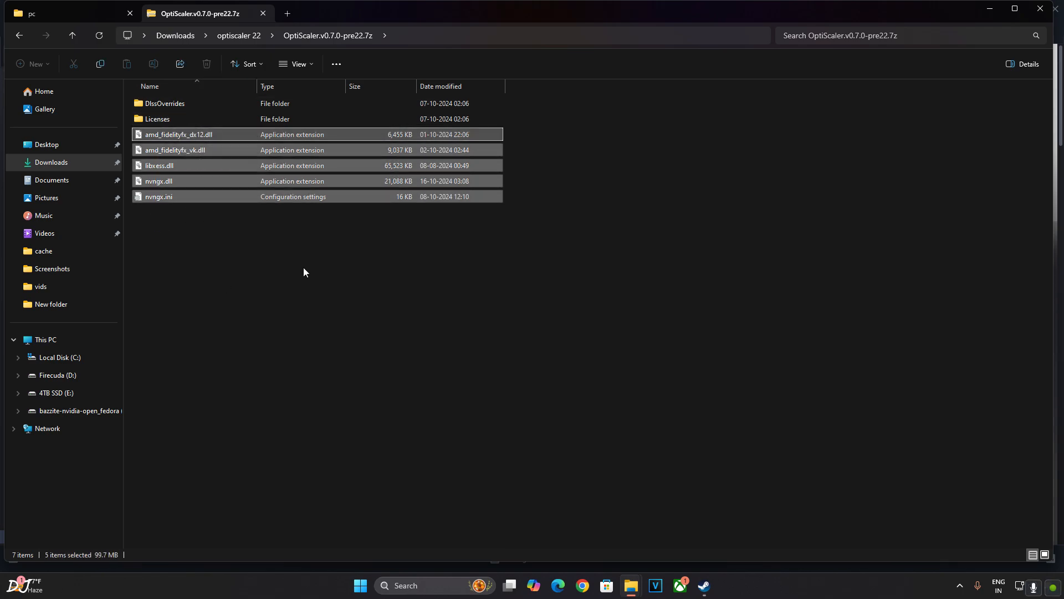
pyautogui.moveTo(305, 293)
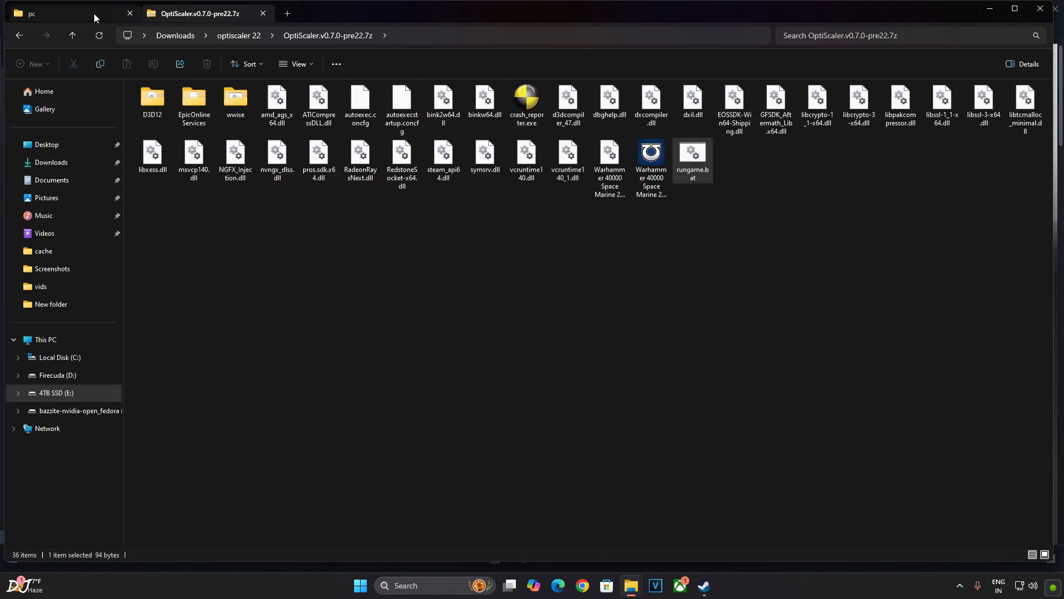
# Paste the five OptiScaler files into the pc folder, replacing libxess.dll
pyautogui.click(61, 12)
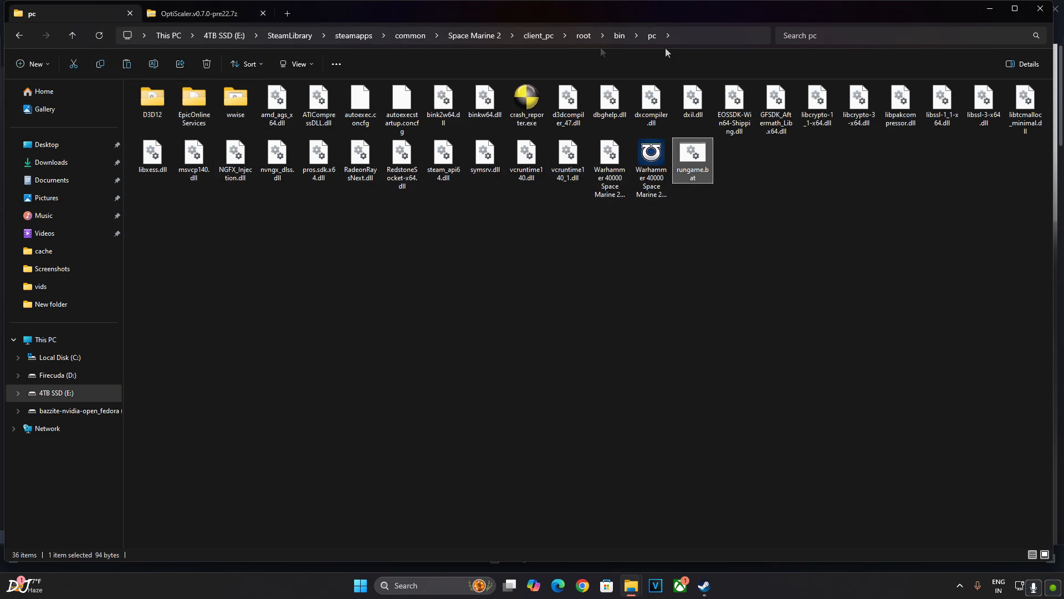
pyautogui.click(478, 261)
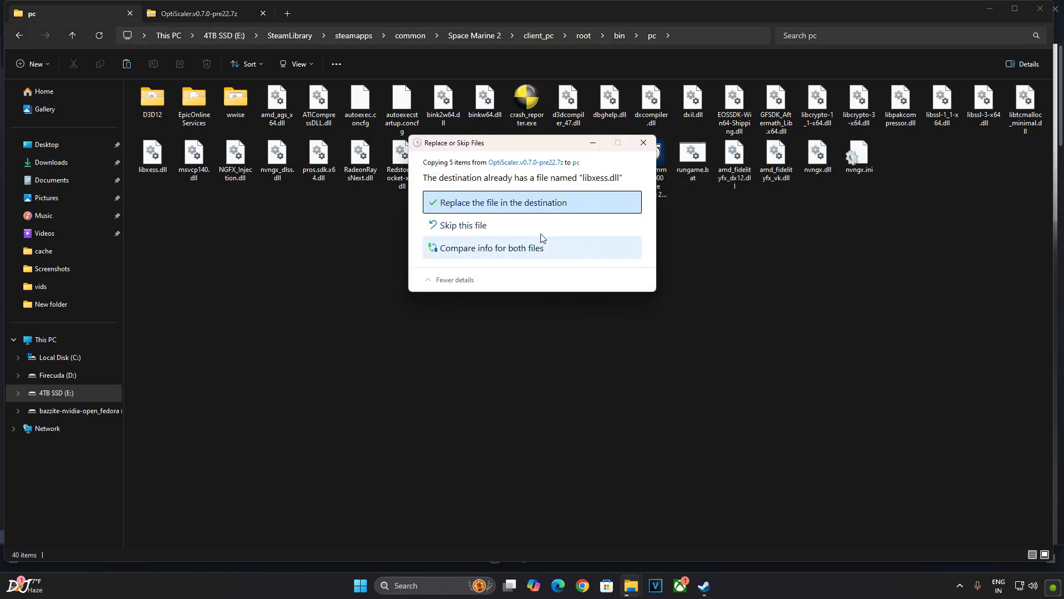
pyautogui.click(504, 202)
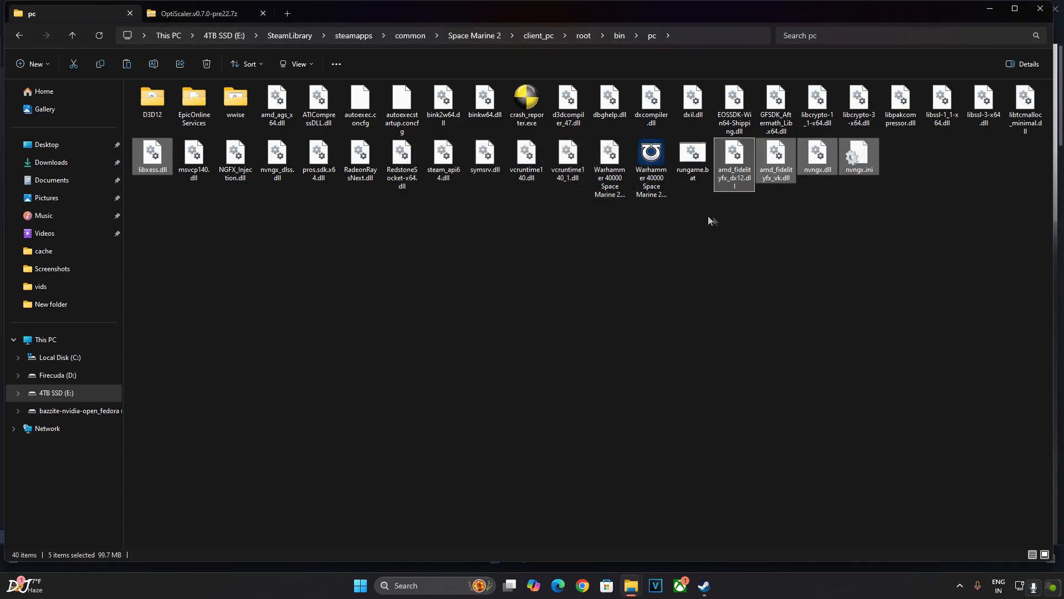
pyautogui.moveTo(814, 227)
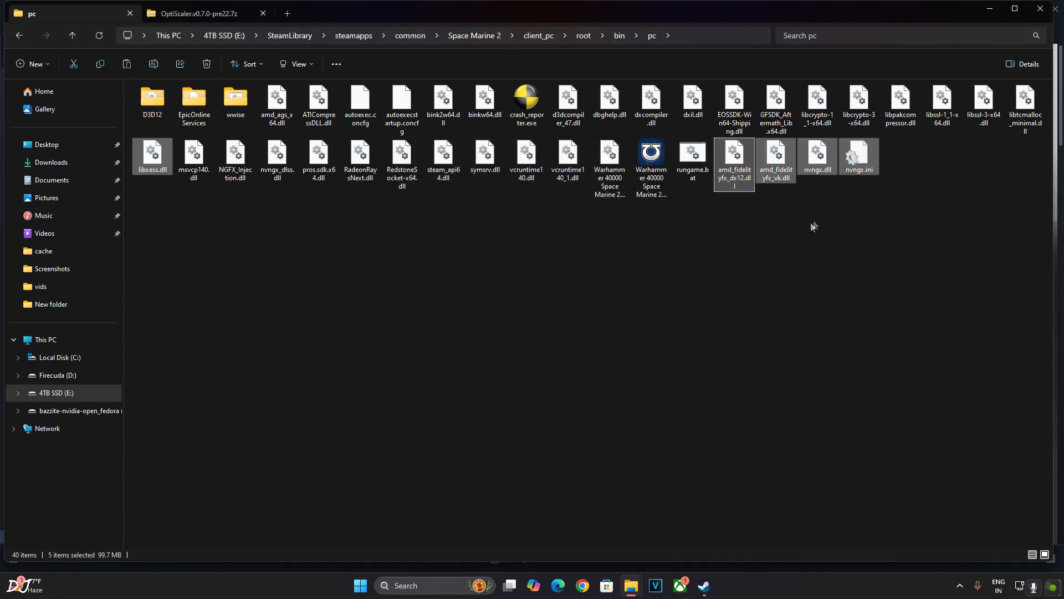
pyautogui.moveTo(822, 189)
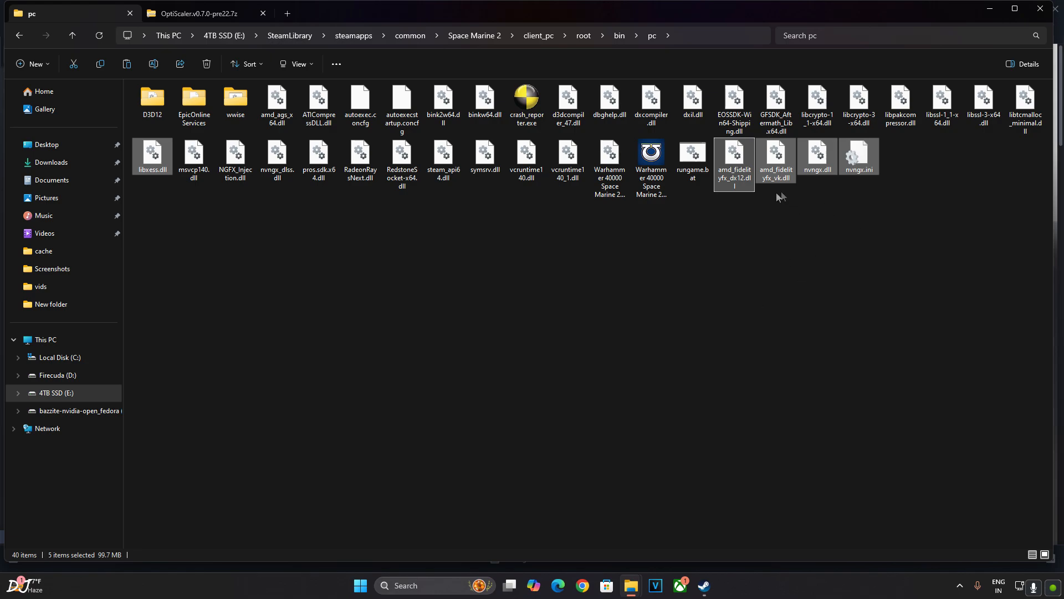
# Rename OptiScaler's nvngx.dll to dxgi.dll in the game's pc folder
pyautogui.rightClick(818, 156)
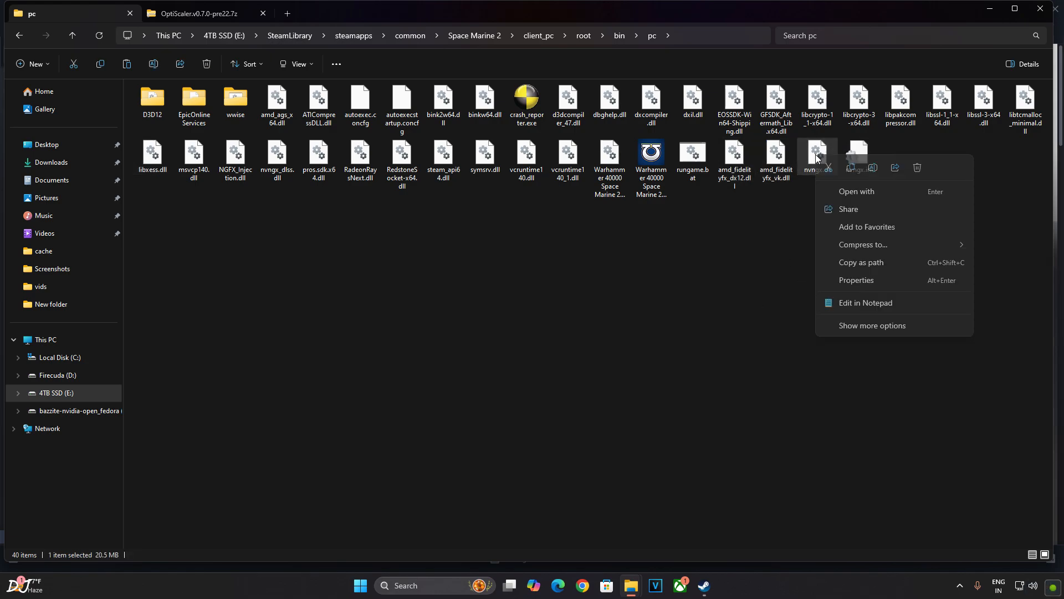
pyautogui.click(871, 325)
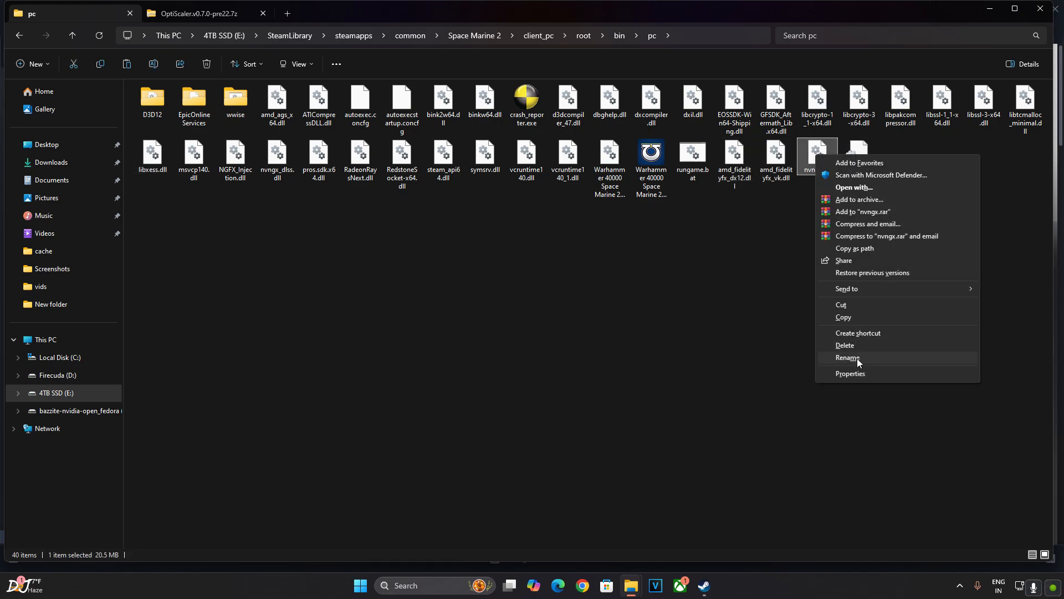
pyautogui.click(849, 357)
pyautogui.write('dxgi')
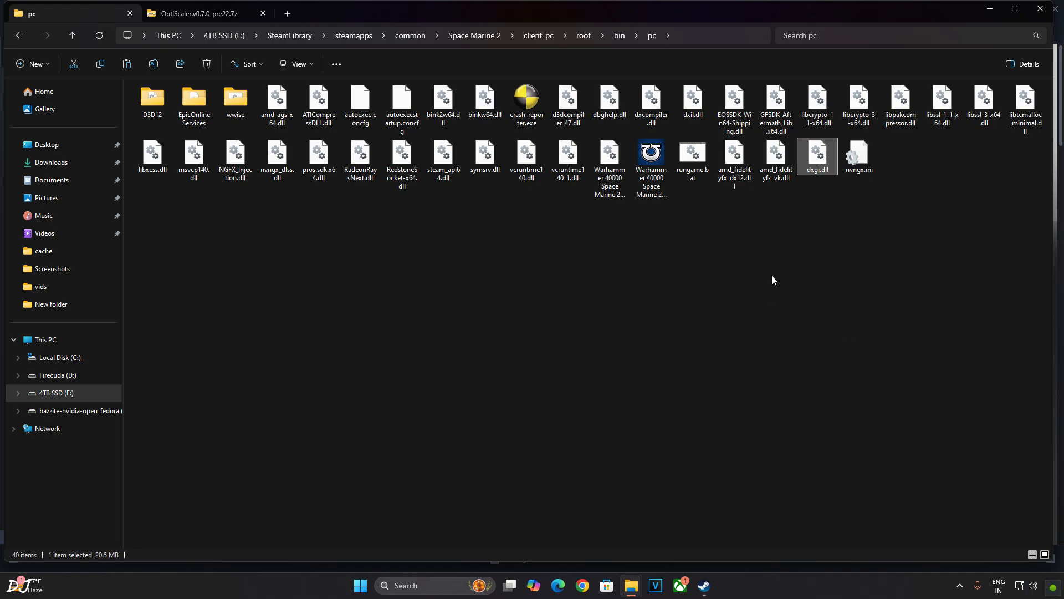
pyautogui.moveTo(781, 235)
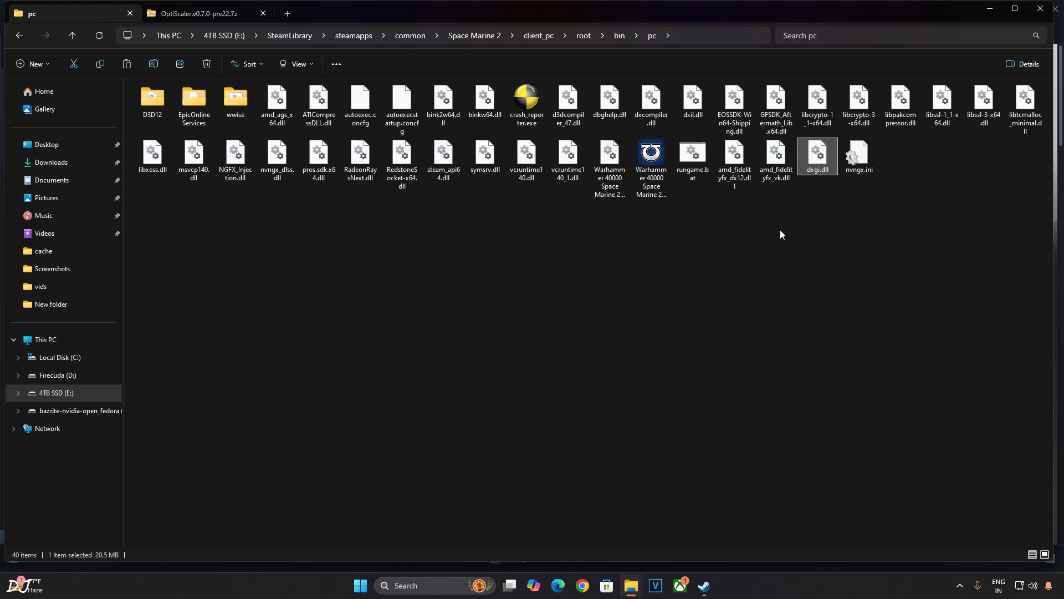
pyautogui.click(197, 13)
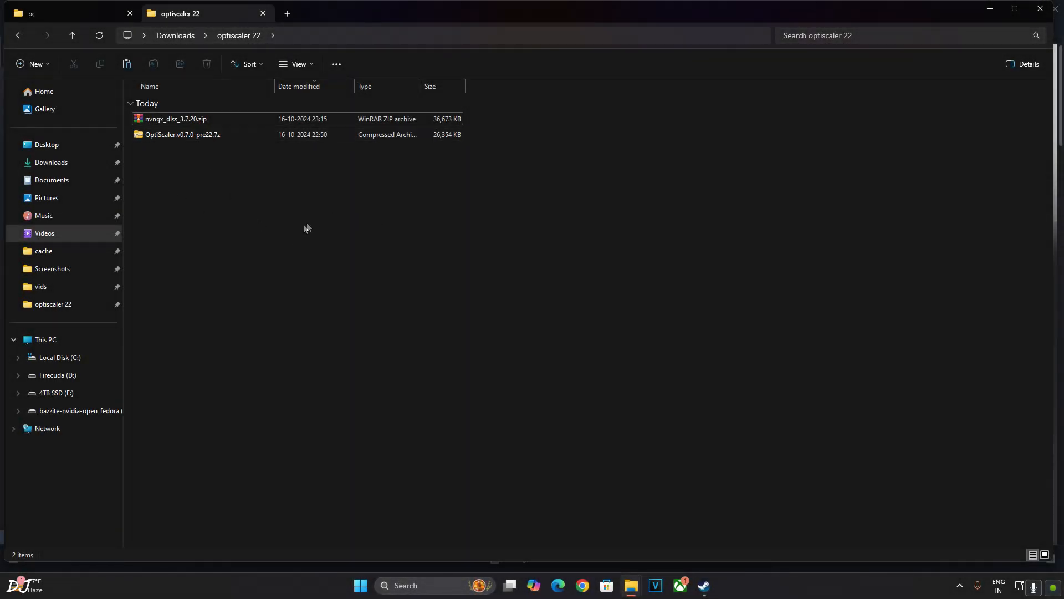
# Extract nvngx_dlss_3.7.20.zip and paste nvngx_dlss.dll over the game's original copy
pyautogui.click(182, 119)
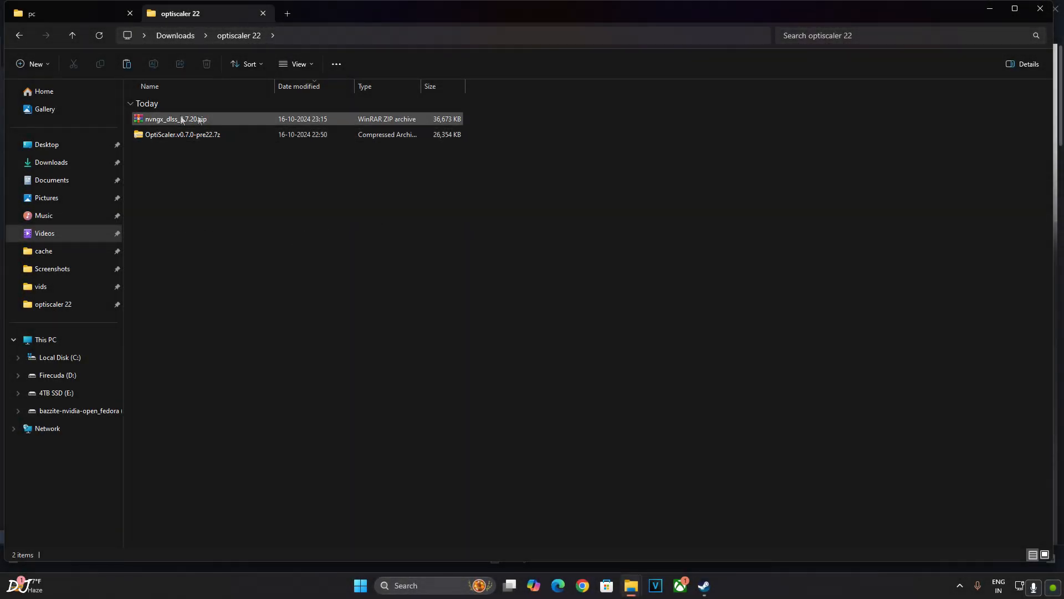
pyautogui.click(175, 118)
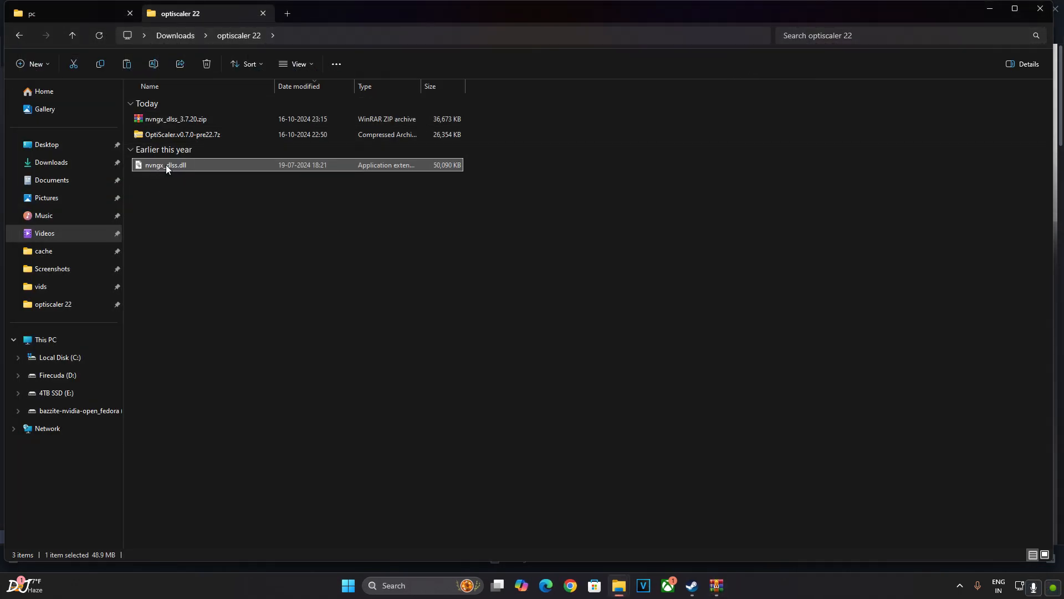
pyautogui.moveTo(99, 129)
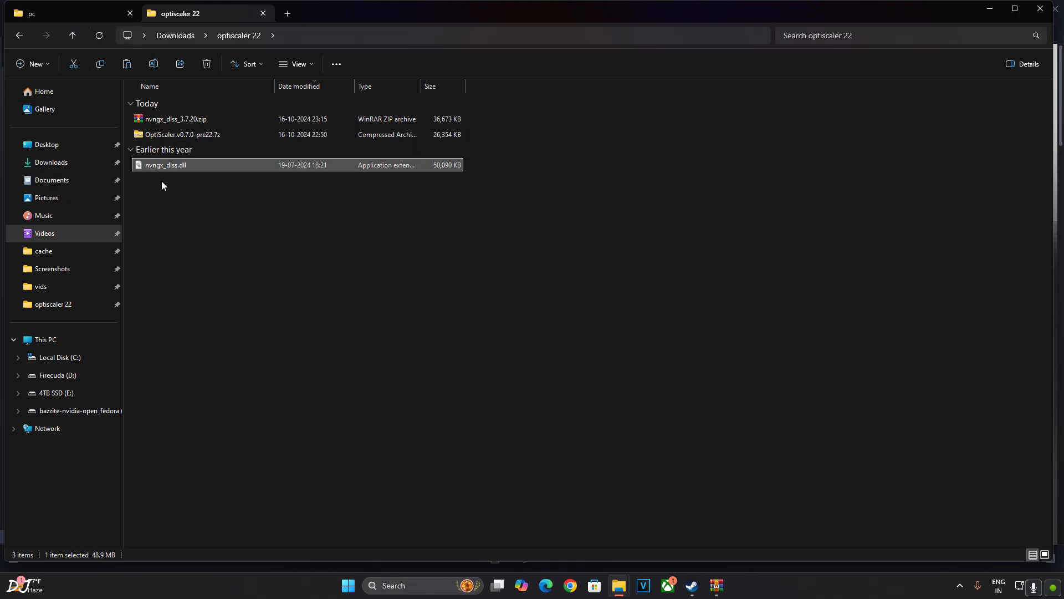
pyautogui.click(68, 13)
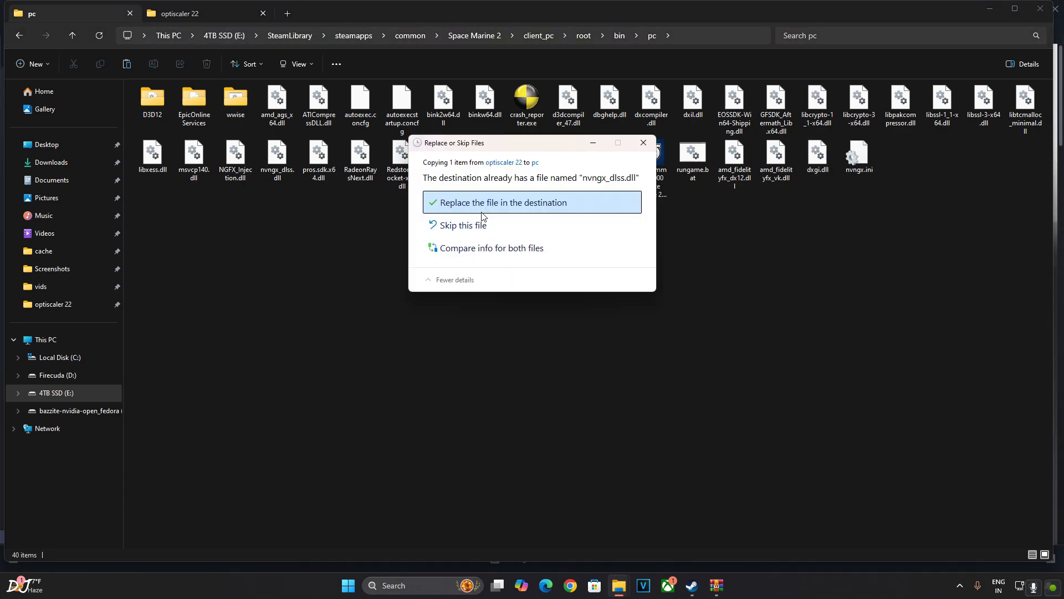
pyautogui.moveTo(499, 209)
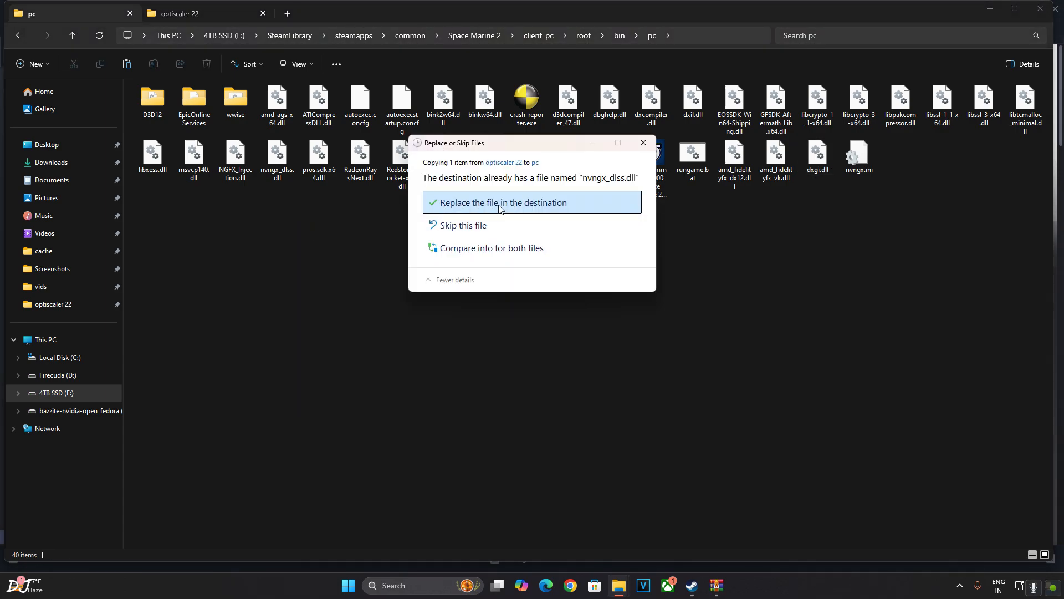
pyautogui.click(499, 203)
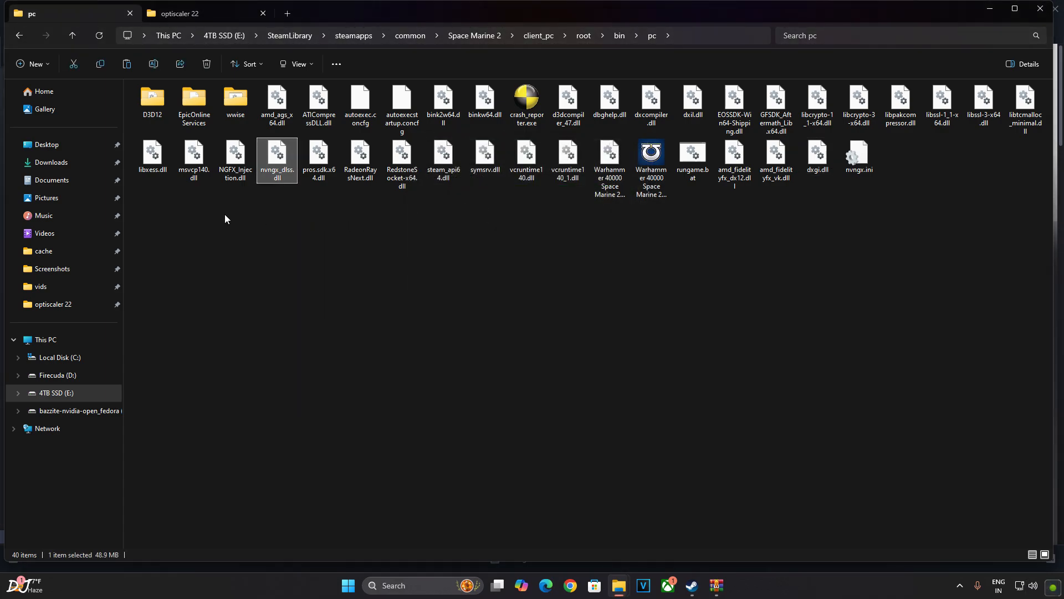
pyautogui.moveTo(270, 179)
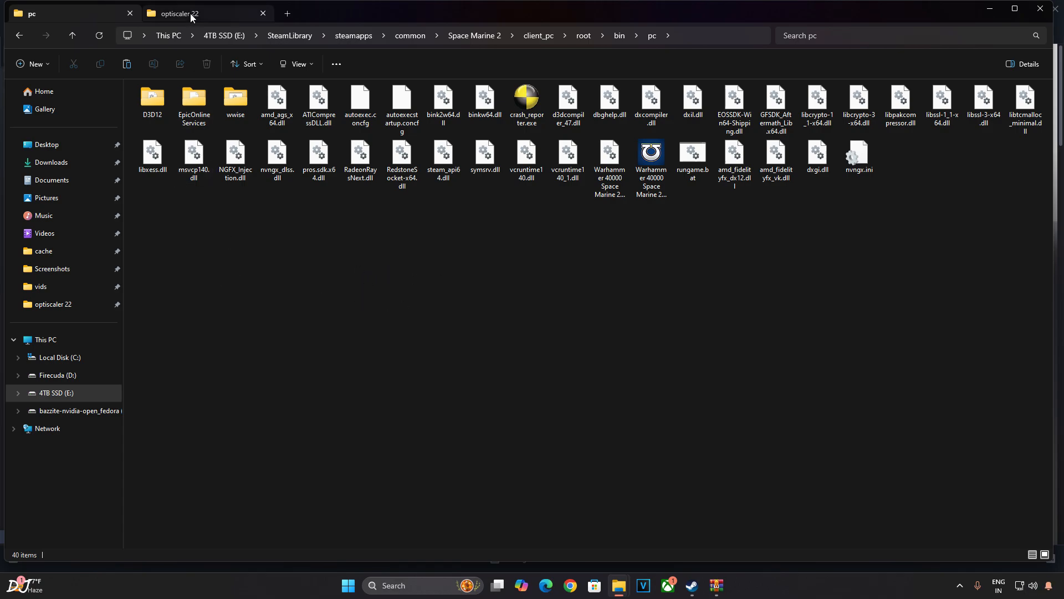
# Open the Disable Screen FX archive from the optiscaler 22 downloads folder
pyautogui.click(178, 13)
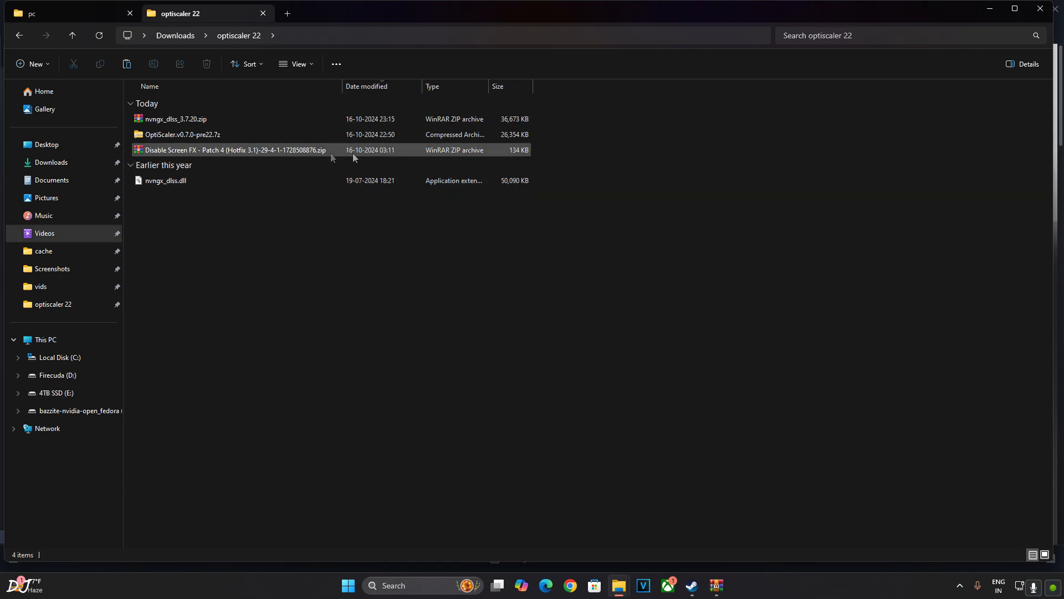
pyautogui.moveTo(279, 157)
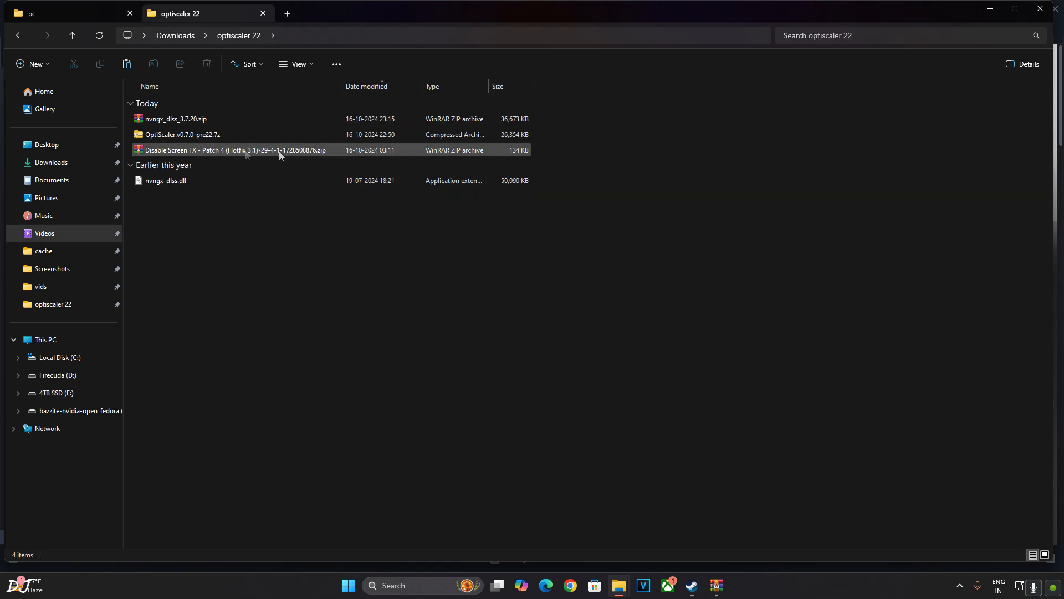
pyautogui.doubleClick(232, 150)
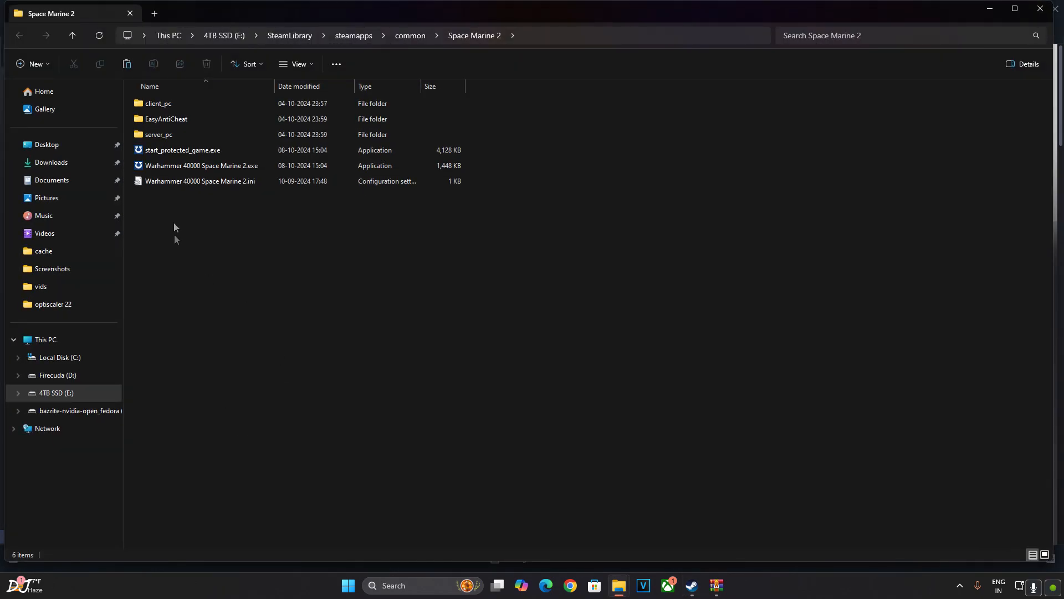
# Go to client_pc\root\paks\client\default and overwrite both existing Disable Screen FX files there
pyautogui.doubleClick(158, 103)
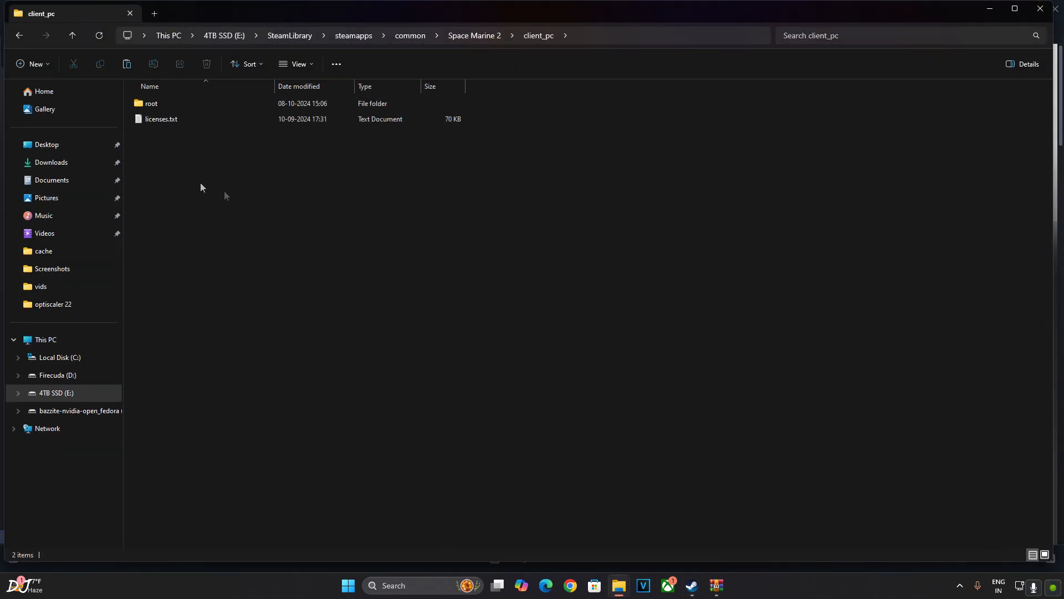
pyautogui.doubleClick(151, 103)
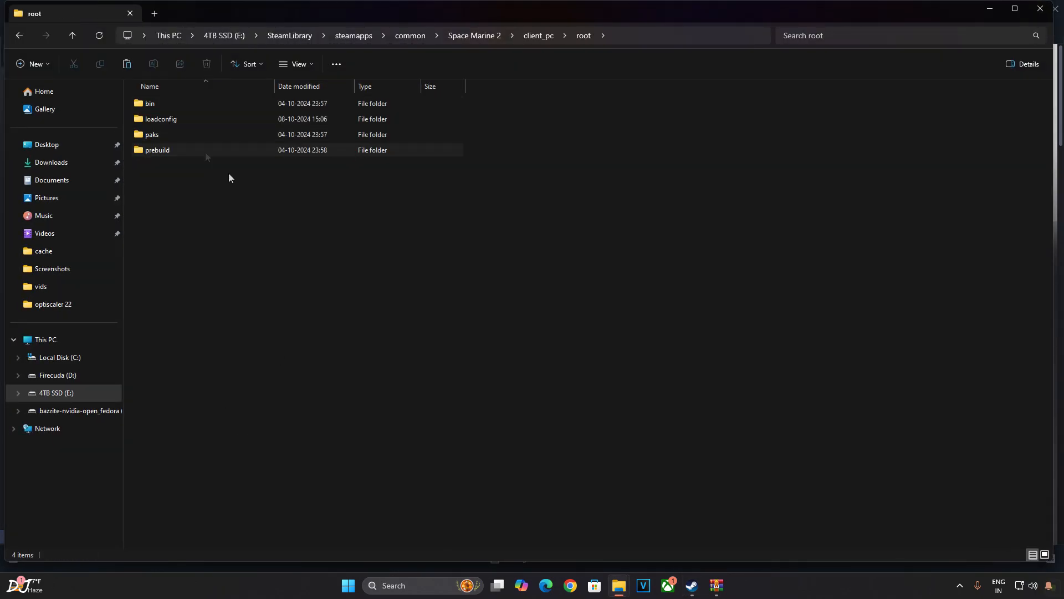
pyautogui.click(151, 134)
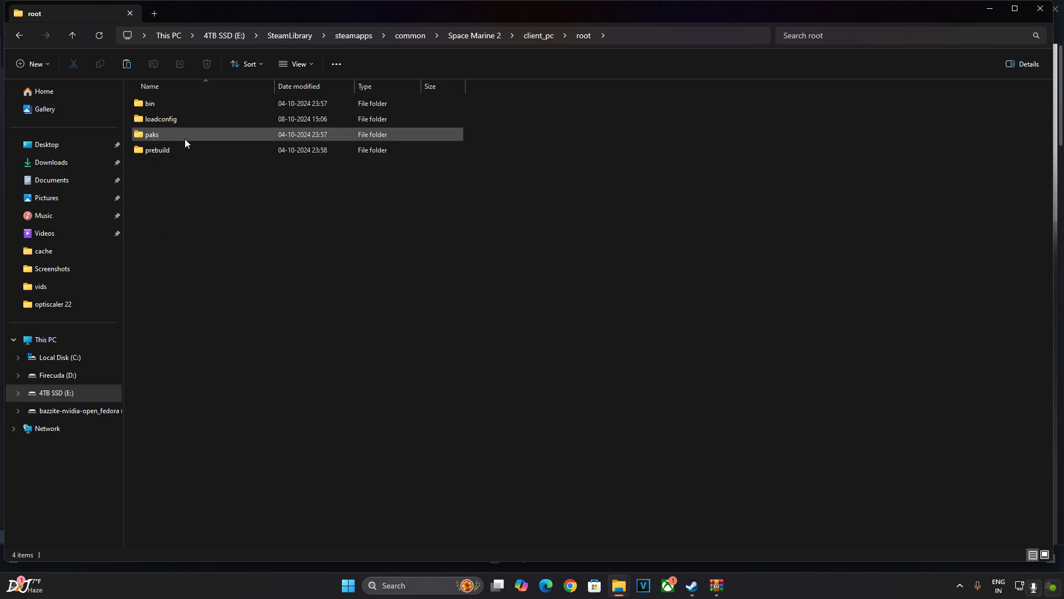
pyautogui.doubleClick(151, 134)
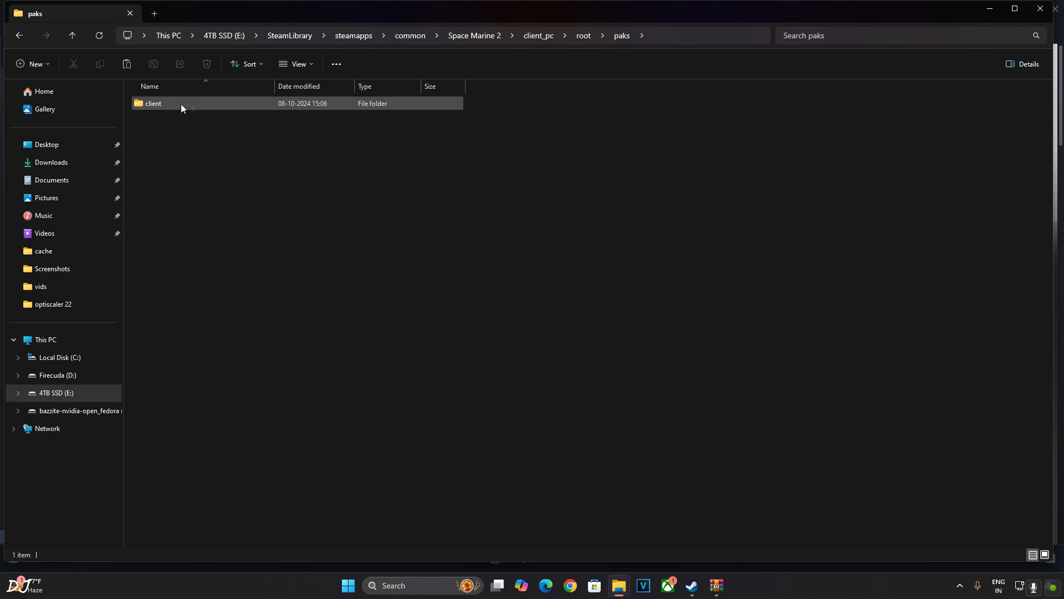
pyautogui.doubleClick(153, 103)
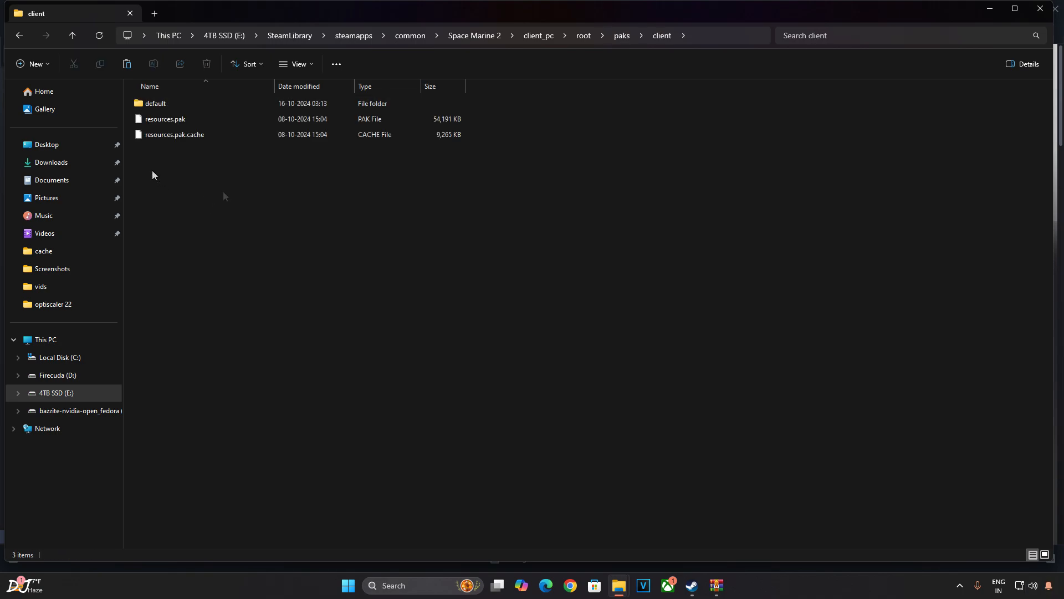
pyautogui.doubleClick(155, 103)
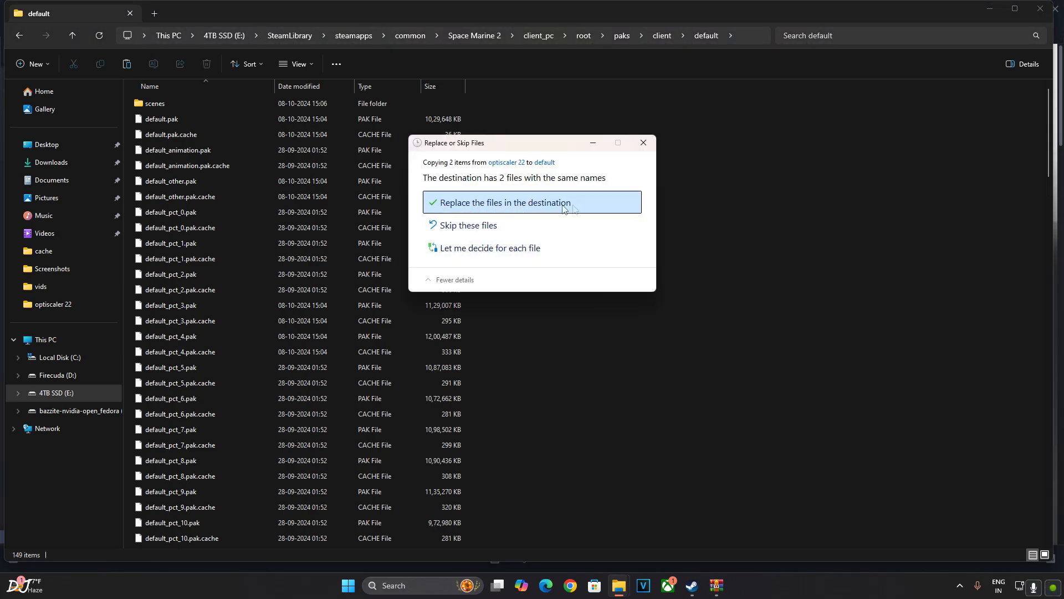
pyautogui.click(505, 202)
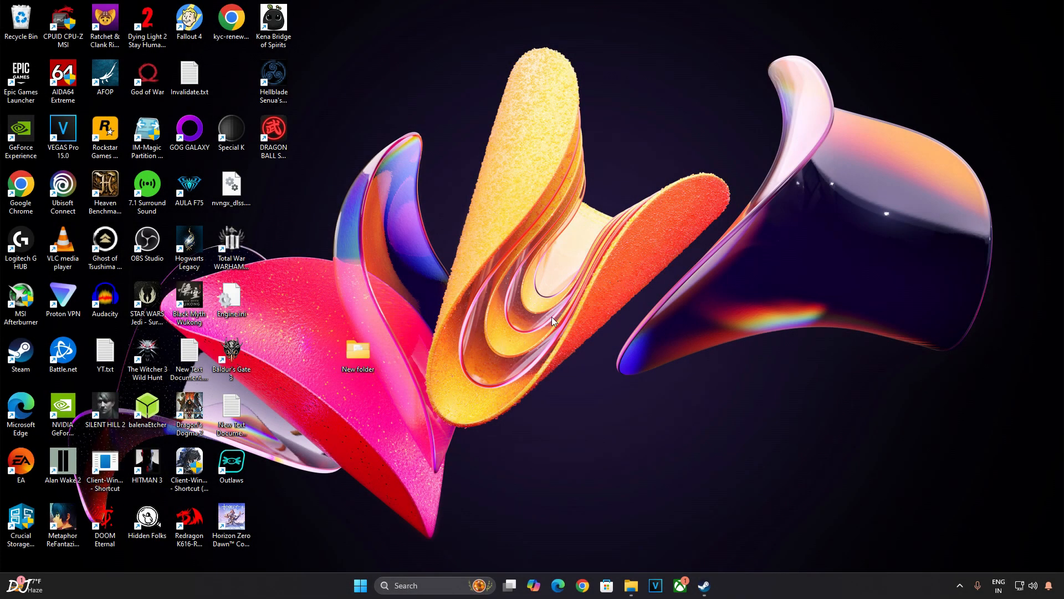
# Confirm GPU scheduling, variable refresh rate and windowed optimizations are on, then search 'nv'
pyautogui.rightClick(552, 320)
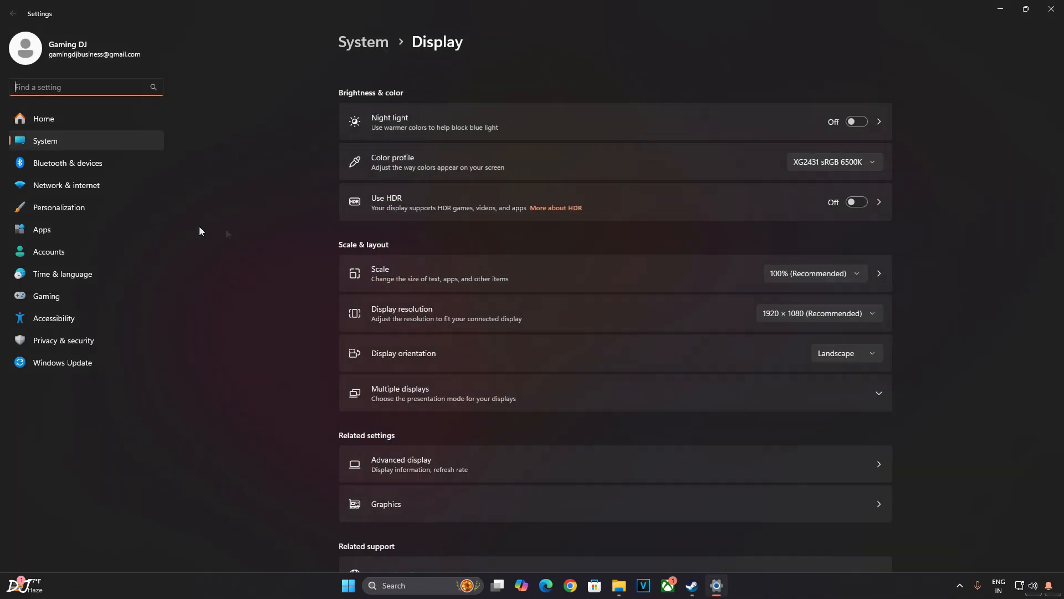
pyautogui.click(387, 504)
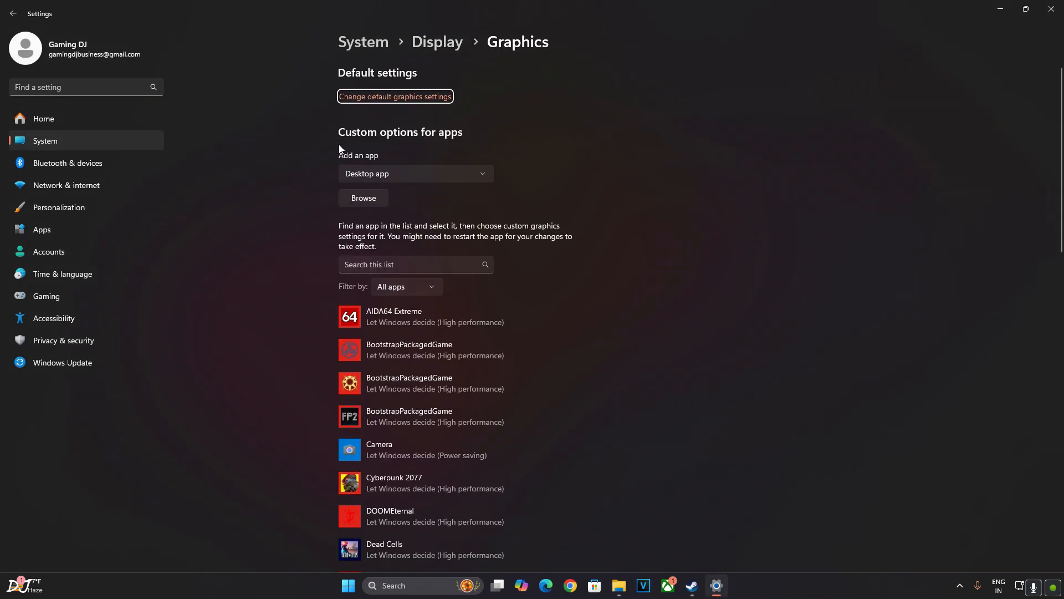
pyautogui.click(394, 96)
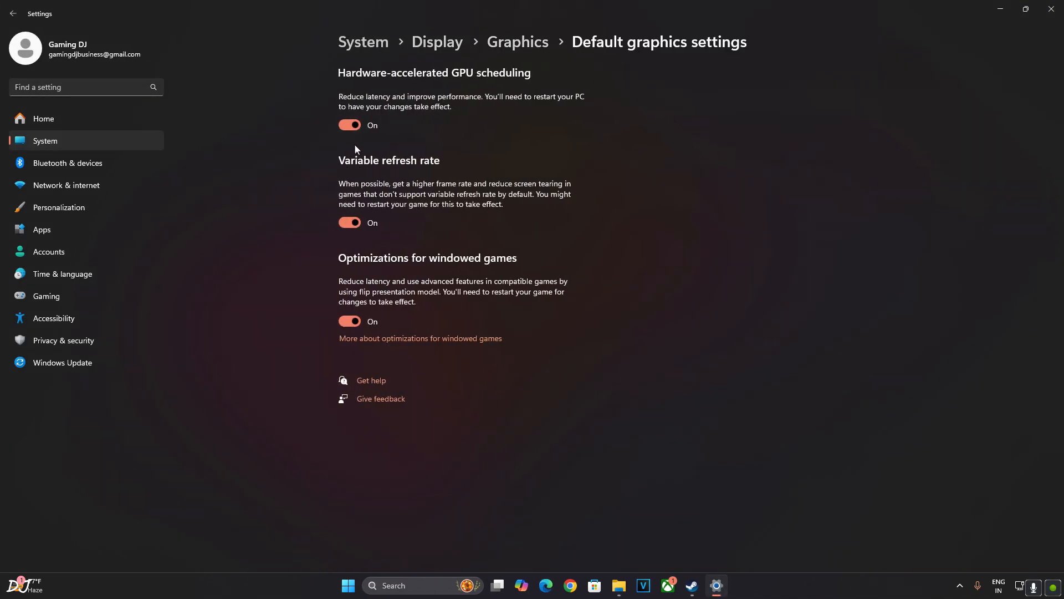
pyautogui.moveTo(475, 136)
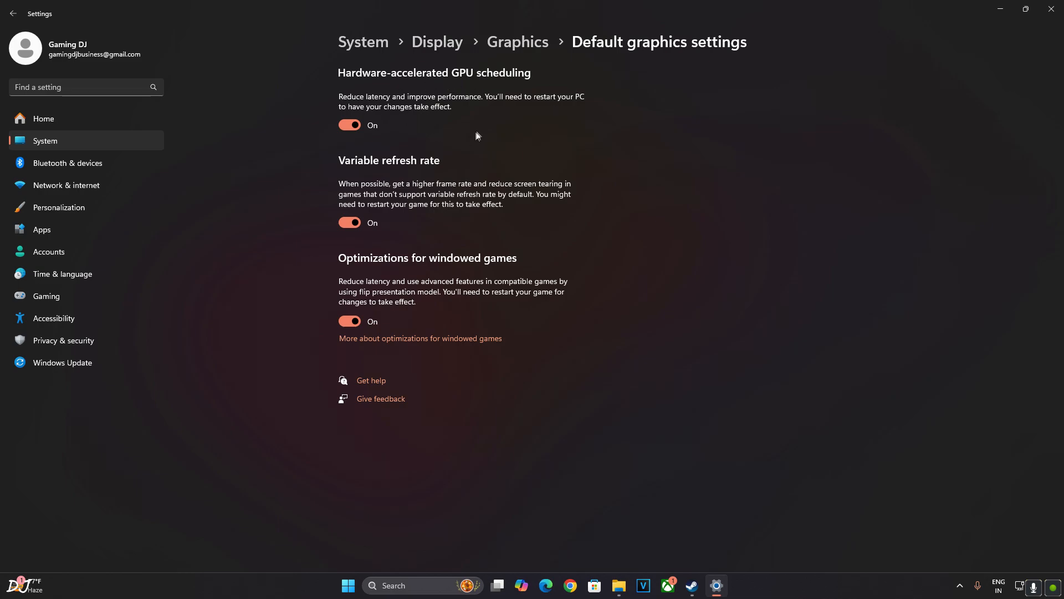
pyautogui.moveTo(486, 128)
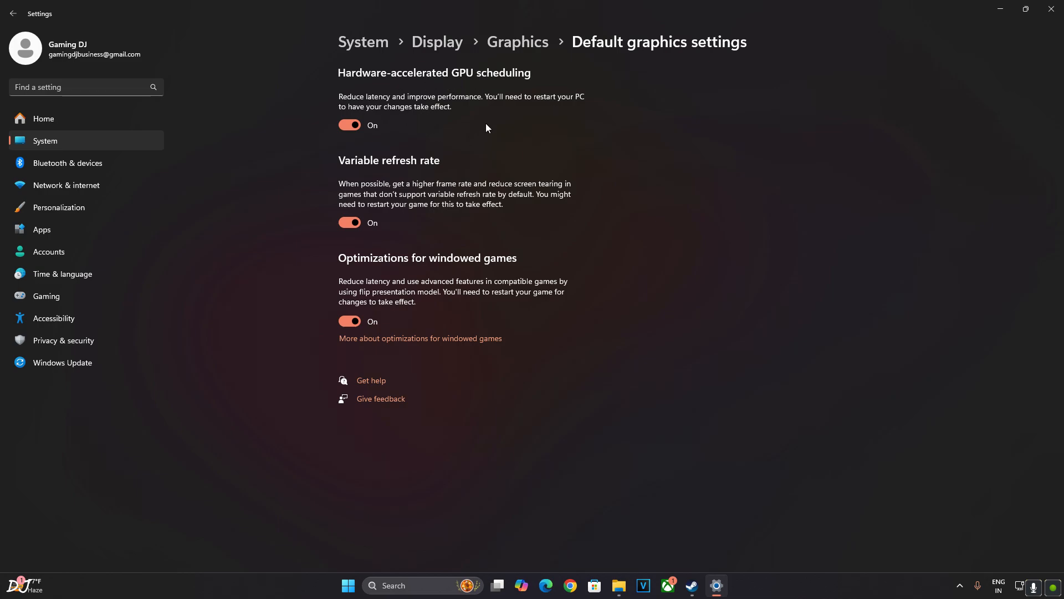
pyautogui.moveTo(542, 215)
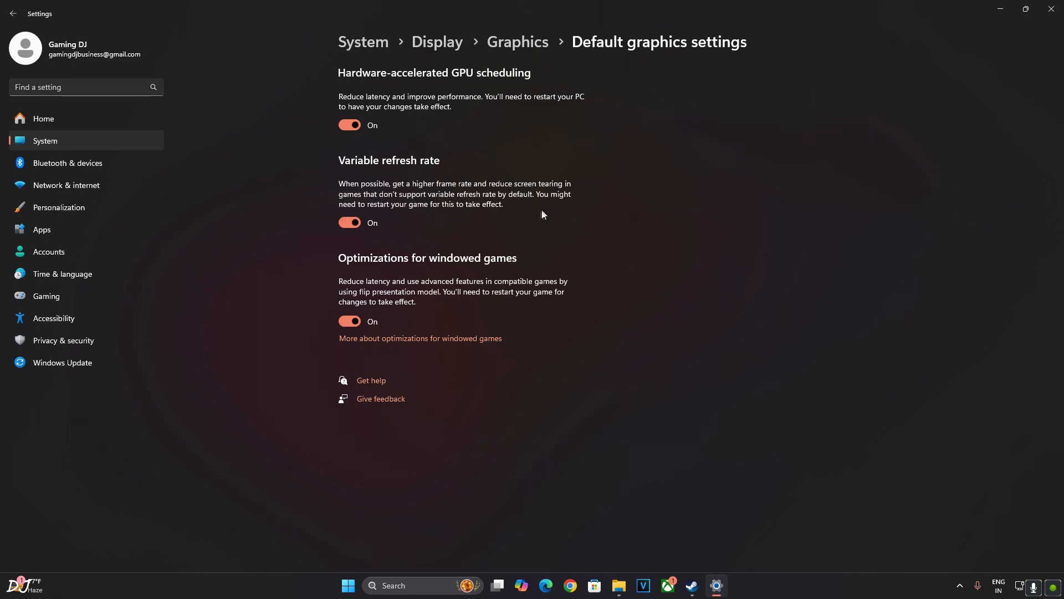
pyautogui.moveTo(632, 230)
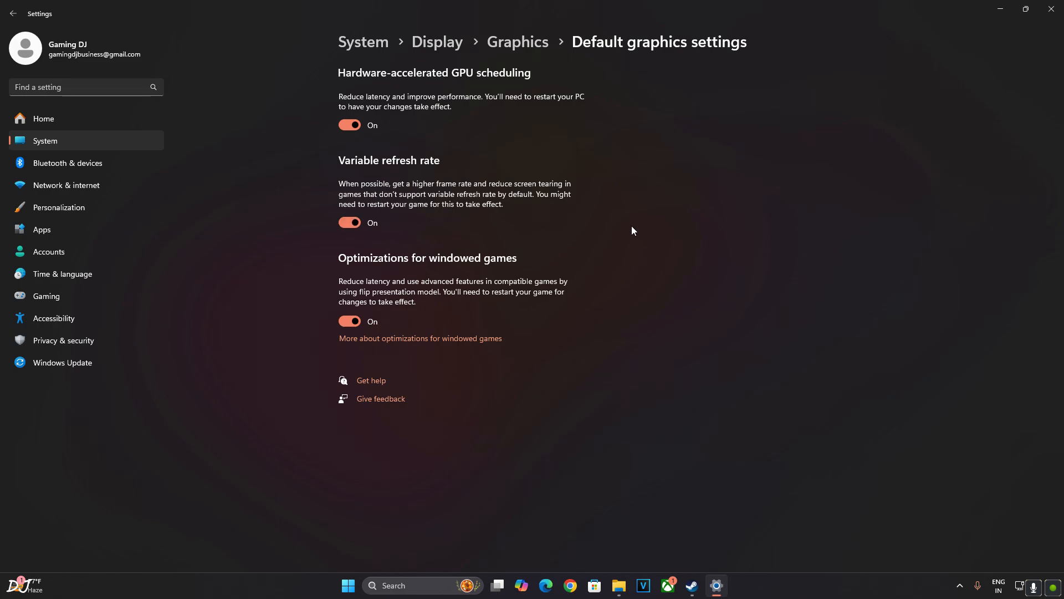
pyautogui.write('nv')
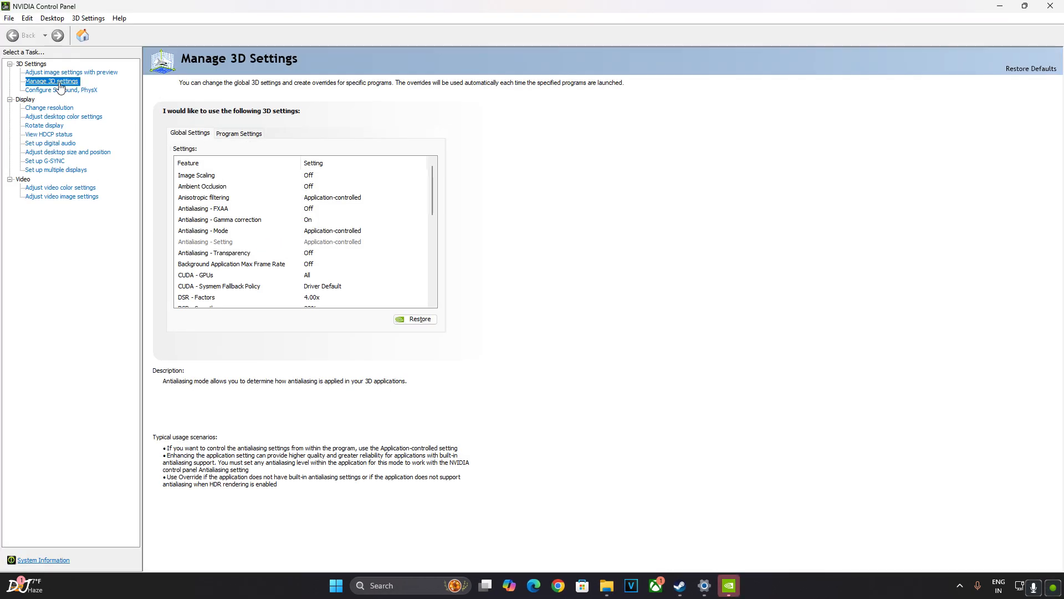
# Set Space Marine 2's Max Frame Rate to Use global setting (Off) and apply
pyautogui.click(239, 133)
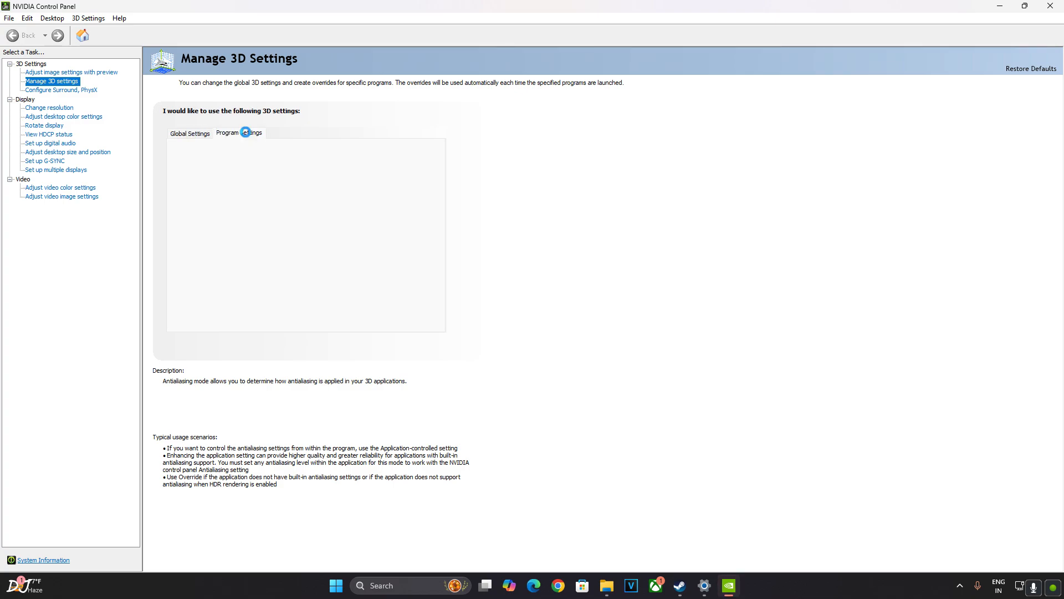
pyautogui.click(239, 132)
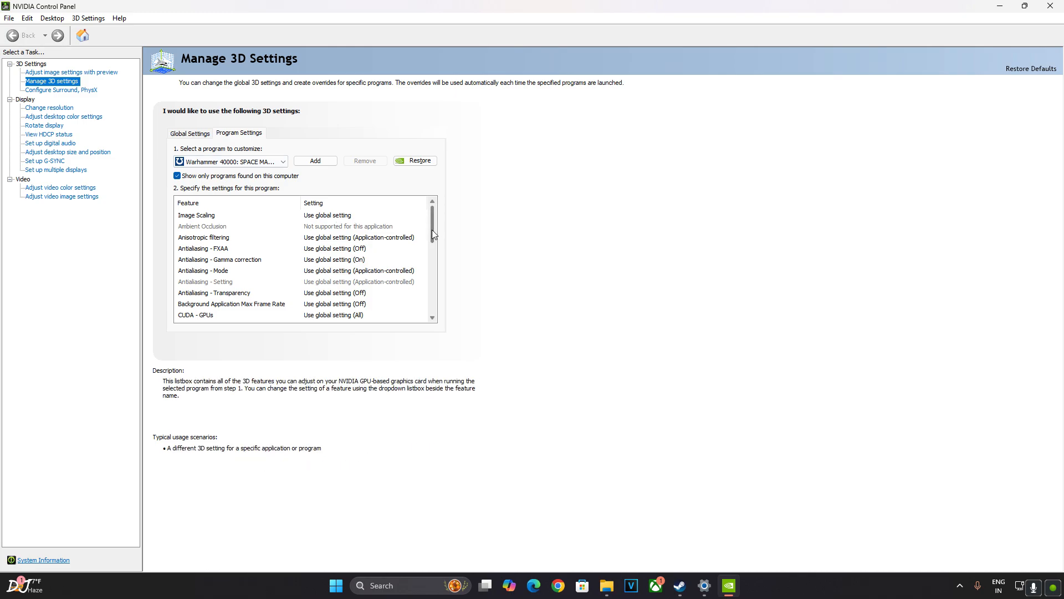
pyautogui.scroll(-3)
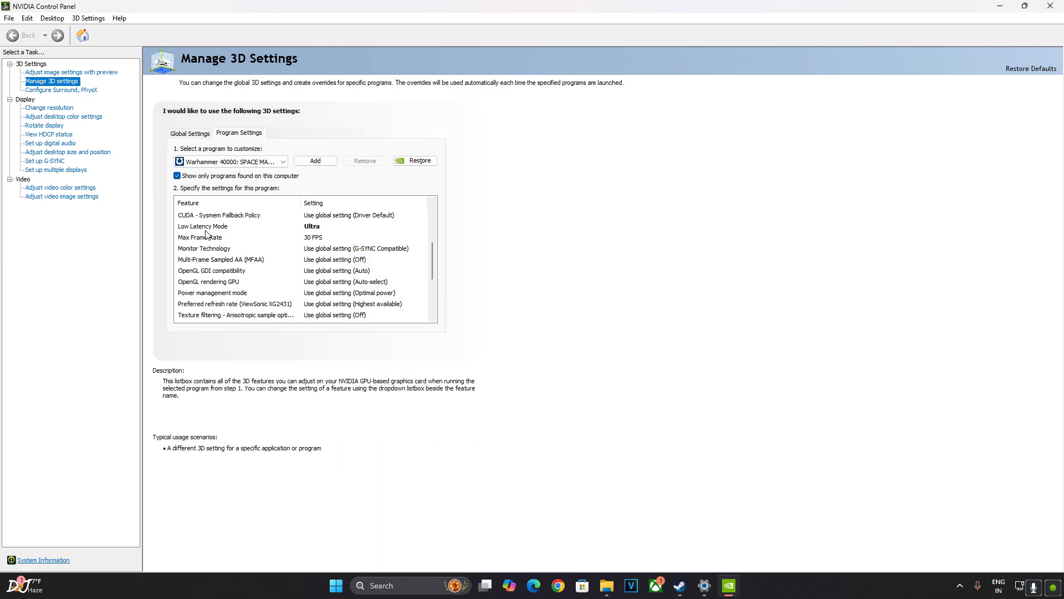
pyautogui.moveTo(323, 229)
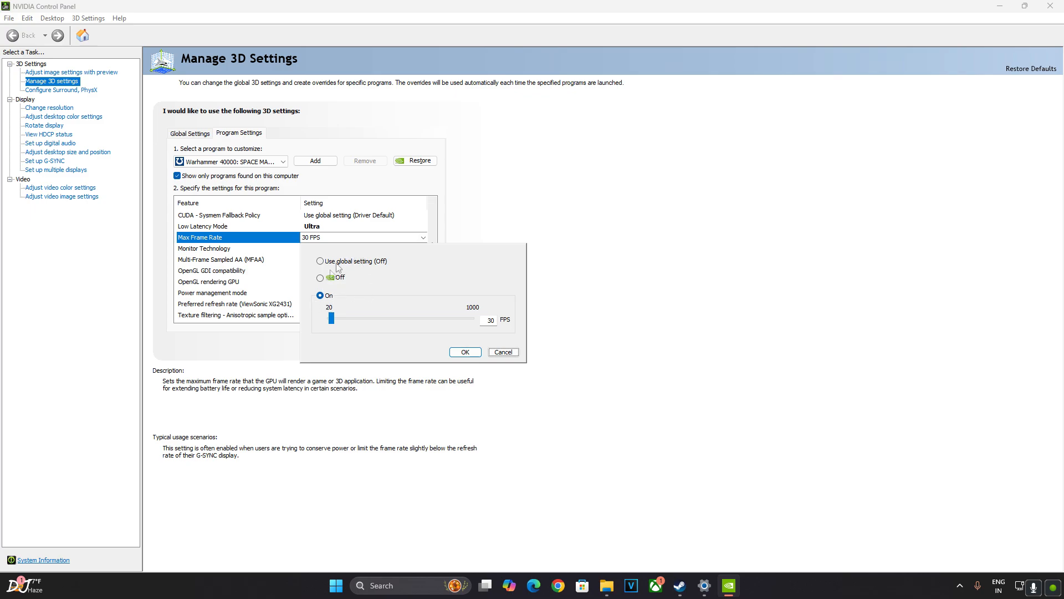
pyautogui.click(320, 260)
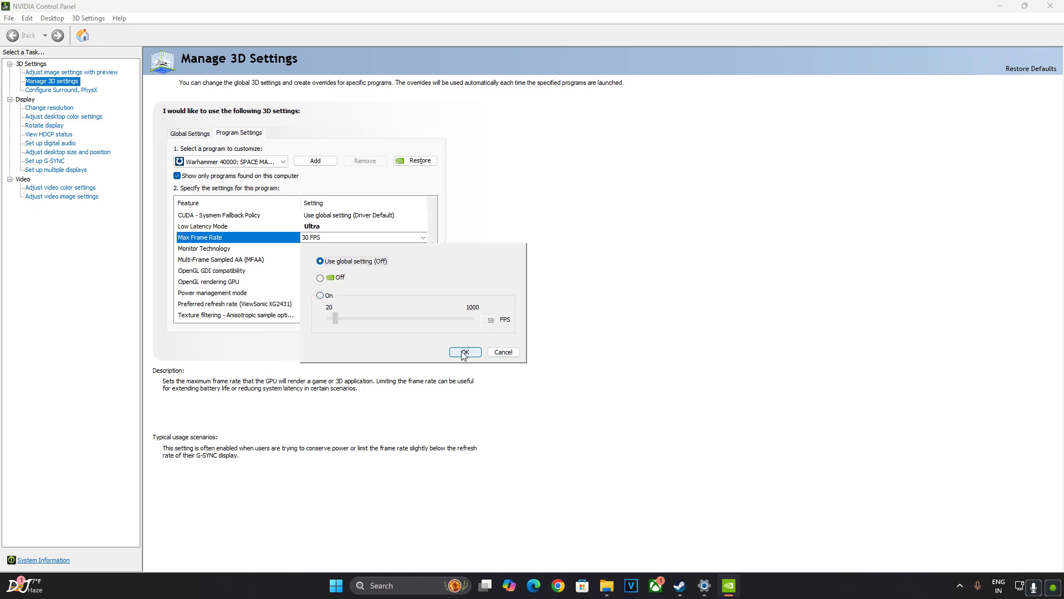
pyautogui.click(465, 351)
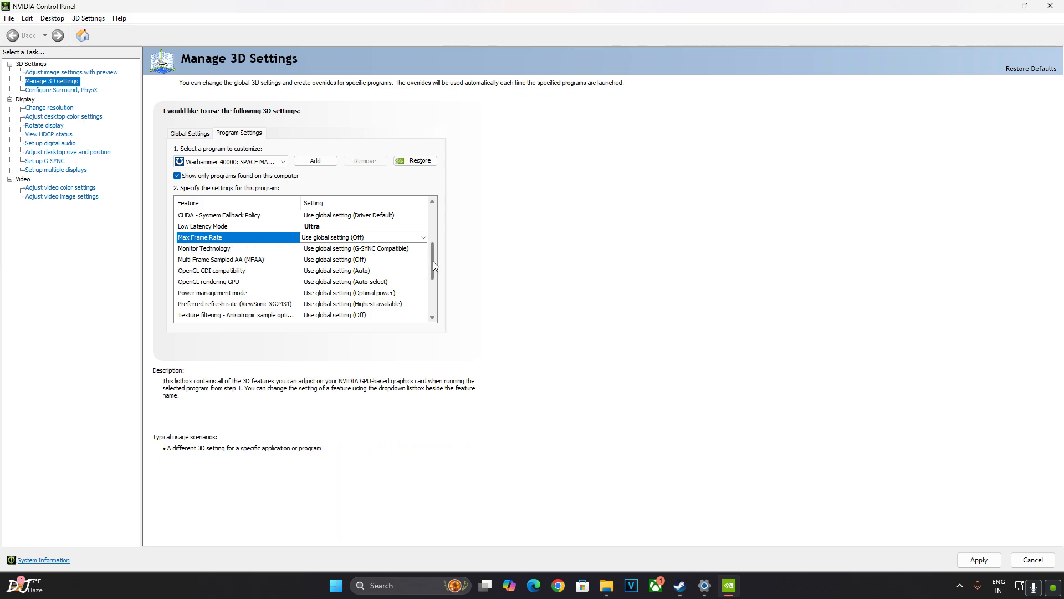
pyautogui.scroll(-3)
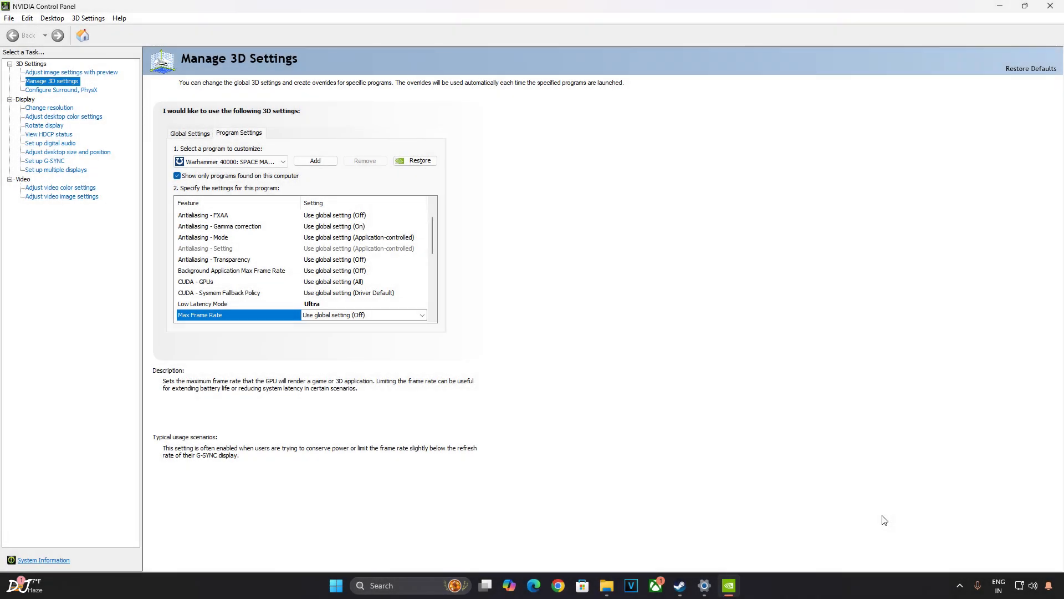
pyautogui.moveTo(44, 161)
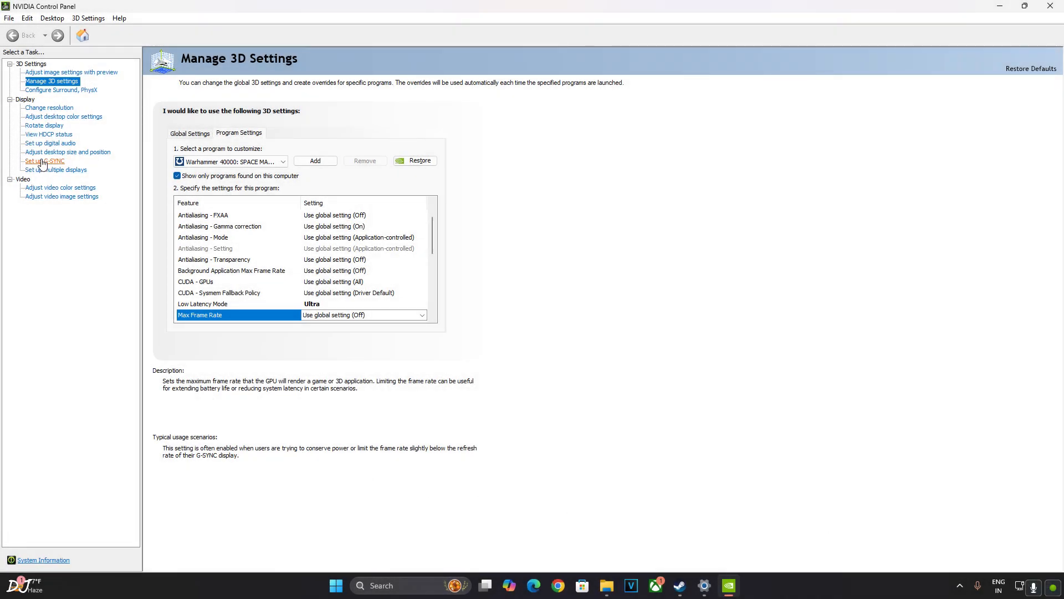
# Enable G-SYNC Compatible for full screen mode on the ViewSonic display
pyautogui.click(44, 160)
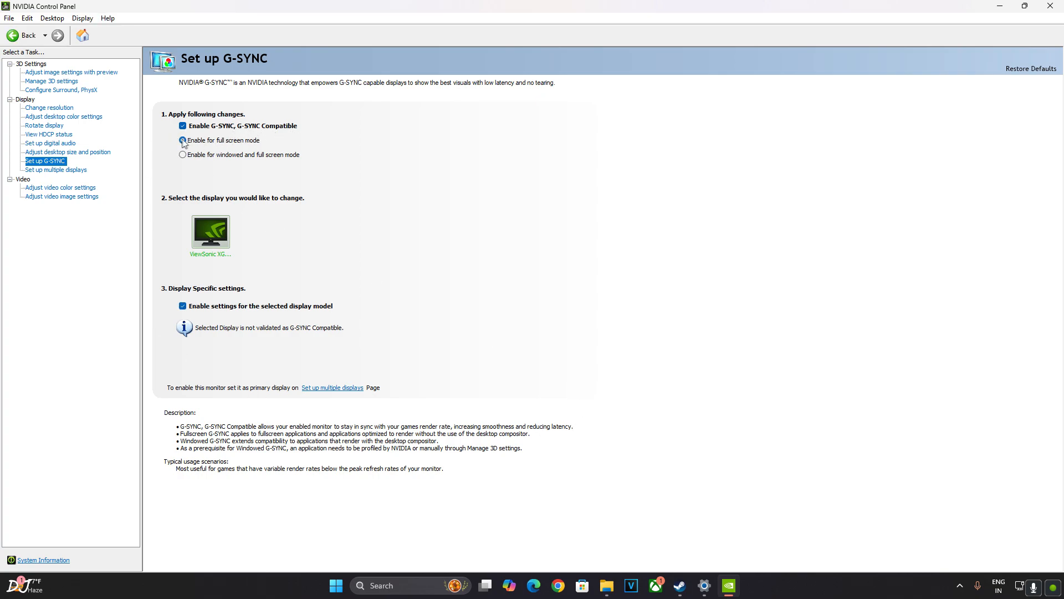
pyautogui.click(182, 140)
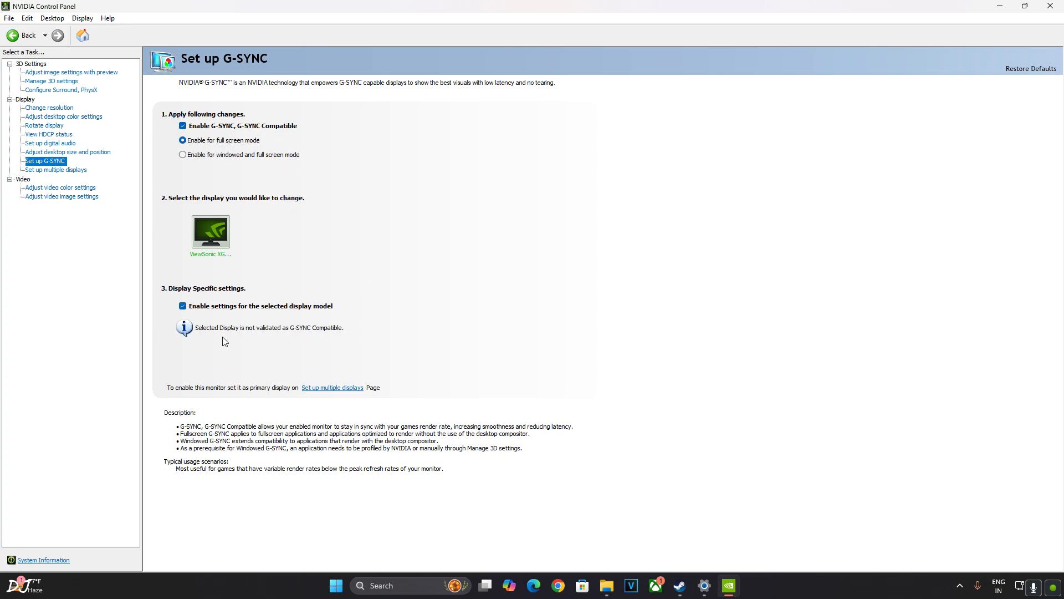
pyautogui.moveTo(937, 536)
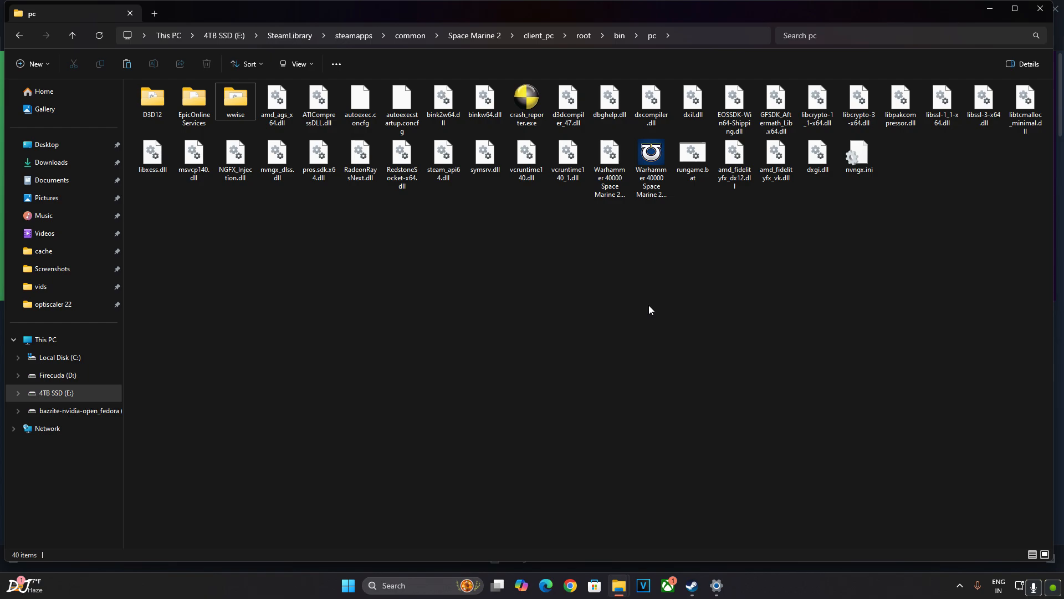
pyautogui.moveTo(637, 314)
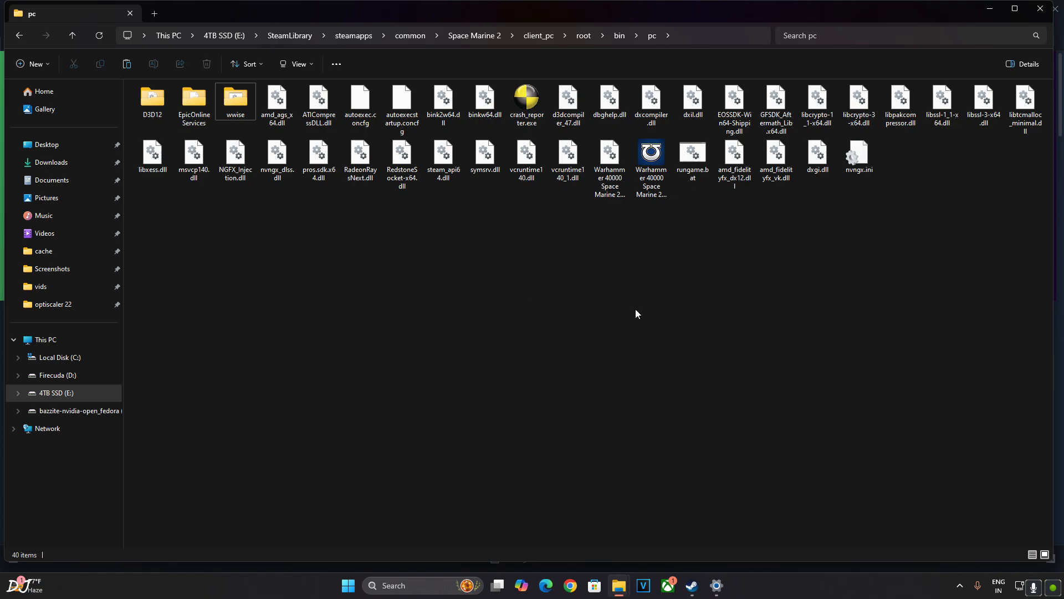
pyautogui.moveTo(631, 310)
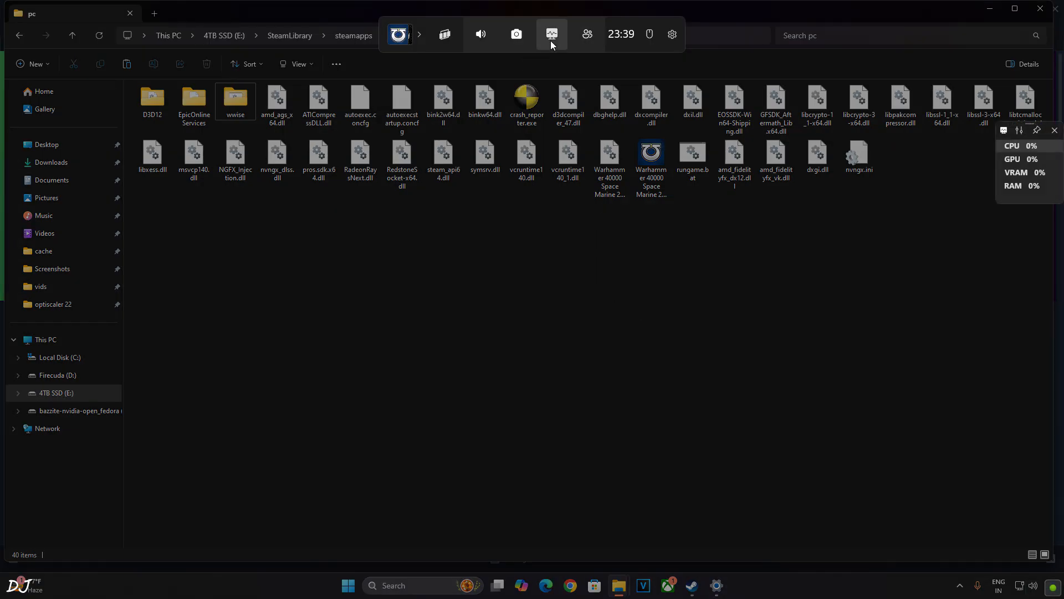
# Pin the Game Bar Performance widget showing FPS and launch the game via rungame.bat
pyautogui.click(551, 33)
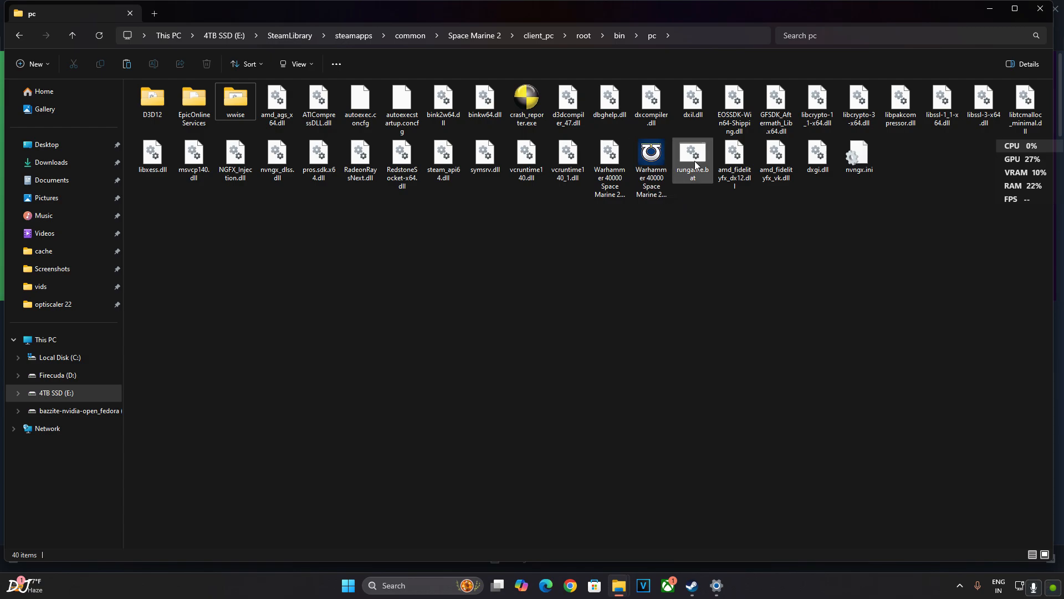
pyautogui.doubleClick(693, 156)
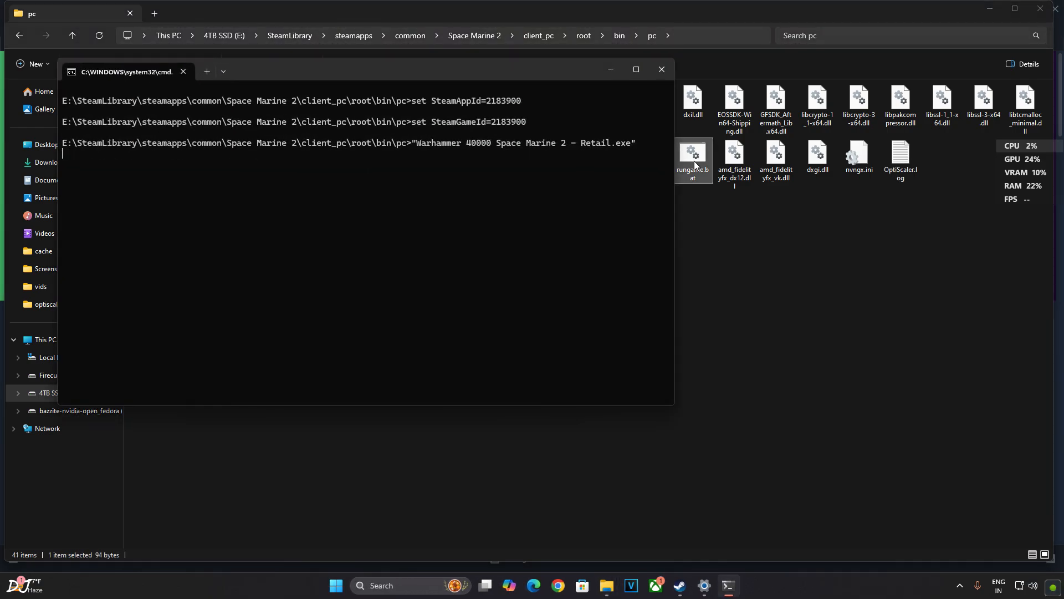
pyautogui.press('enter')
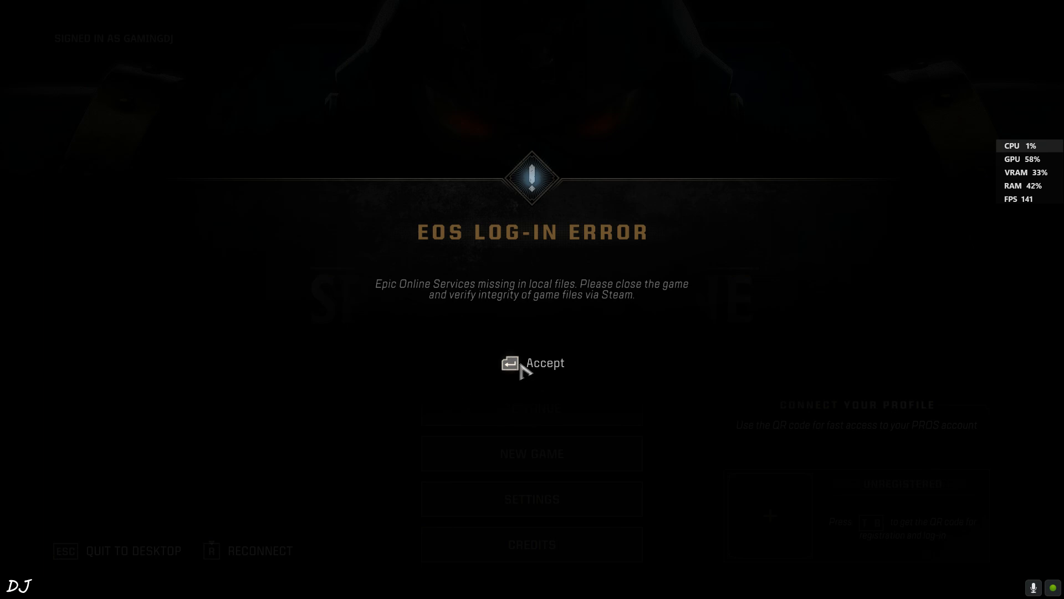
pyautogui.click(532, 362)
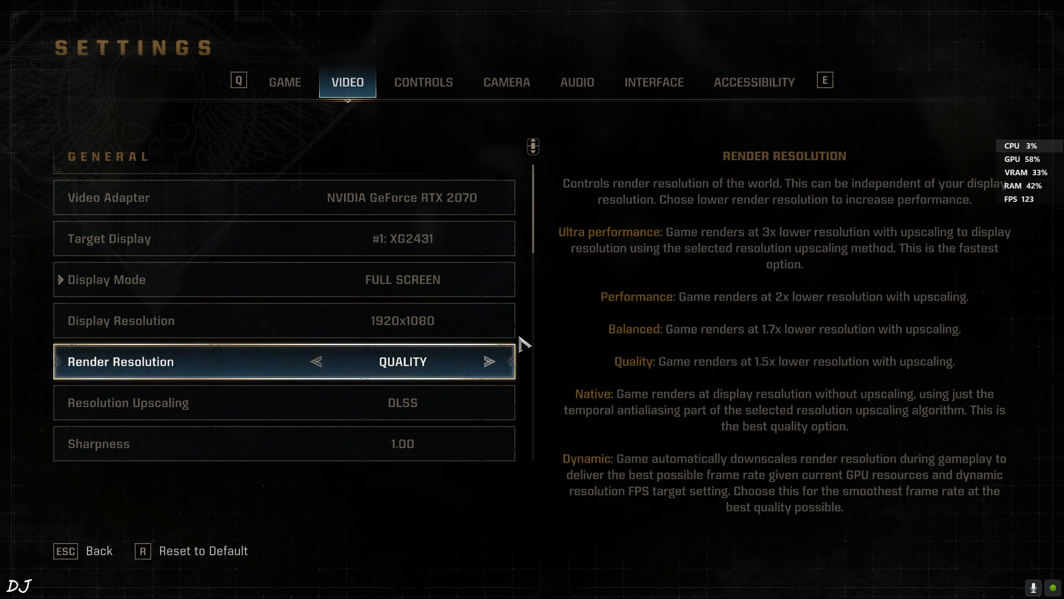
pyautogui.scroll(-3)
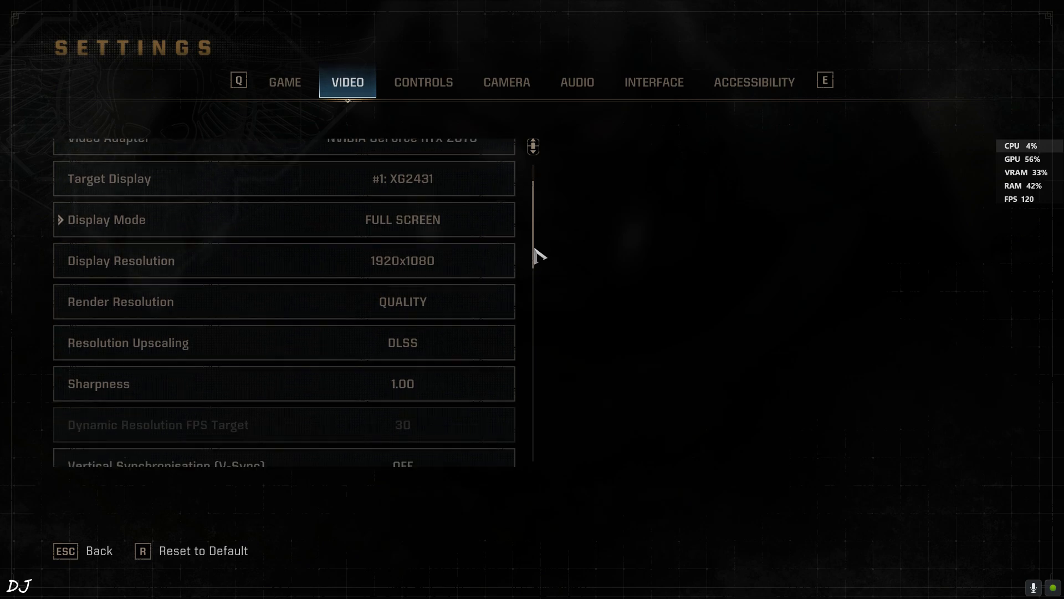
pyautogui.scroll(-3)
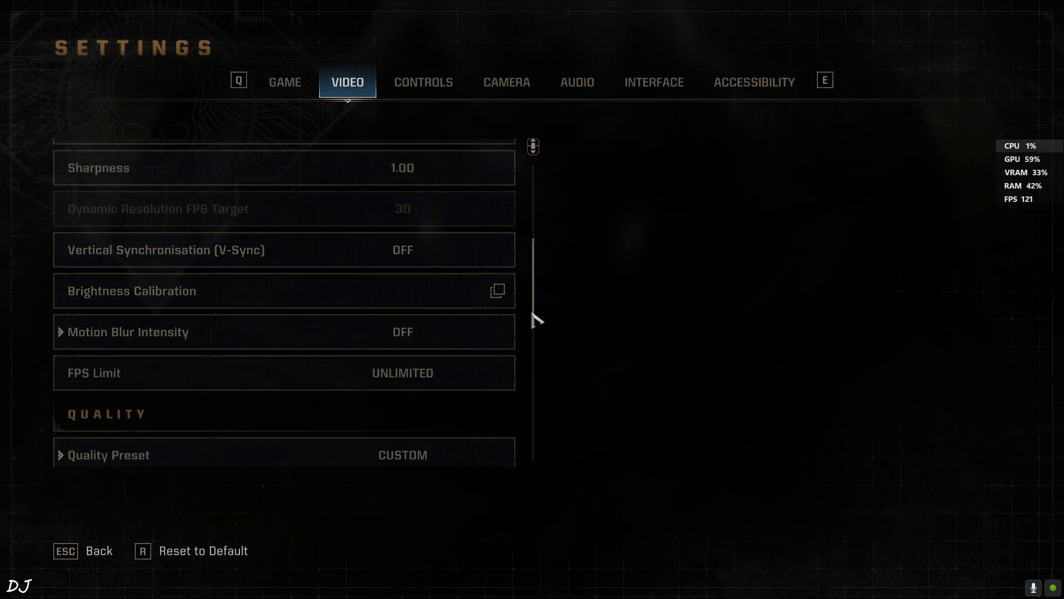
pyautogui.scroll(-3)
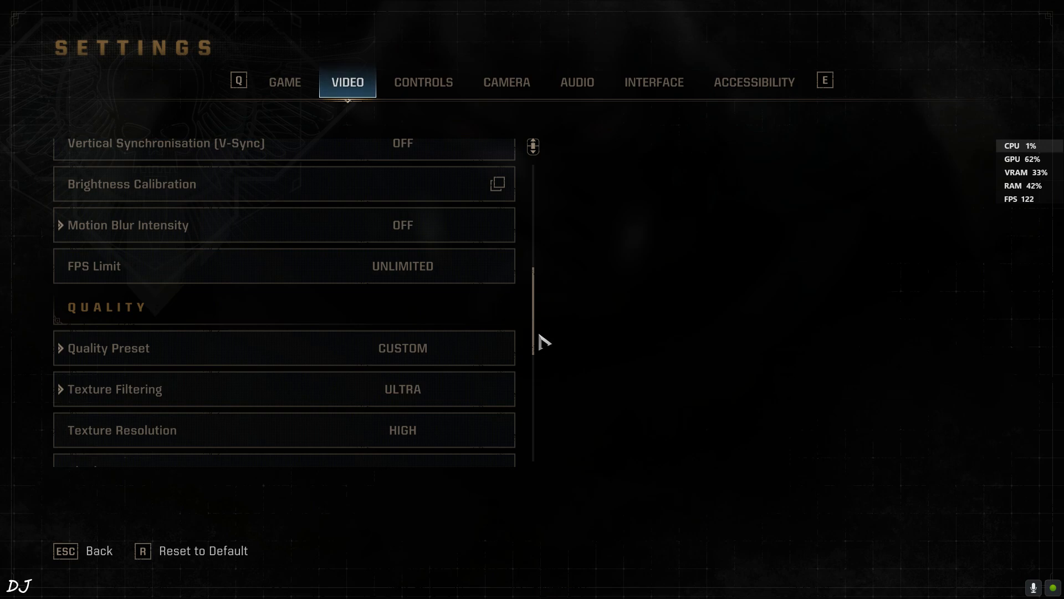
pyautogui.scroll(-3)
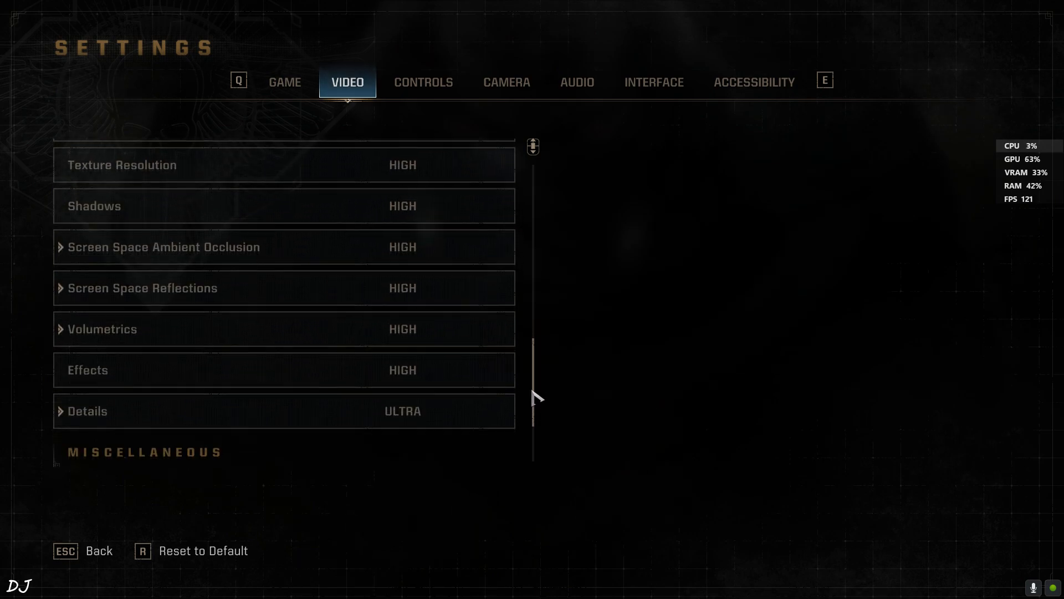
pyautogui.scroll(-3)
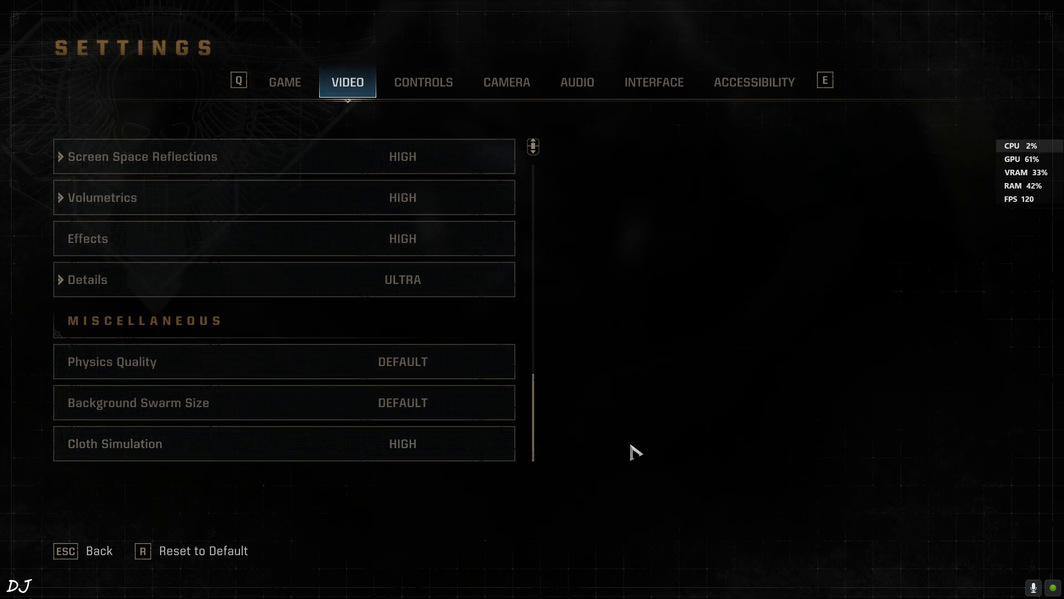
pyautogui.moveTo(626, 526)
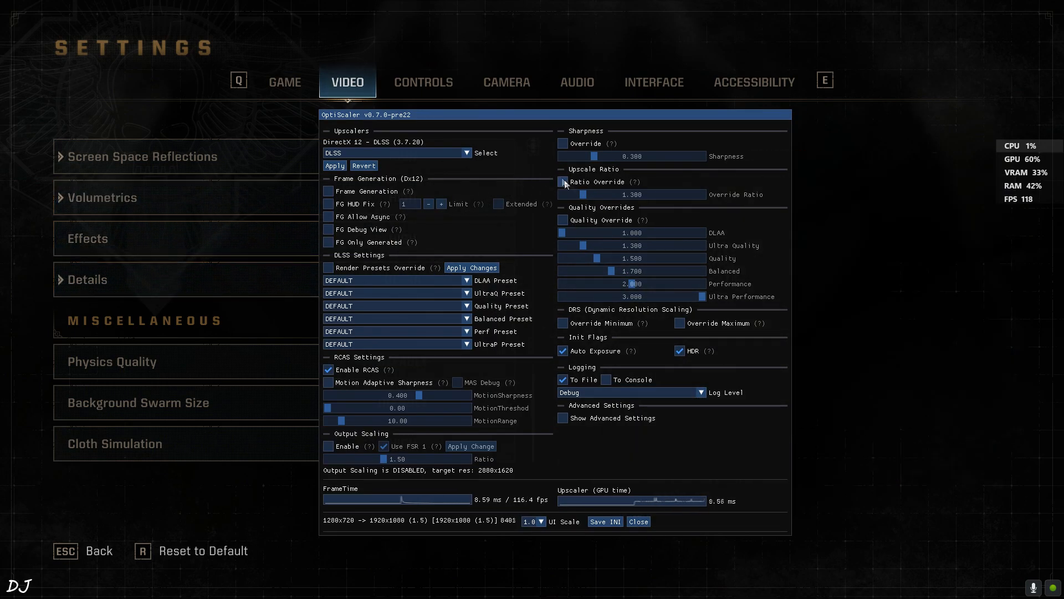
# Keep DLSS as OptiScaler's upscaler, choose Quality Preset E, and close the overlay
pyautogui.click(466, 152)
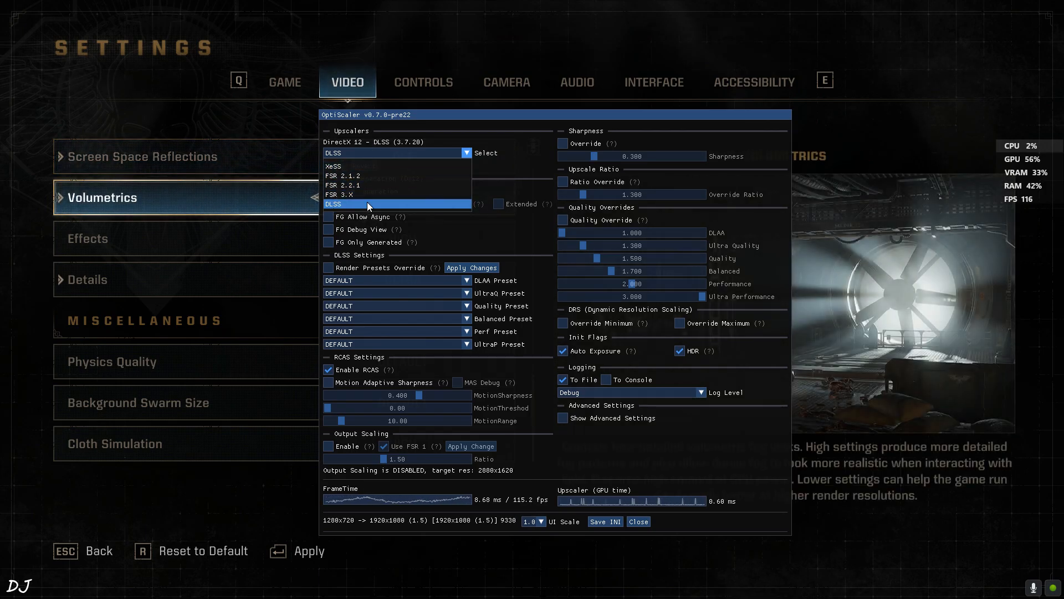
pyautogui.click(366, 203)
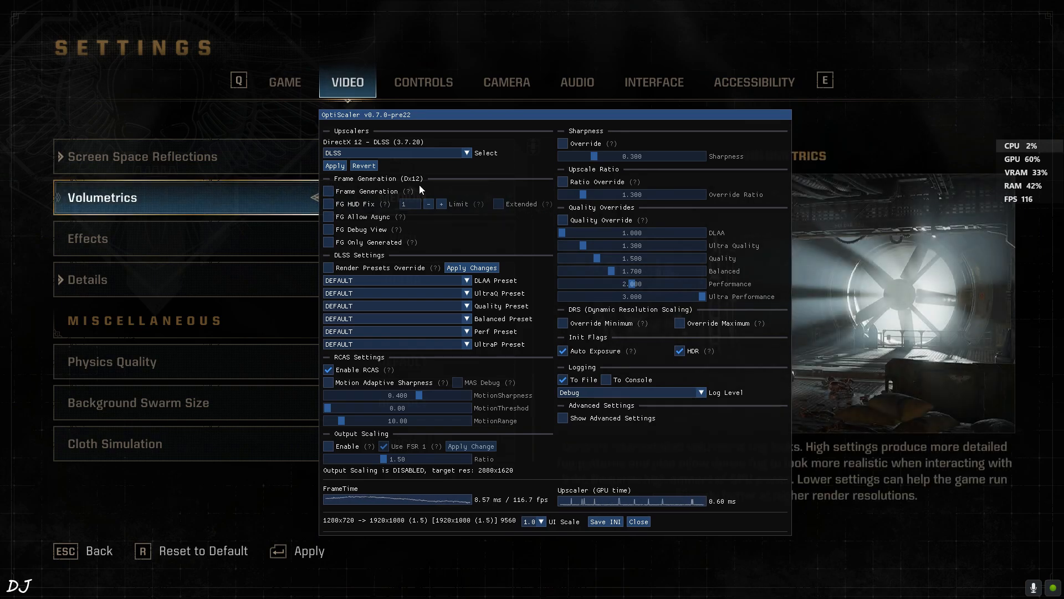
pyautogui.click(142, 157)
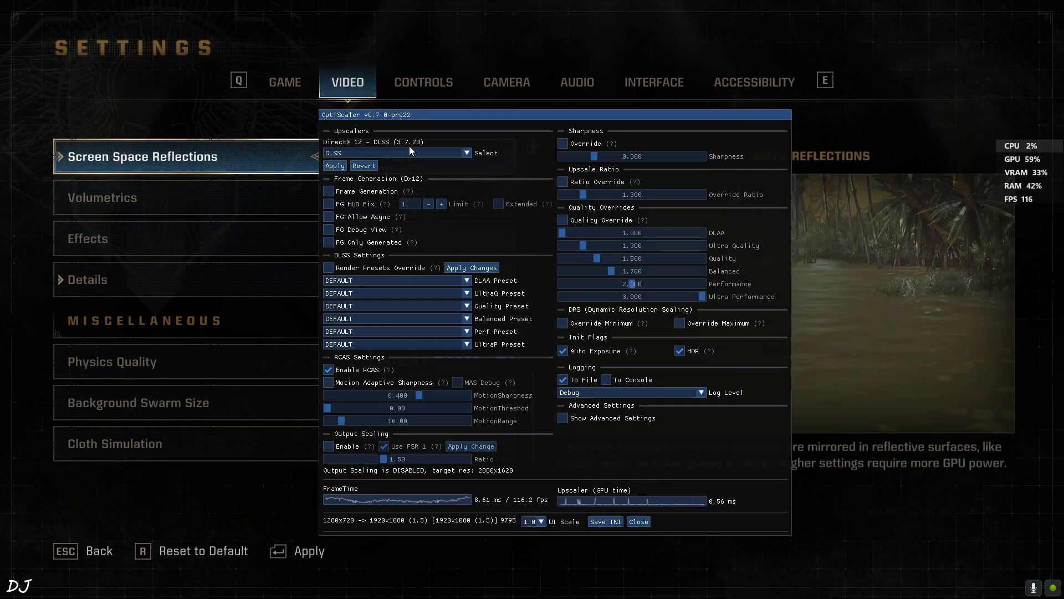
pyautogui.click(102, 197)
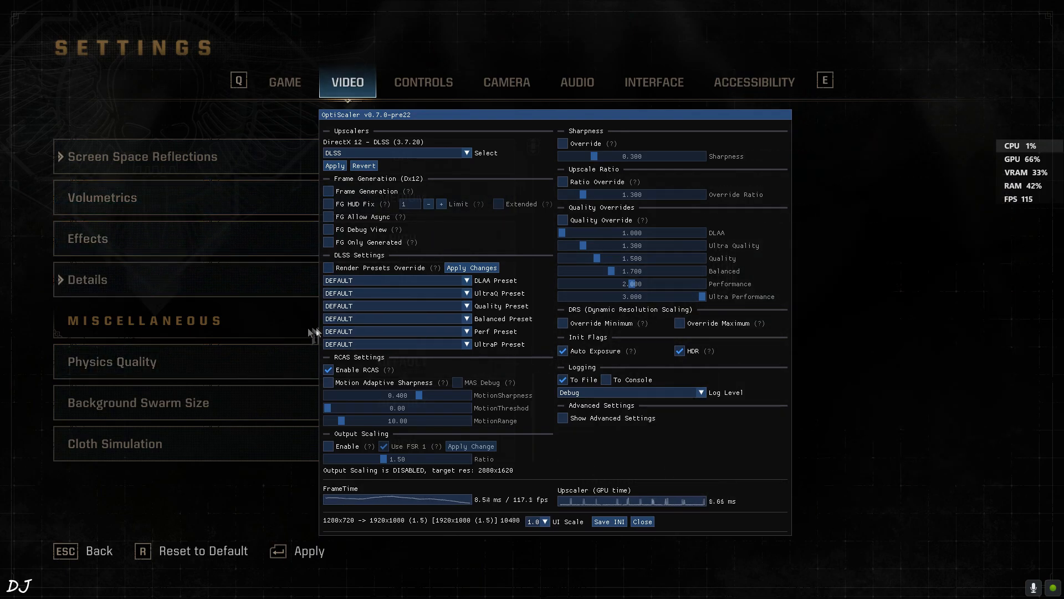
pyautogui.moveTo(87, 279)
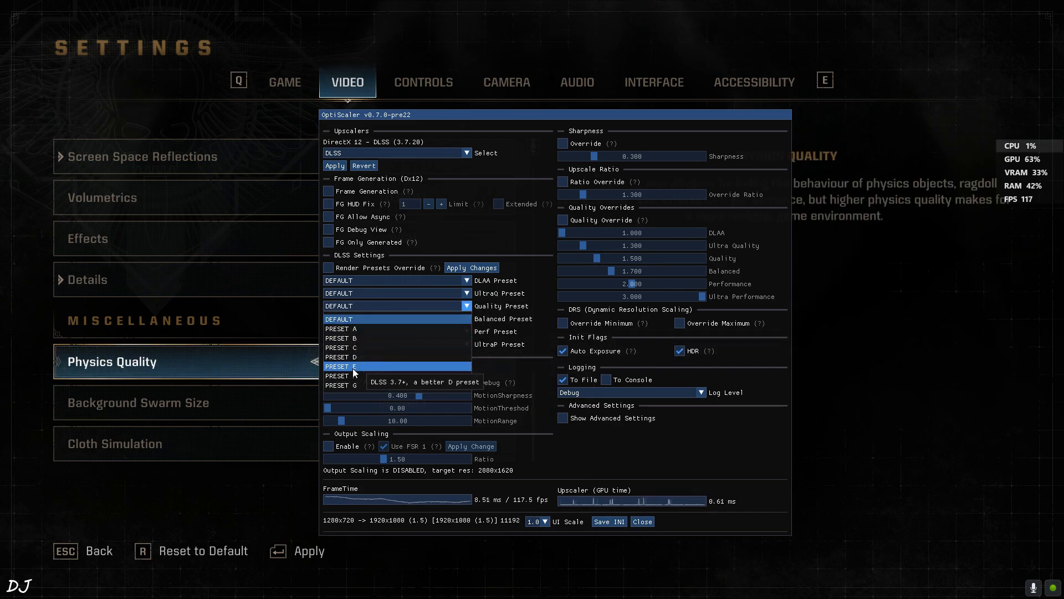
pyautogui.click(353, 366)
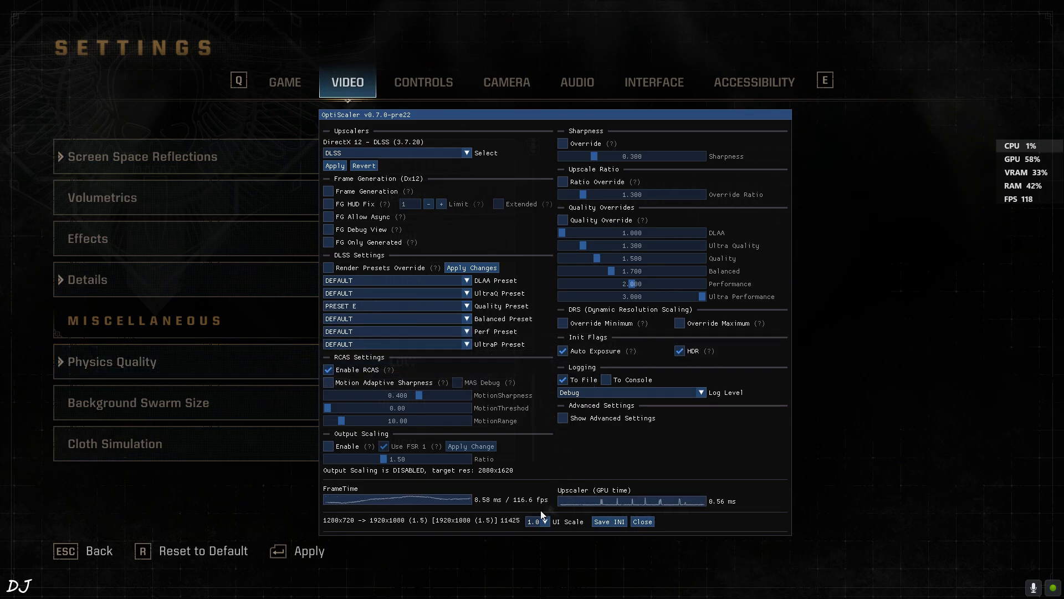
pyautogui.click(394, 305)
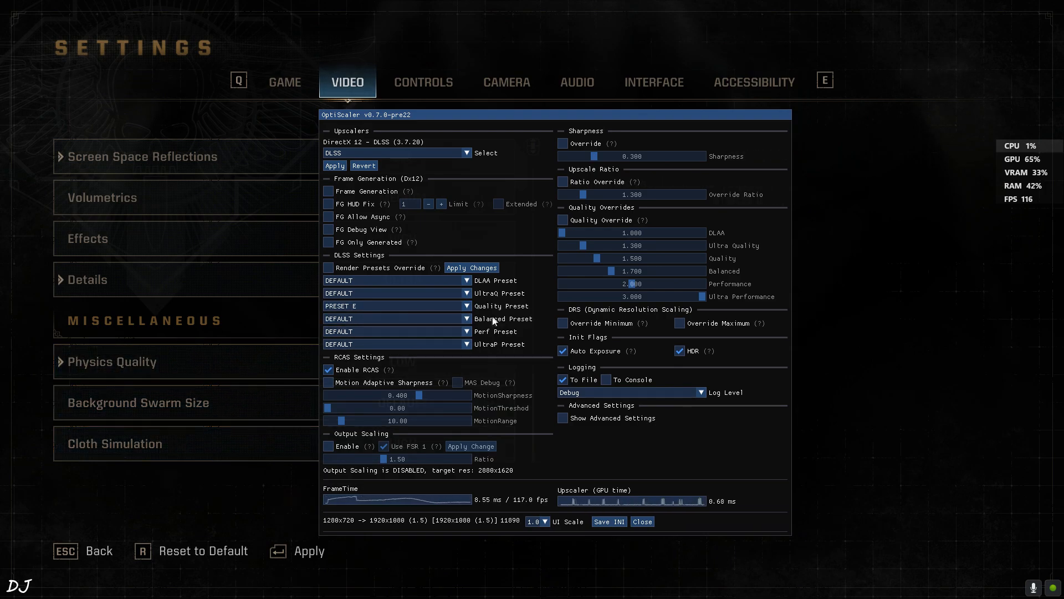
pyautogui.moveTo(642, 521)
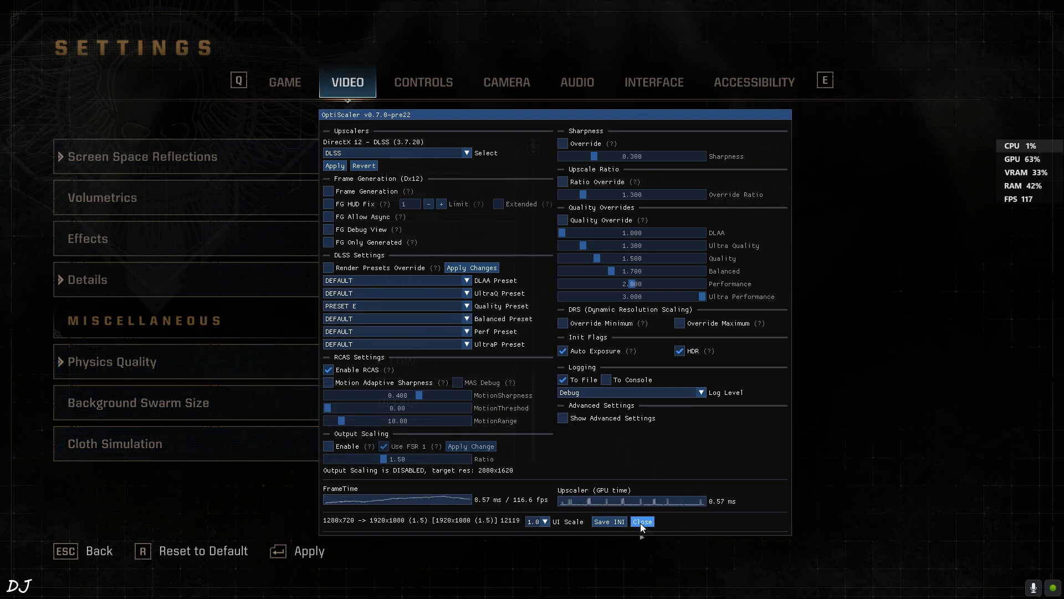
pyautogui.click(641, 522)
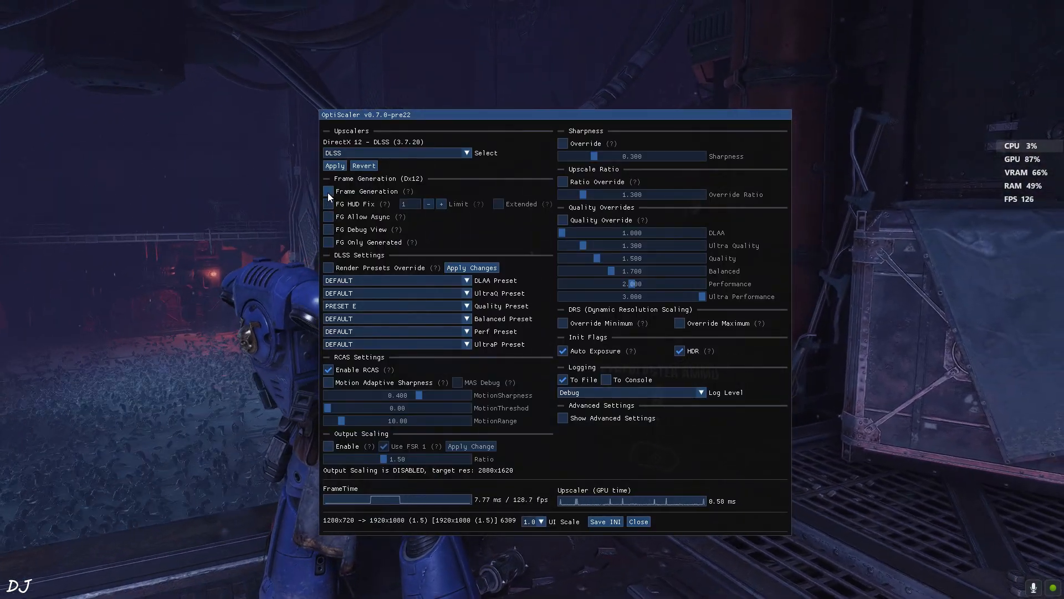
# Enable Frame Generation in the OptiScaler overlay and save the INI
pyautogui.click(328, 191)
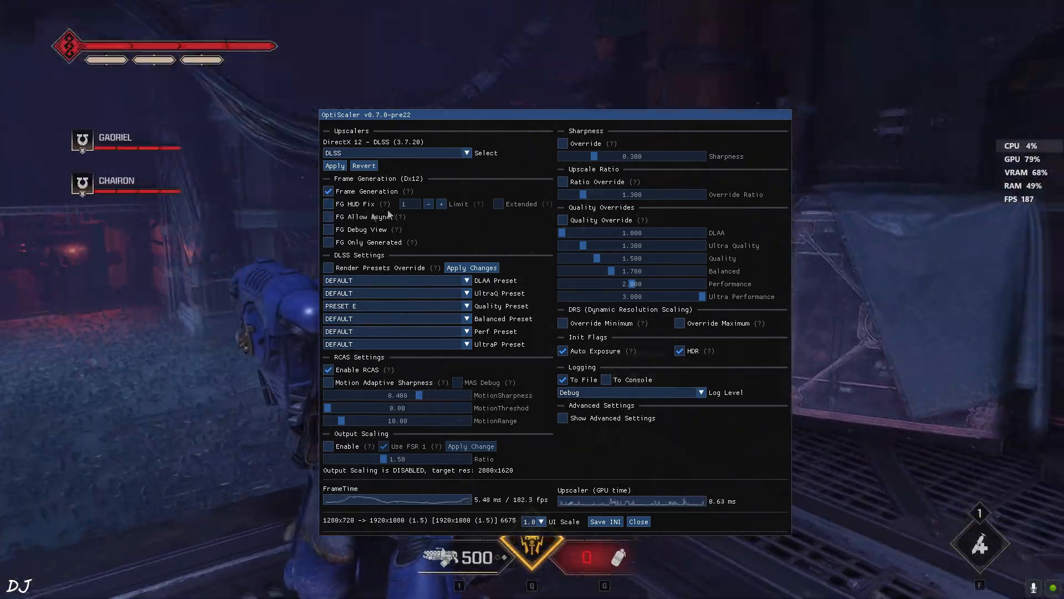
pyautogui.click(637, 521)
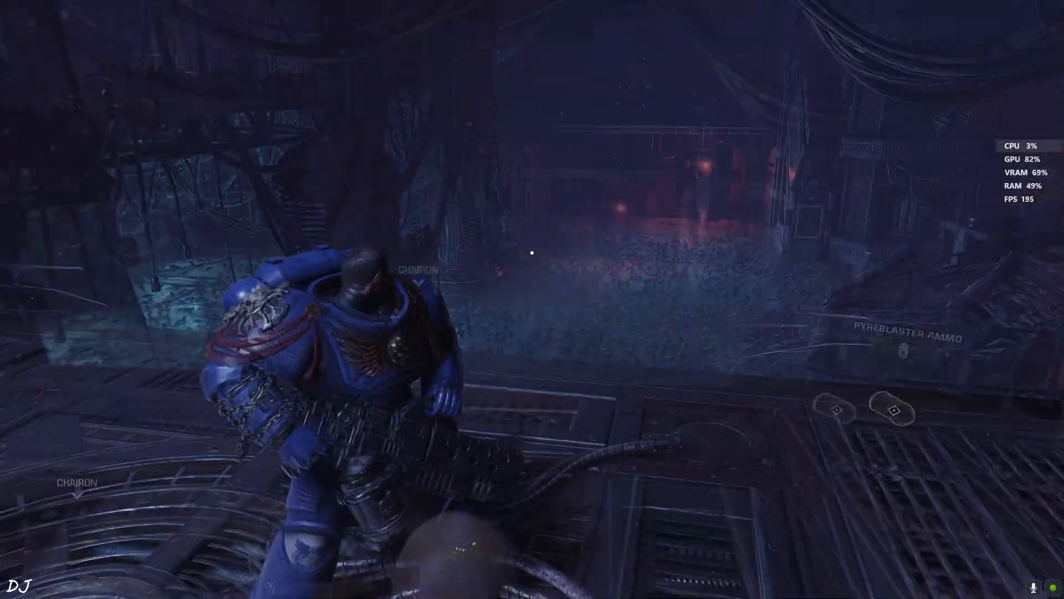
pyautogui.moveTo(532, 253)
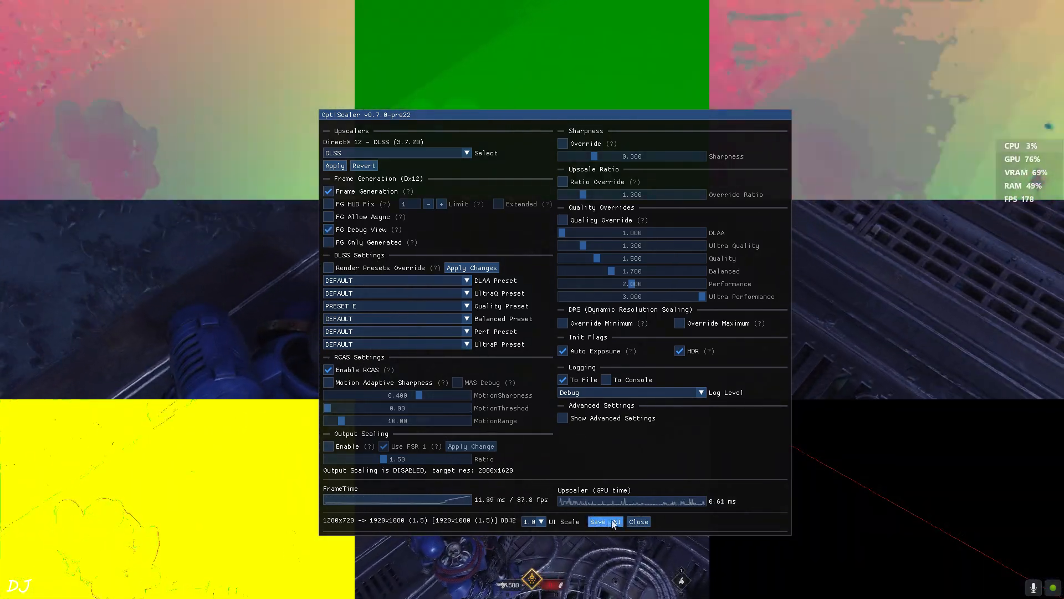
pyautogui.click(637, 521)
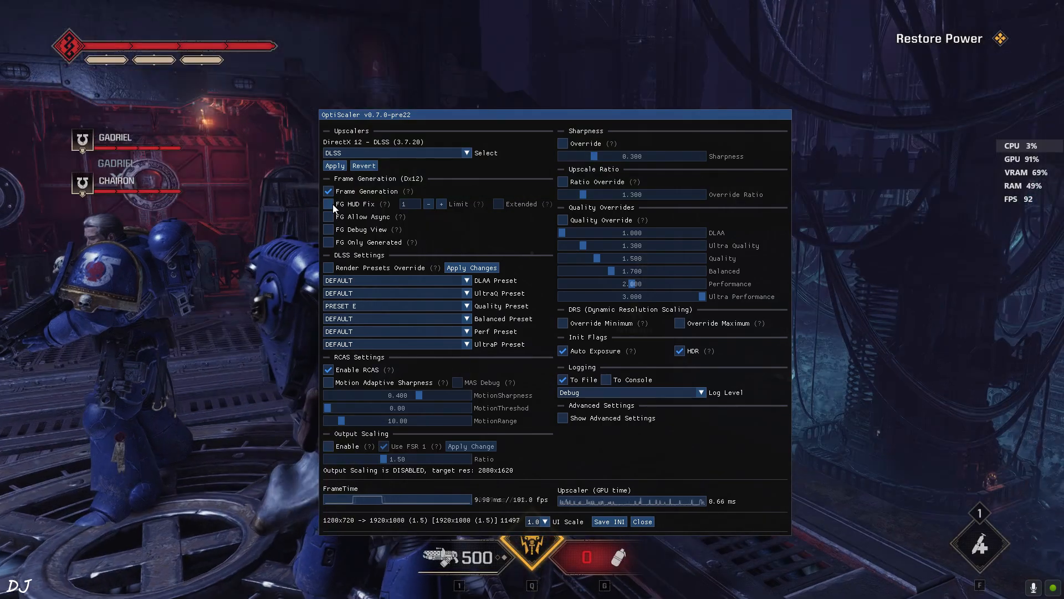
# Tick FG HUD Fix and leave FG Debug View unticked
pyautogui.click(328, 203)
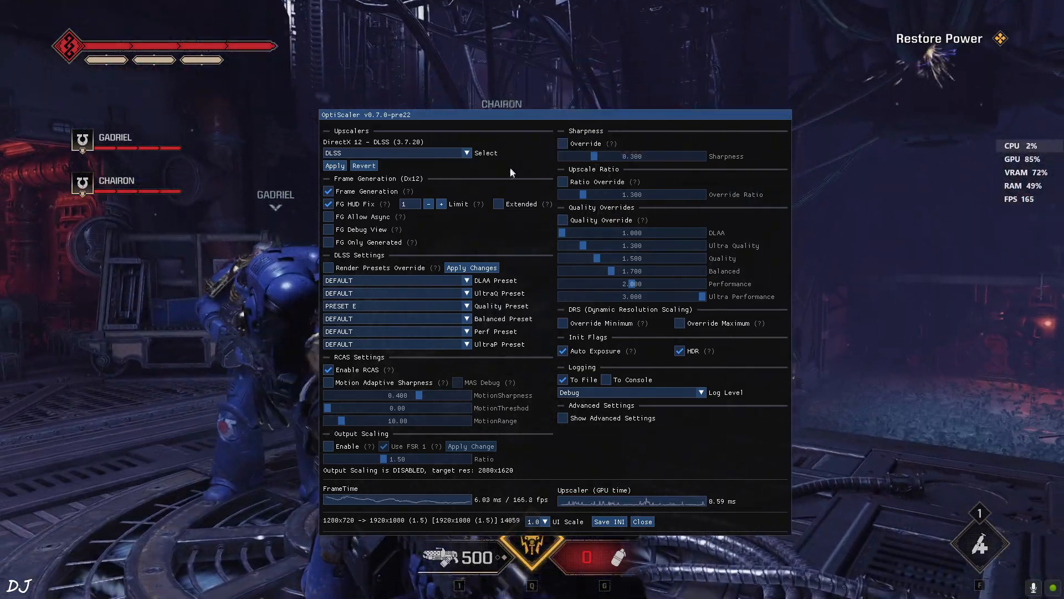
pyautogui.click(641, 520)
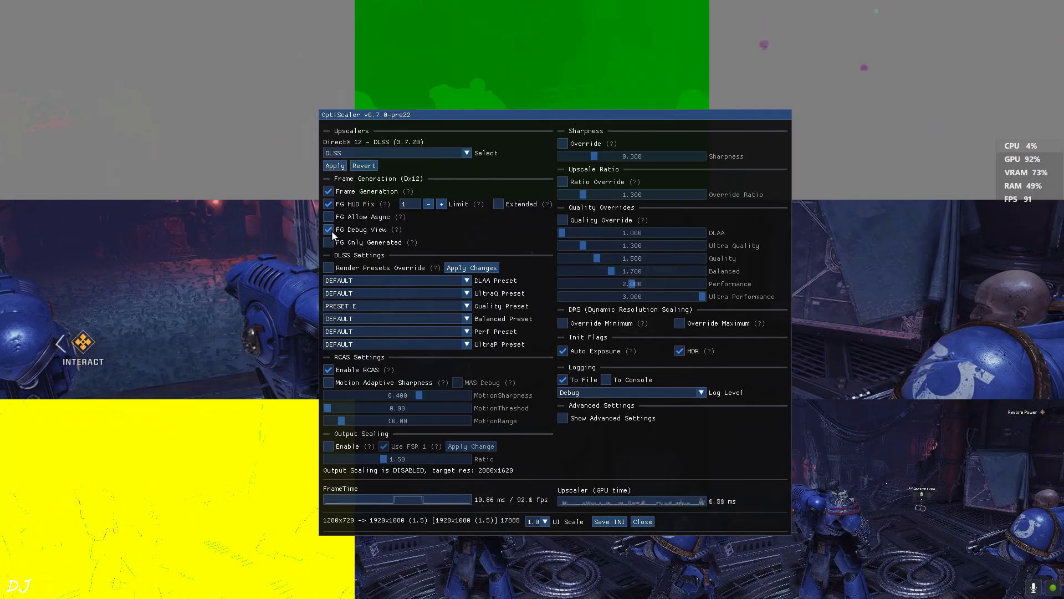
pyautogui.click(329, 229)
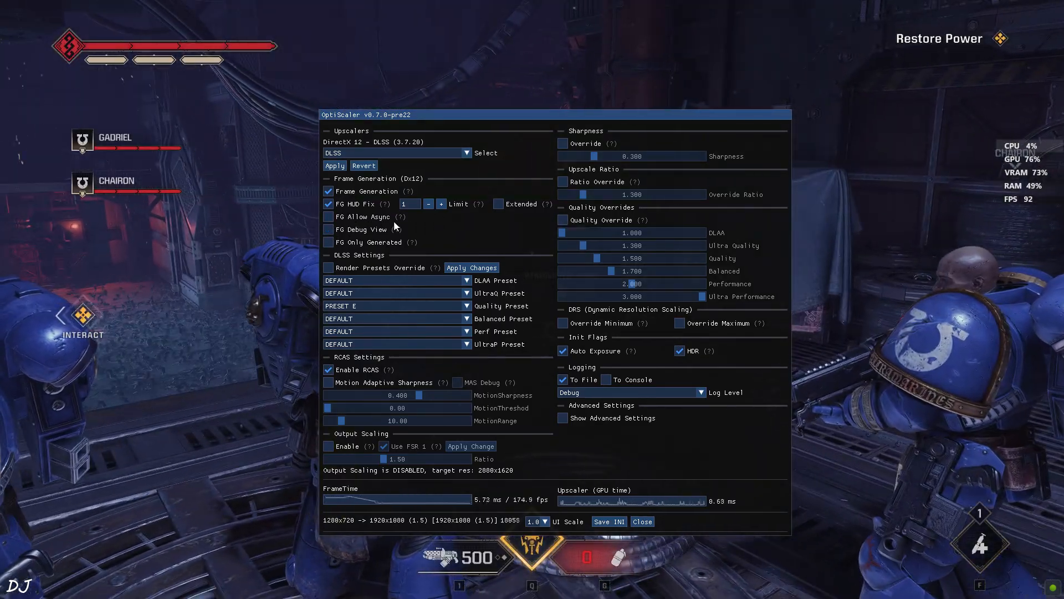
# Close the overlay and fire at enemies to test frame generation at ~150–168 FPS
pyautogui.click(641, 520)
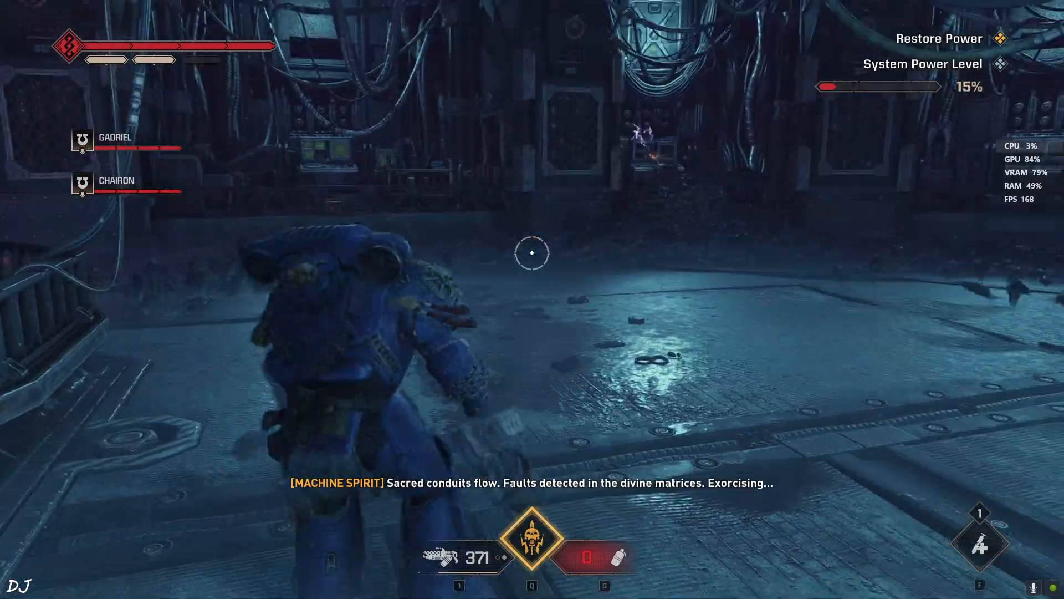
pyautogui.click(532, 252)
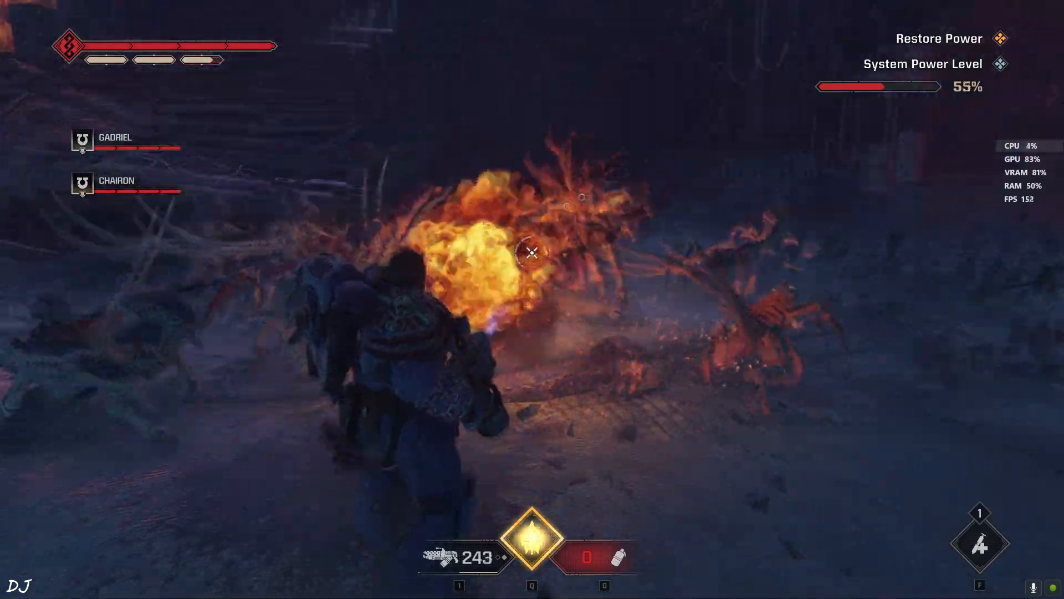
pyautogui.click(532, 253)
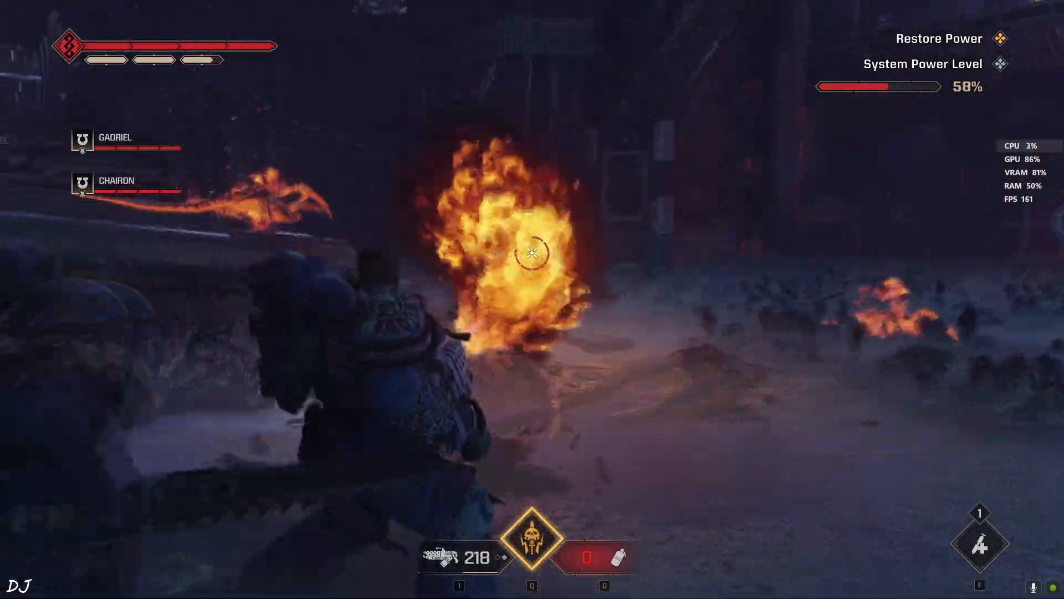